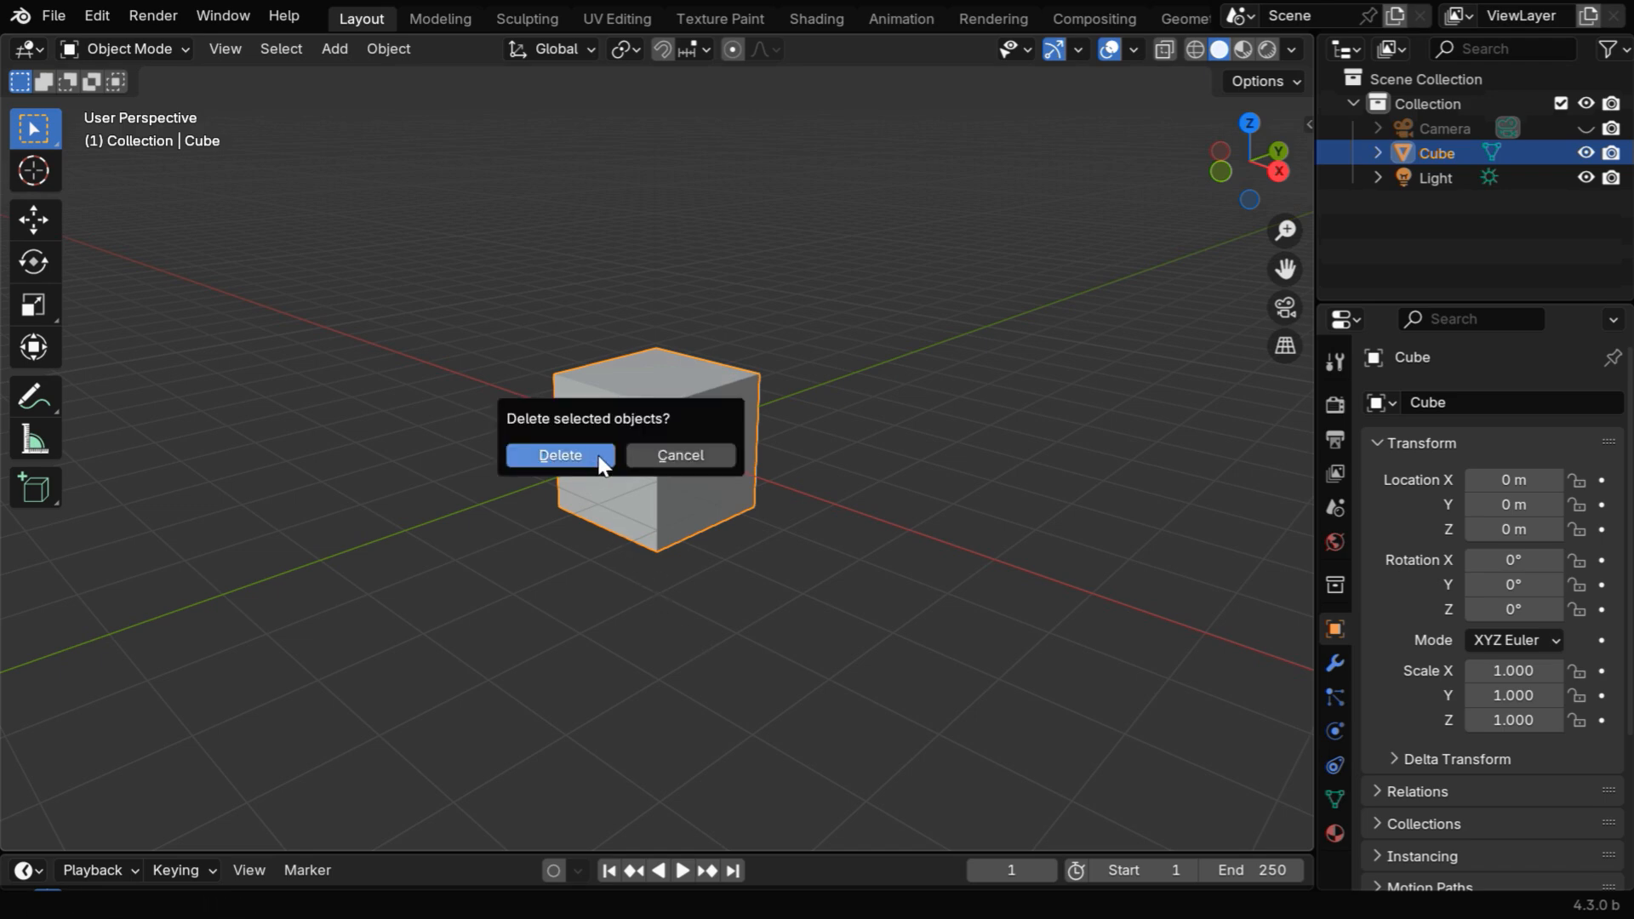
Step: Delete the default cube, leaving only the camera and light
left_click(560, 455)
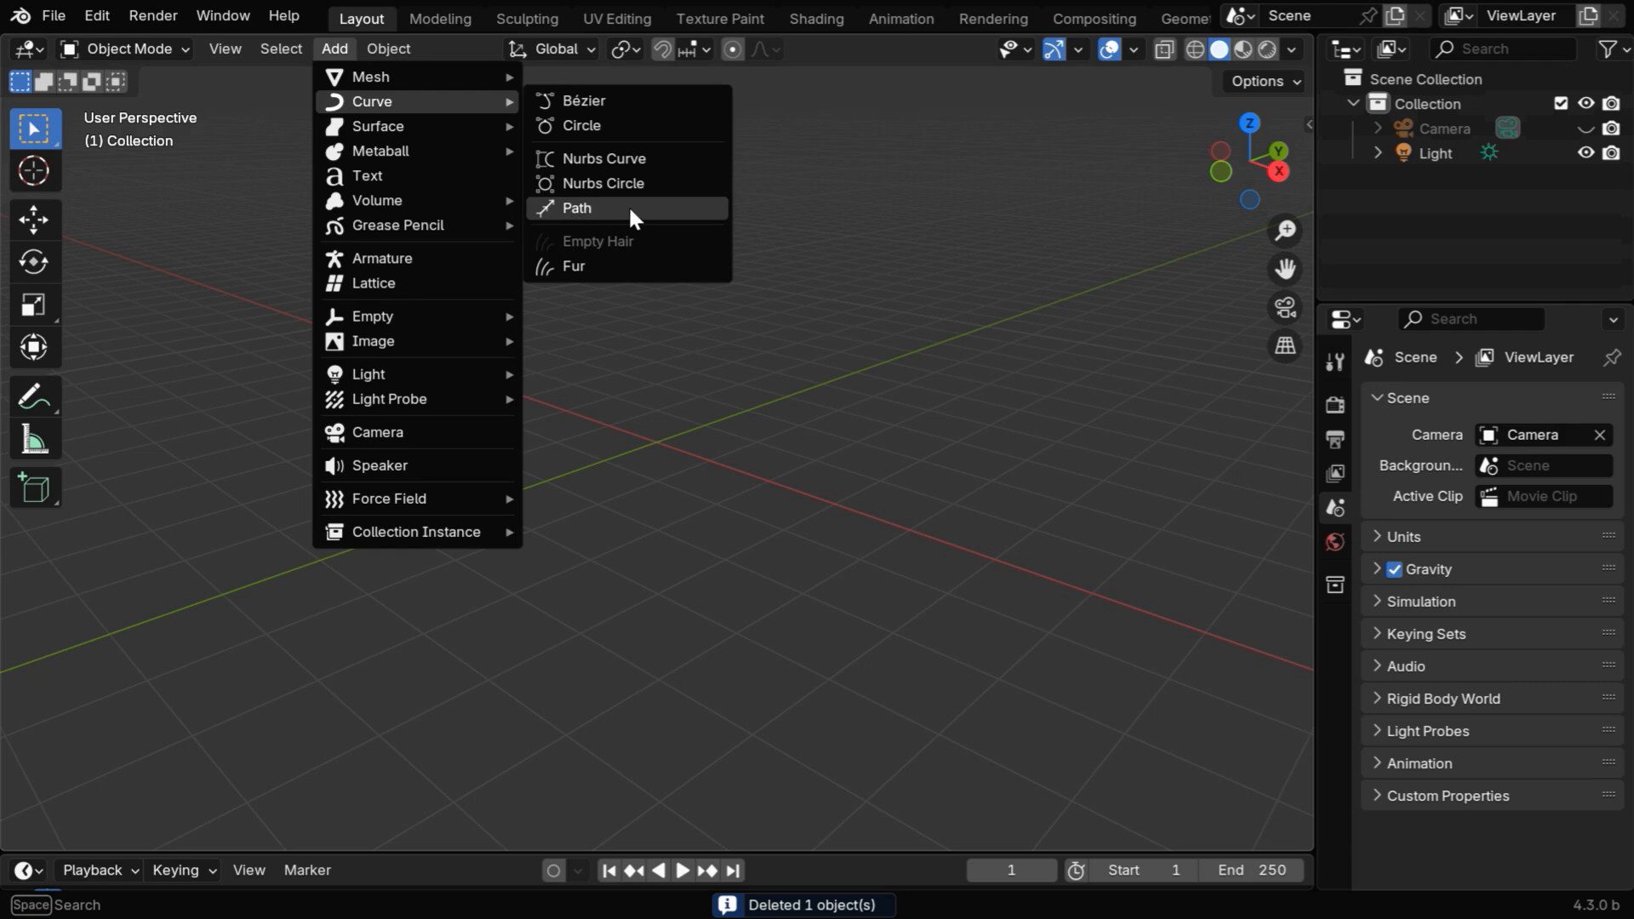
Step: Add a path curve and extrude its end 1 m up along Z, then 1 m along X
left_click(577, 208)
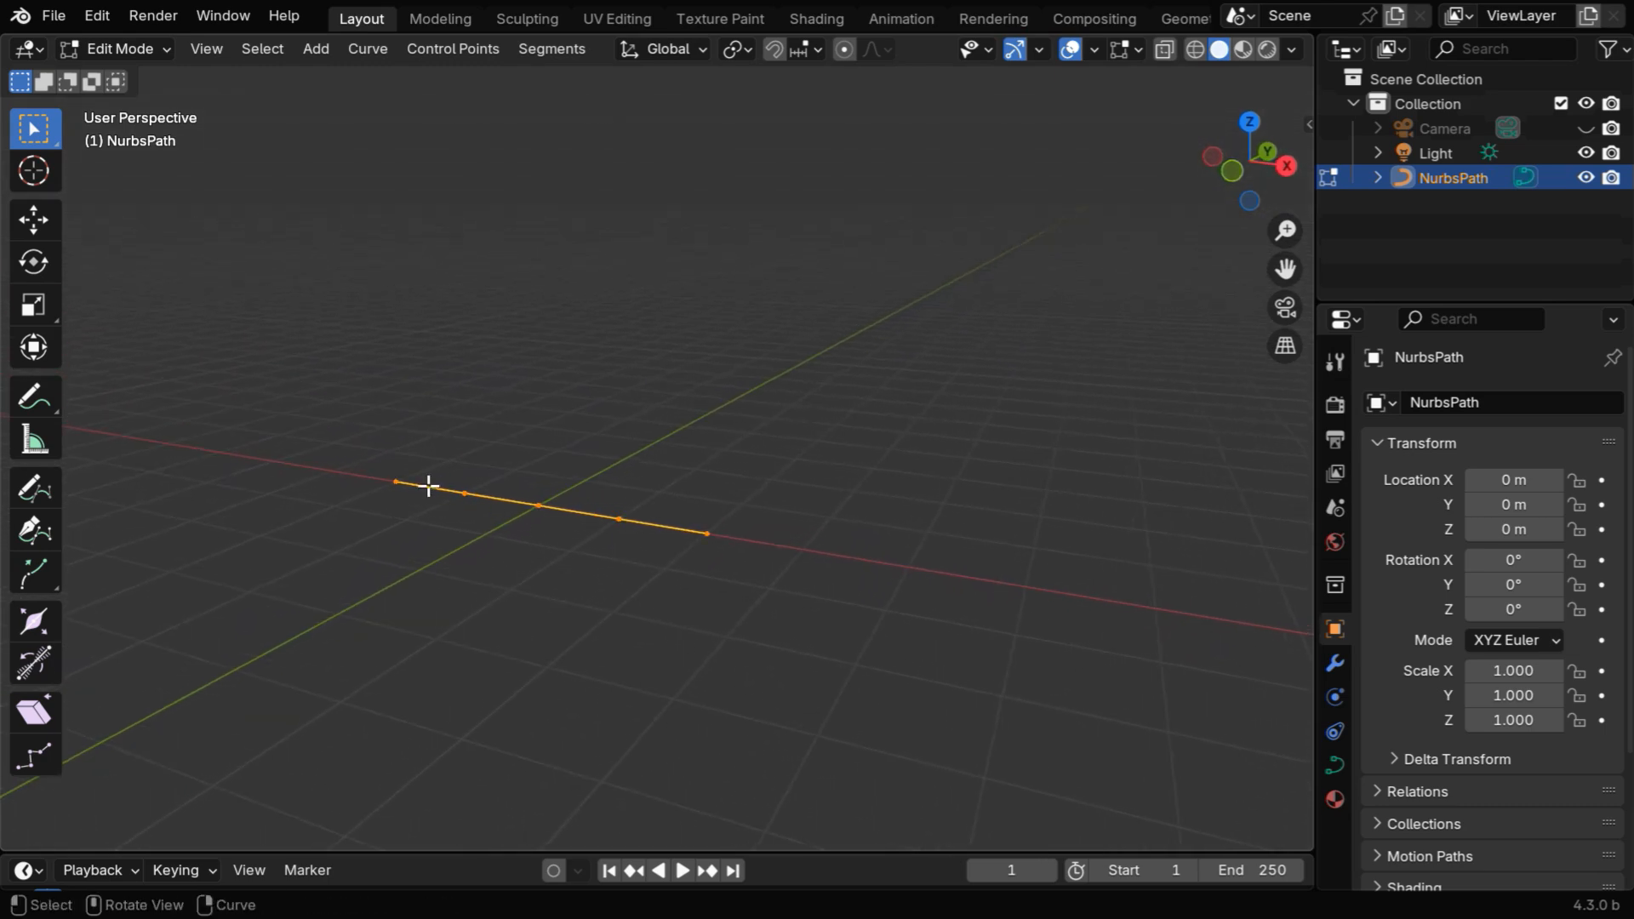
mouse_move(1062, 316)
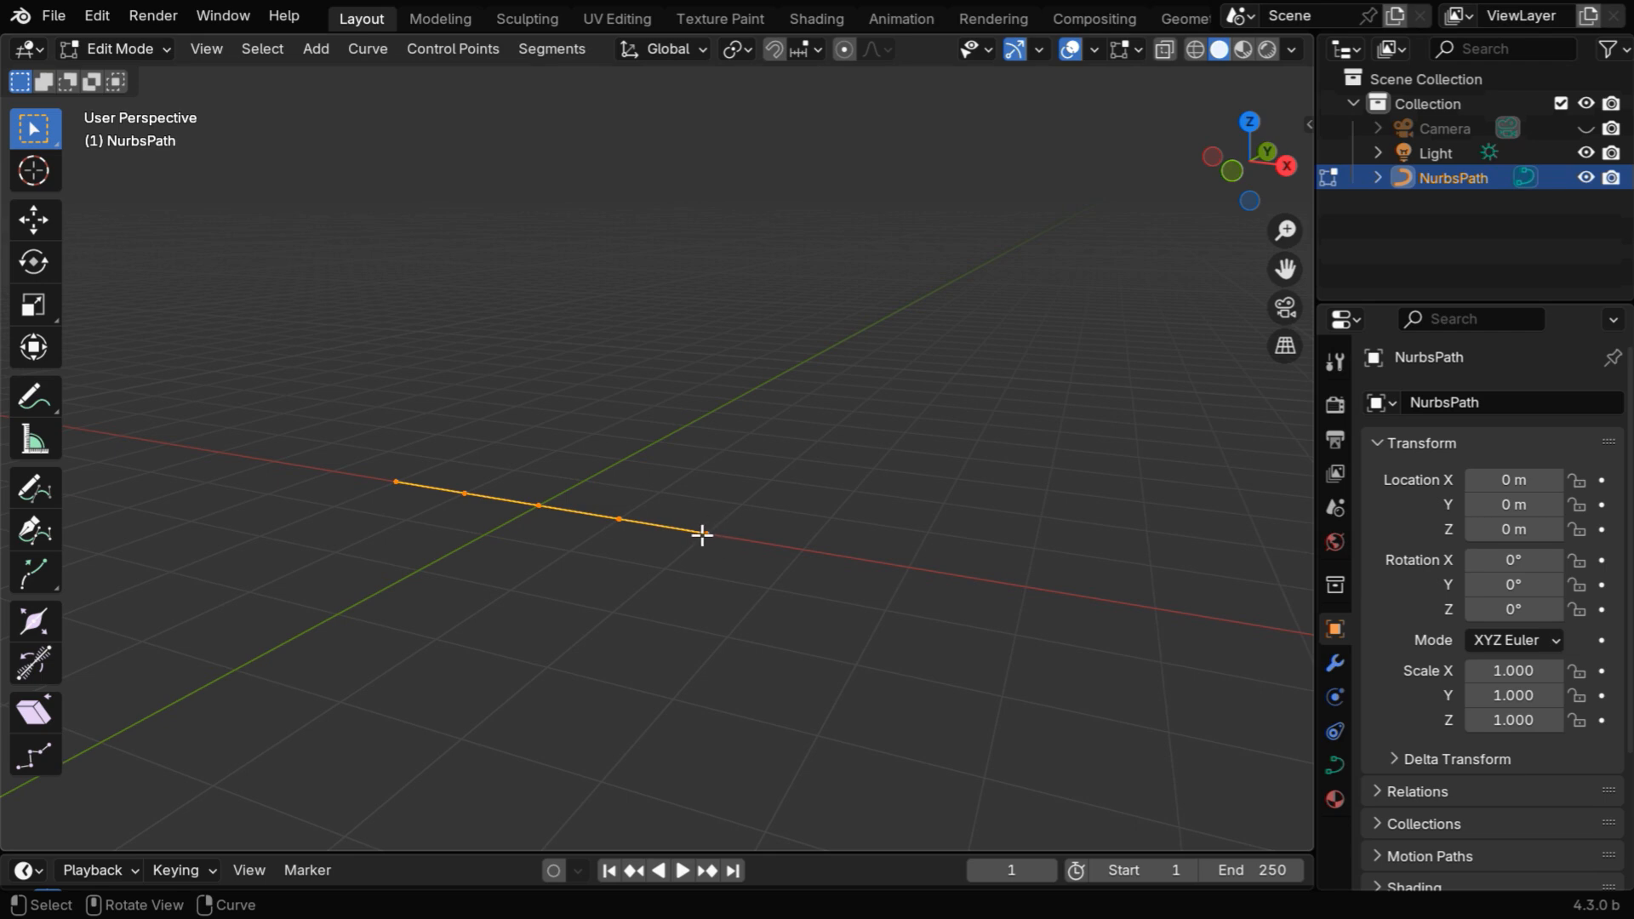
key("e")
type("1")
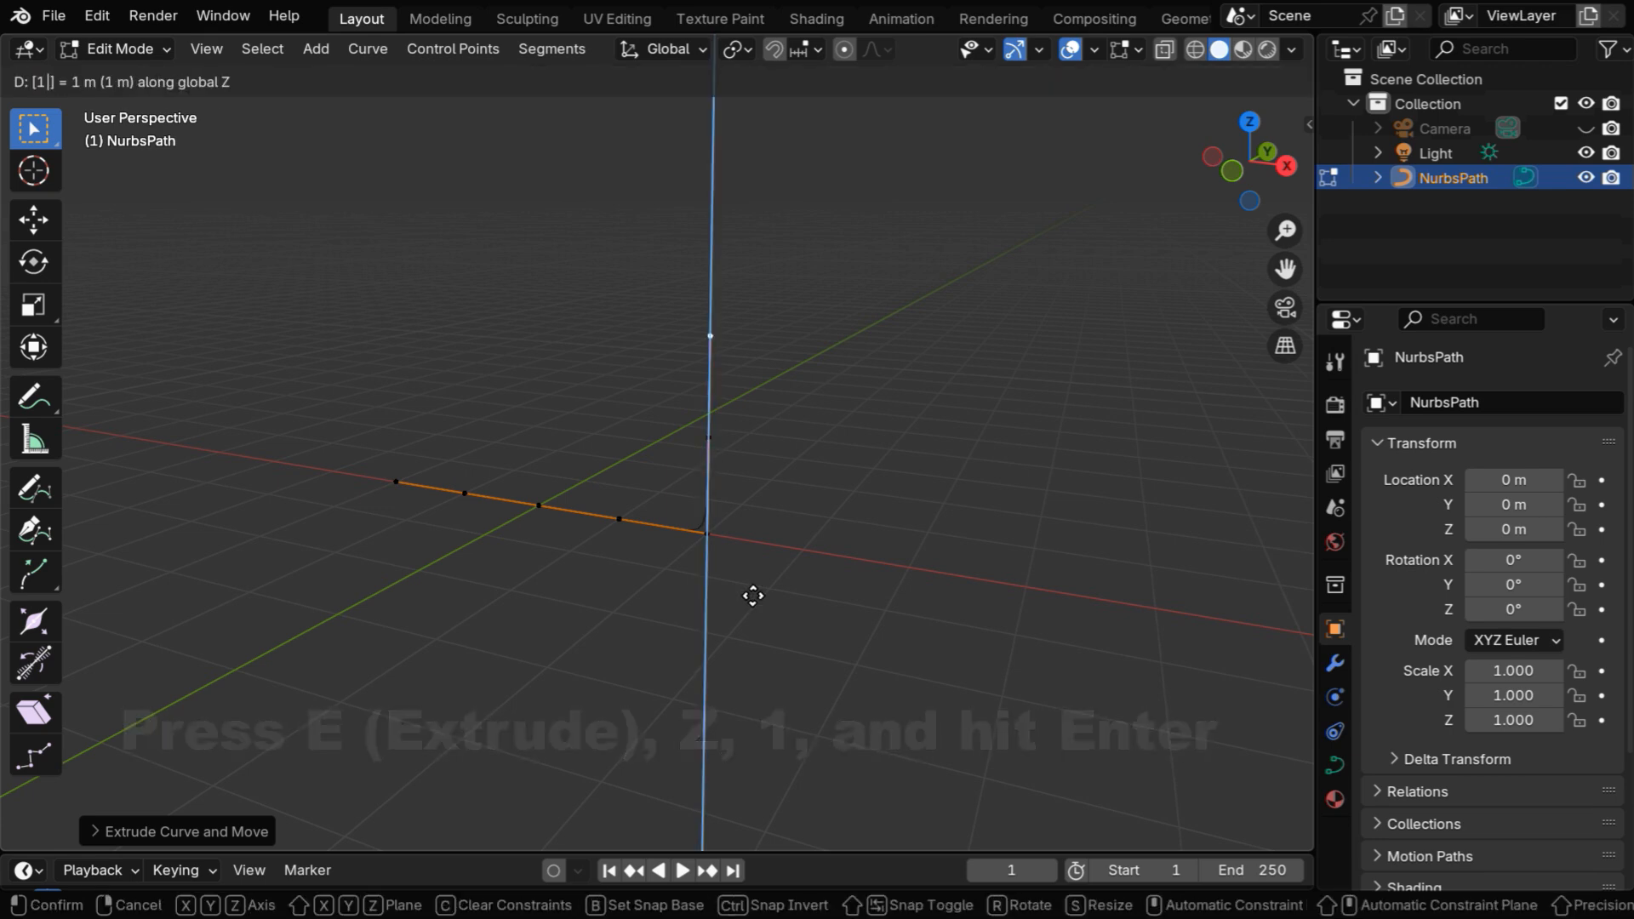
key("Return")
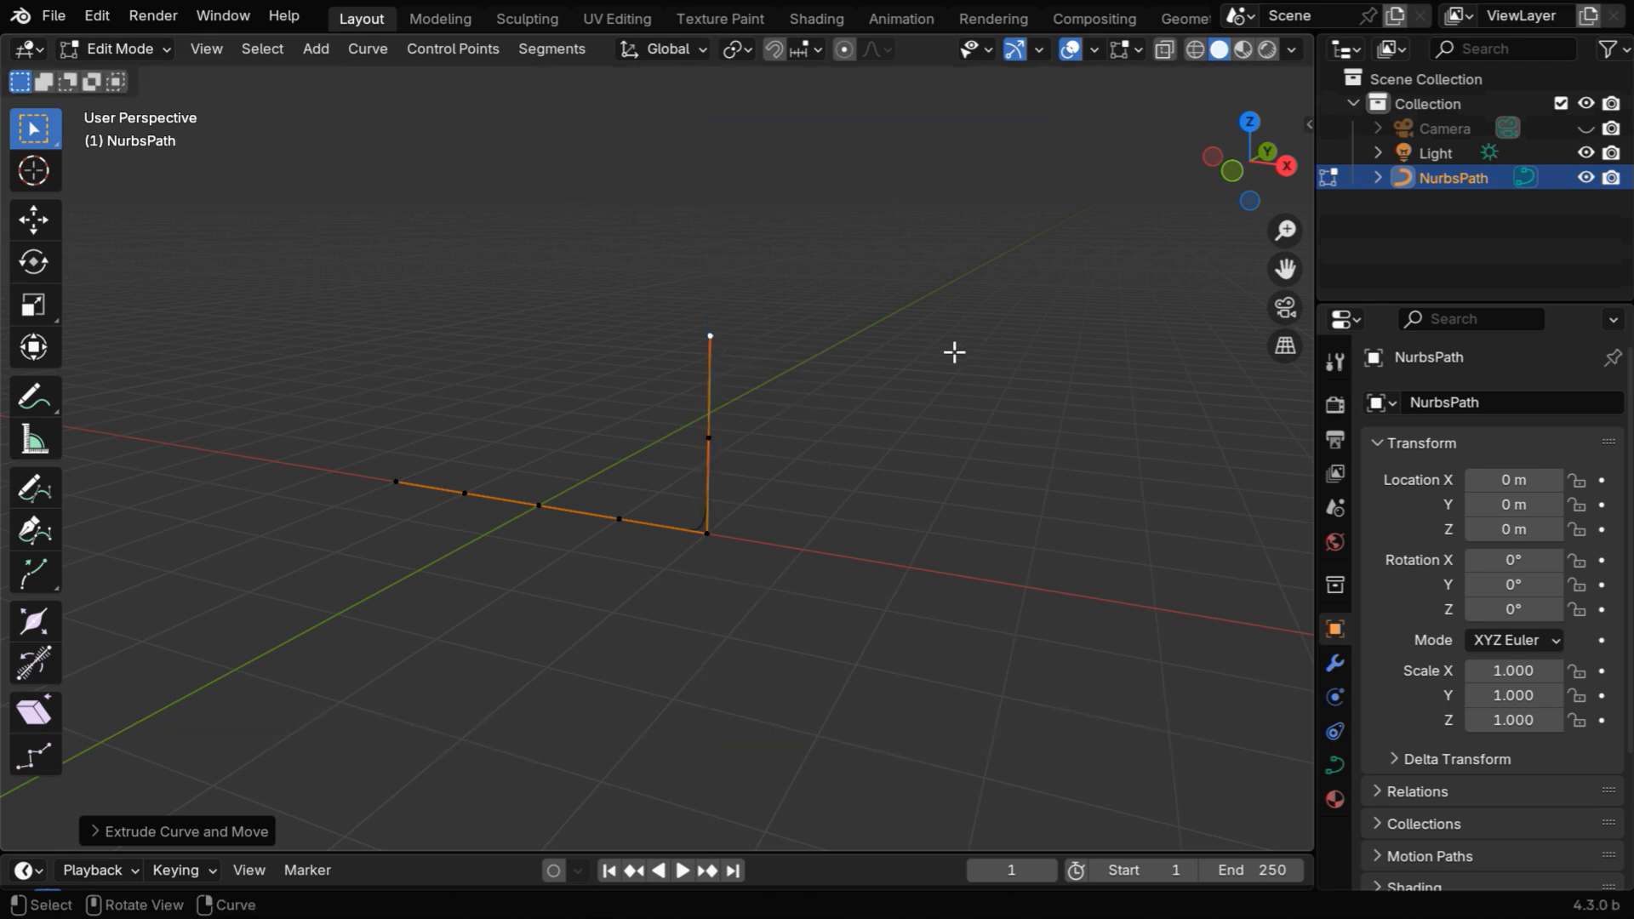
key("g")
type("1")
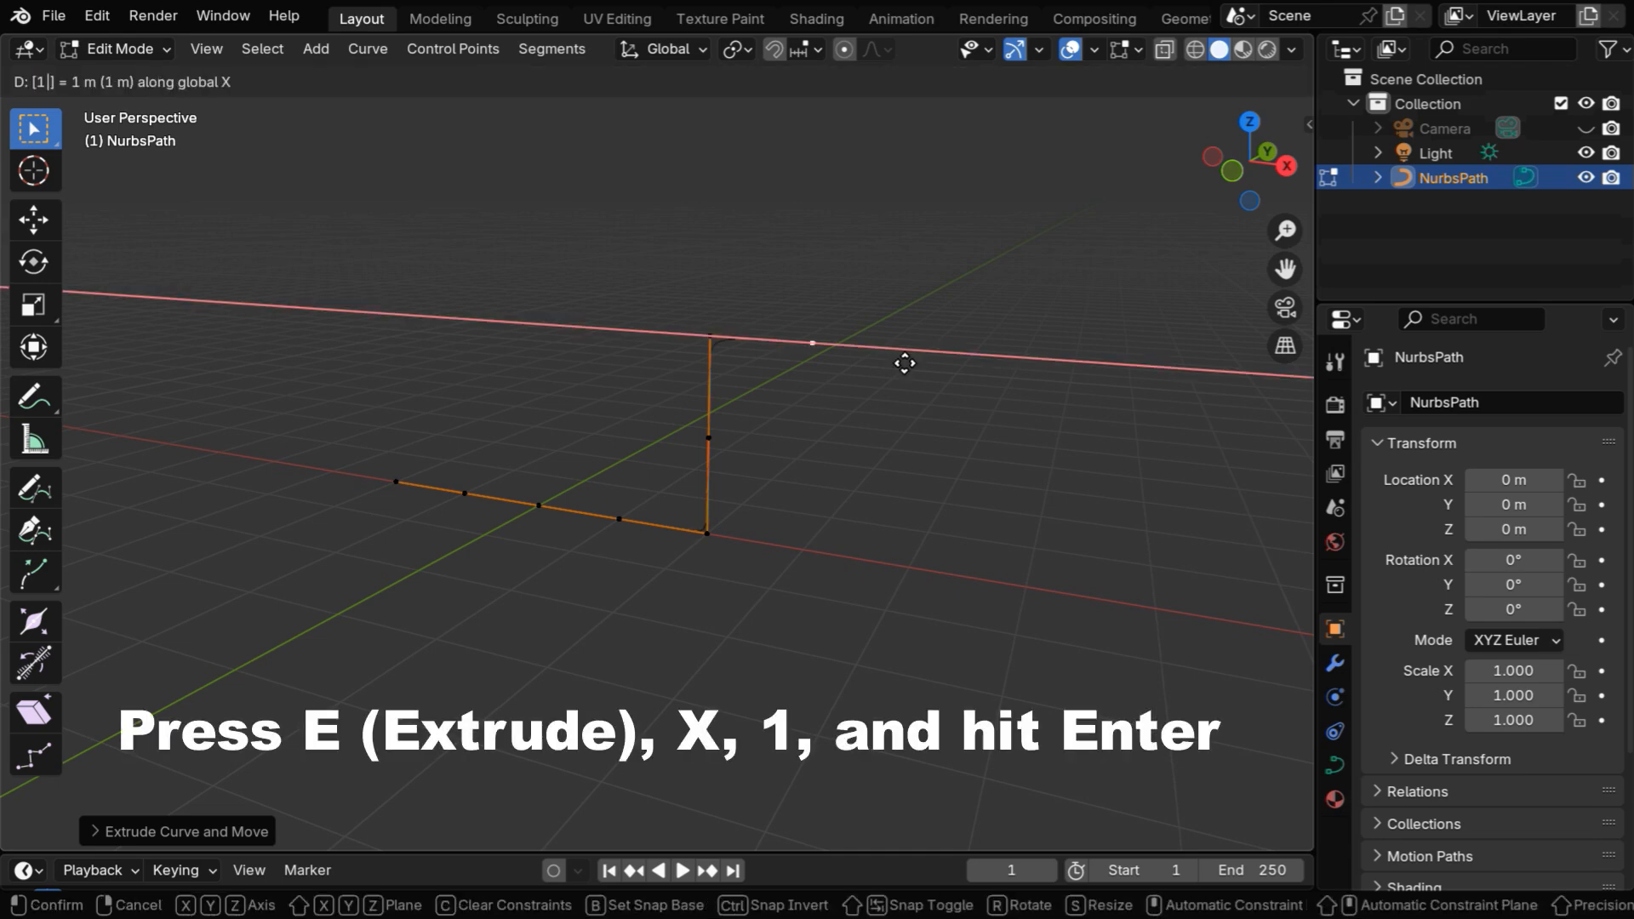
key("Return")
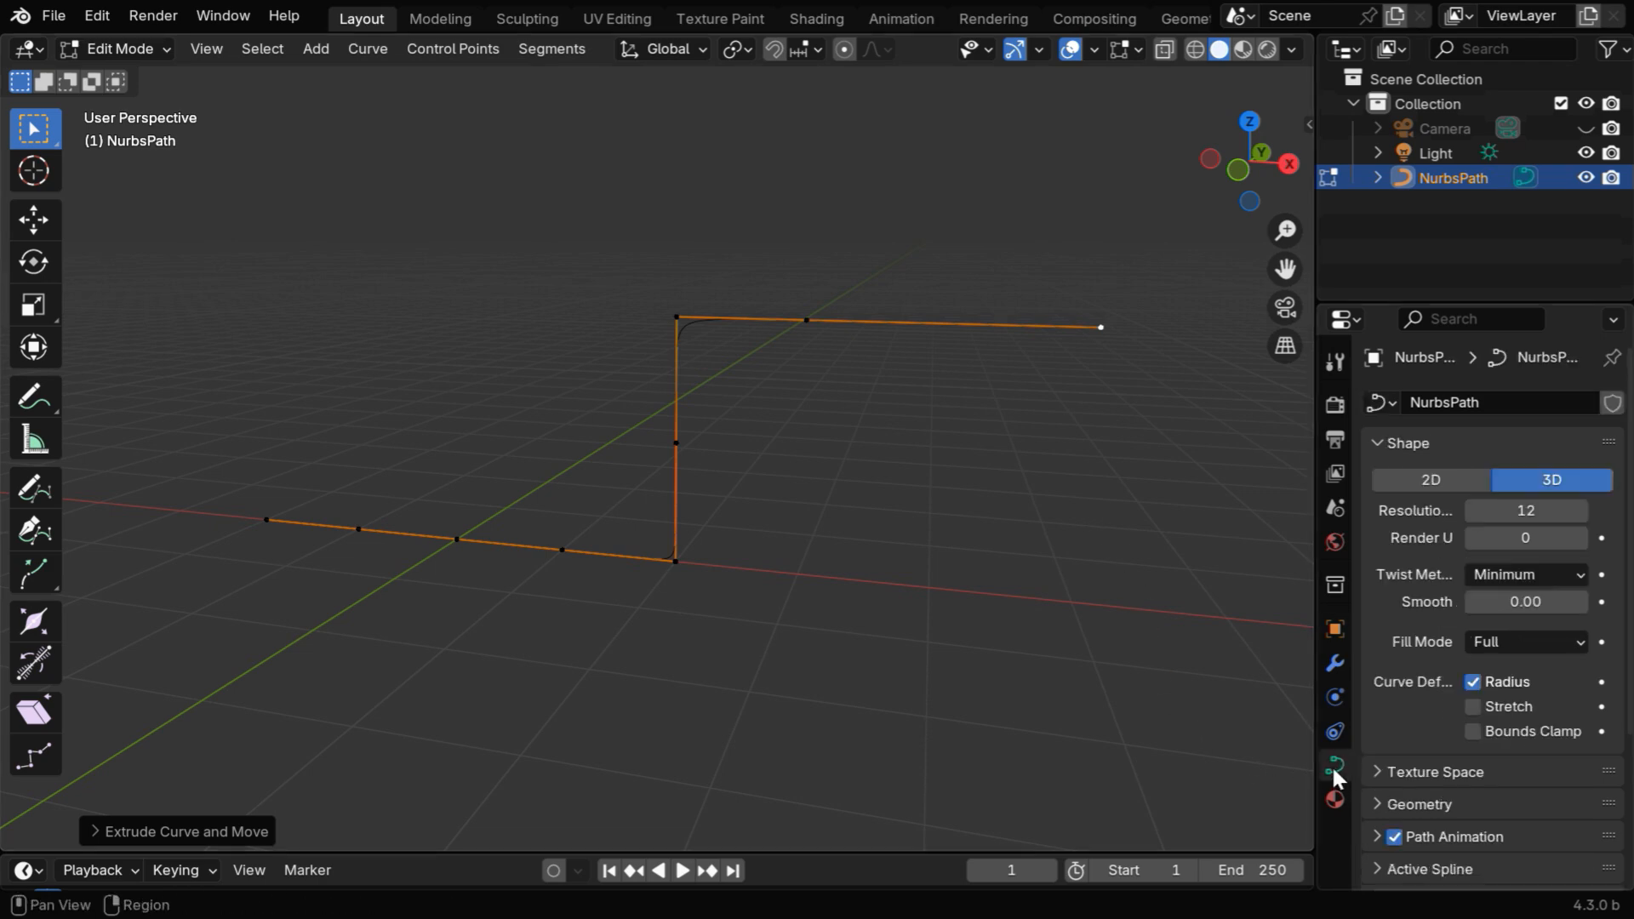
Step: Set the path's Geometry Bevel Depth to 0.2 m for a round tube
scroll("down", 3)
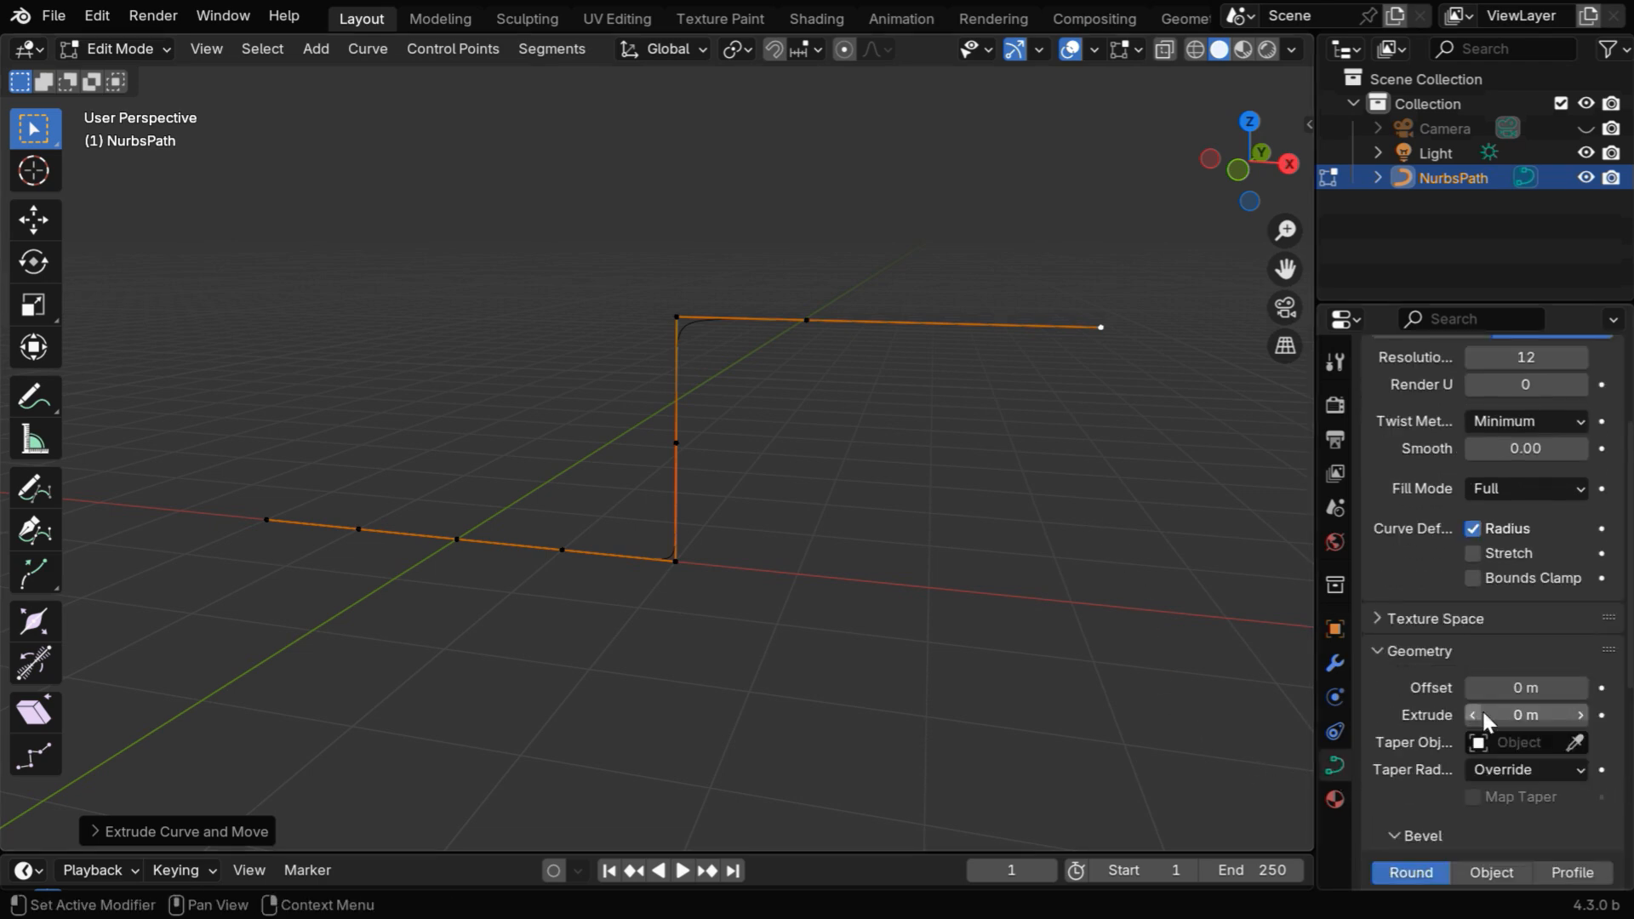
scroll("down", 3)
type("0.2")
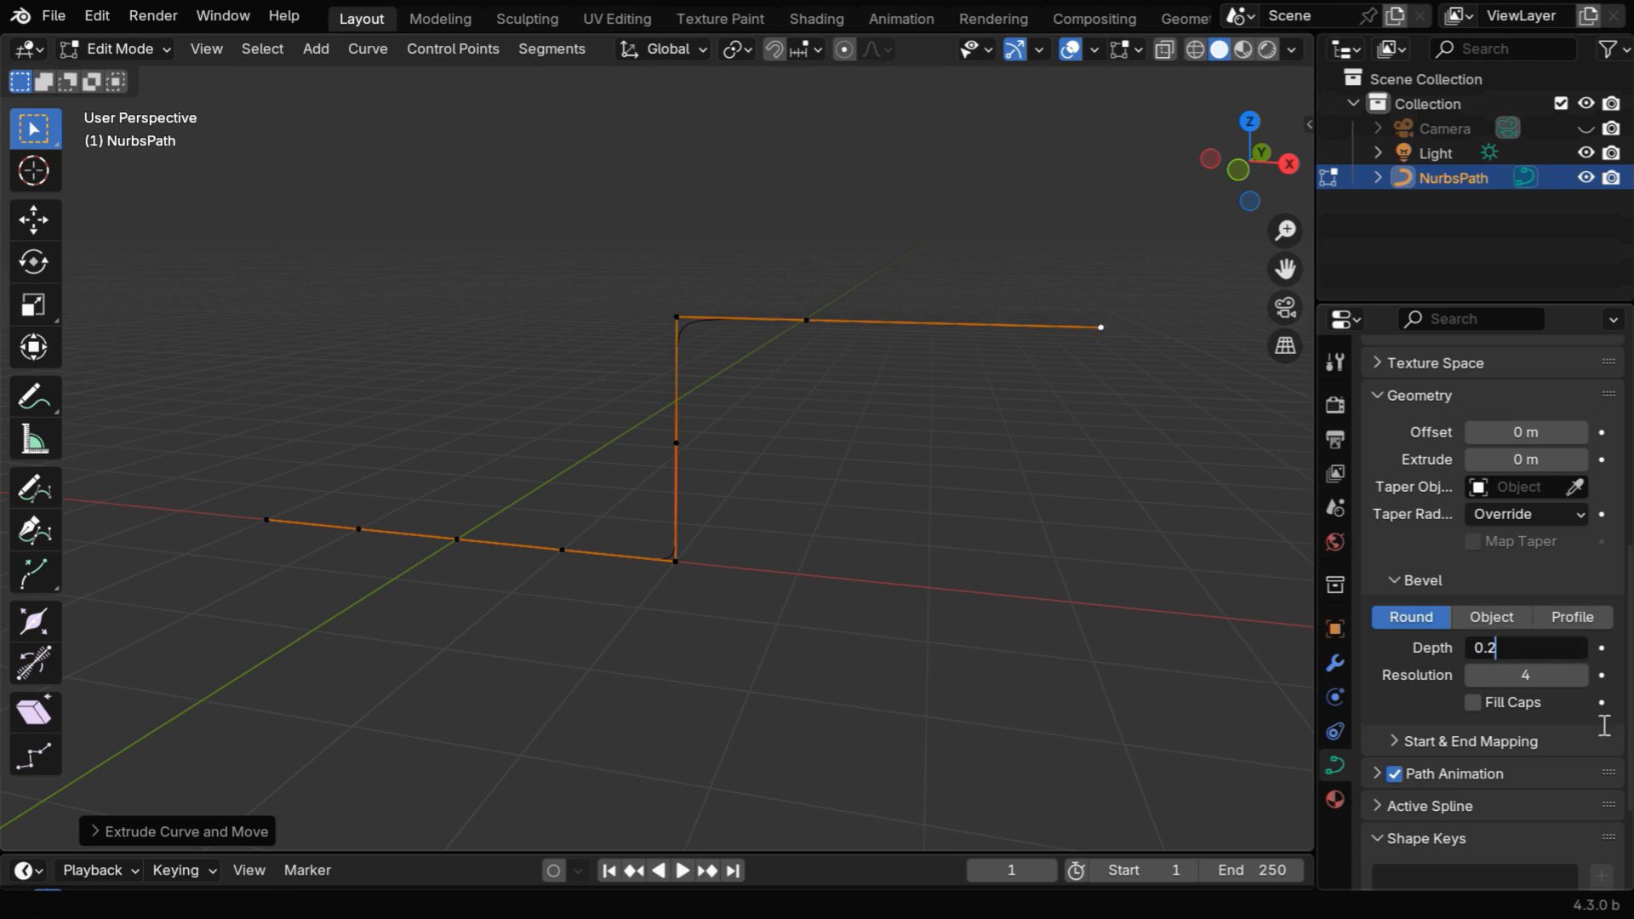
key("Return")
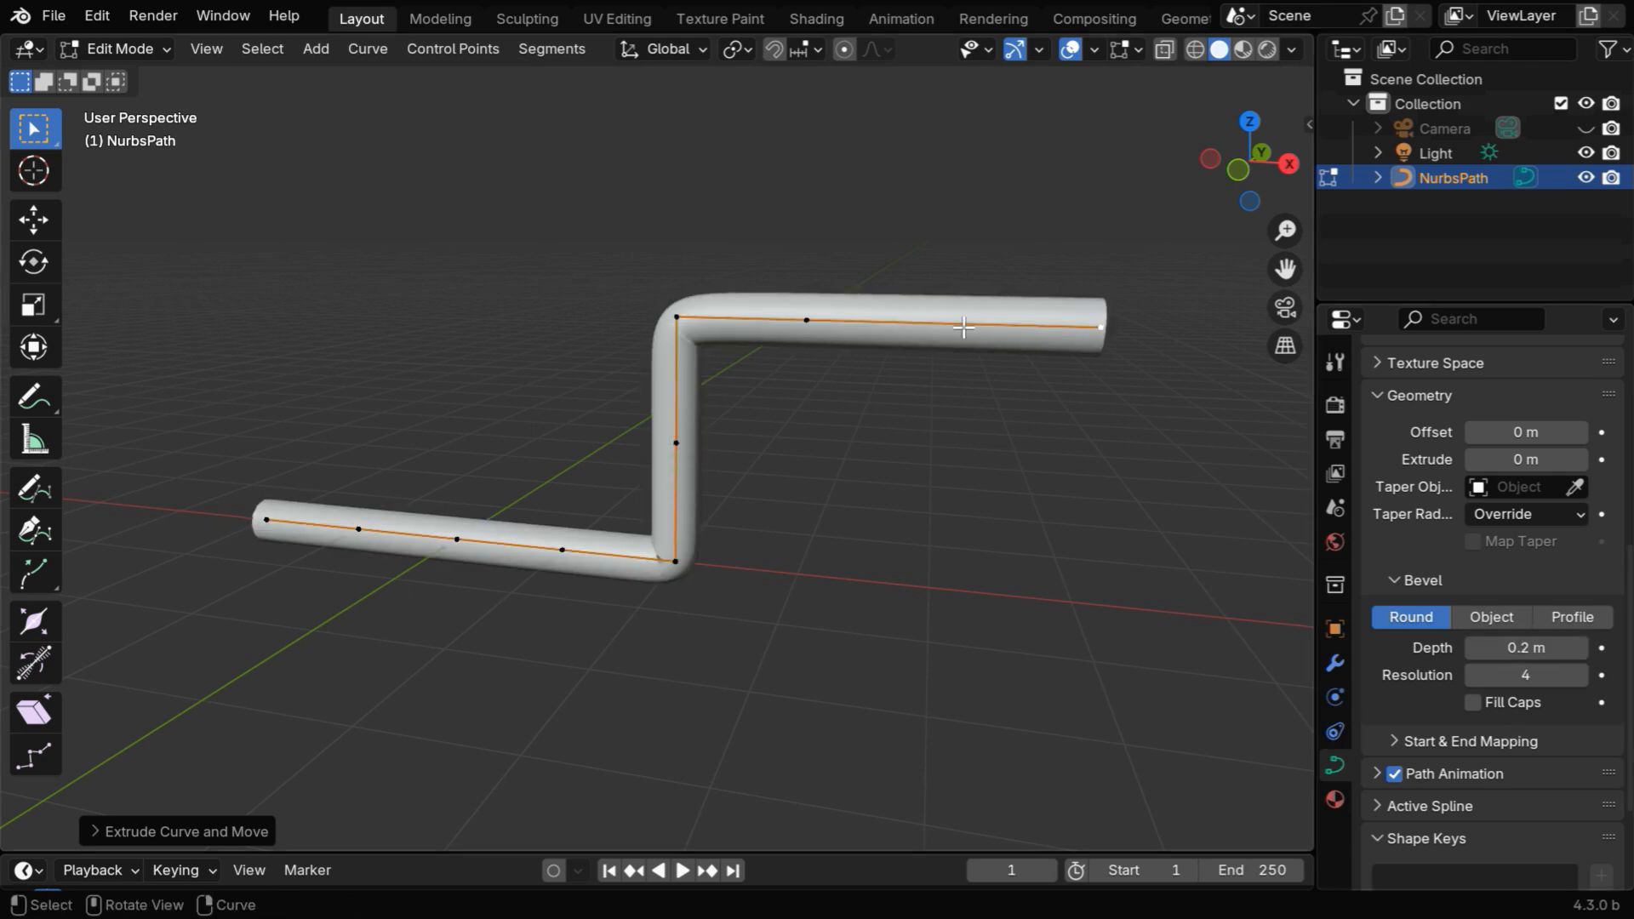
left_click(115, 49)
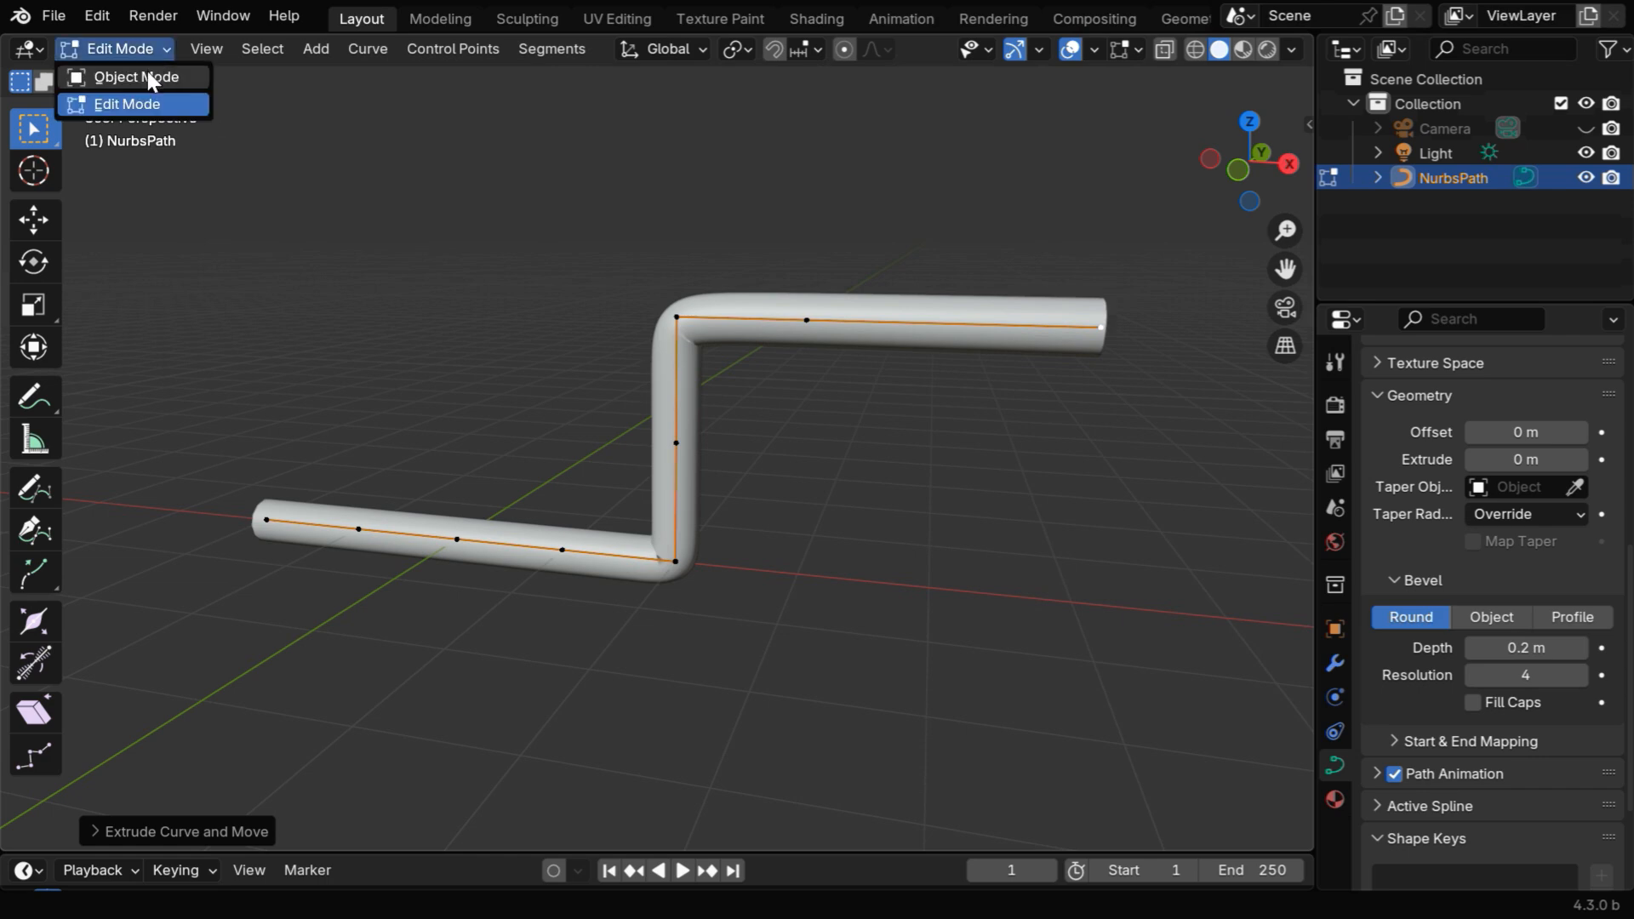
Step: Switch the path from Edit Mode back to Object Mode
left_click(134, 76)
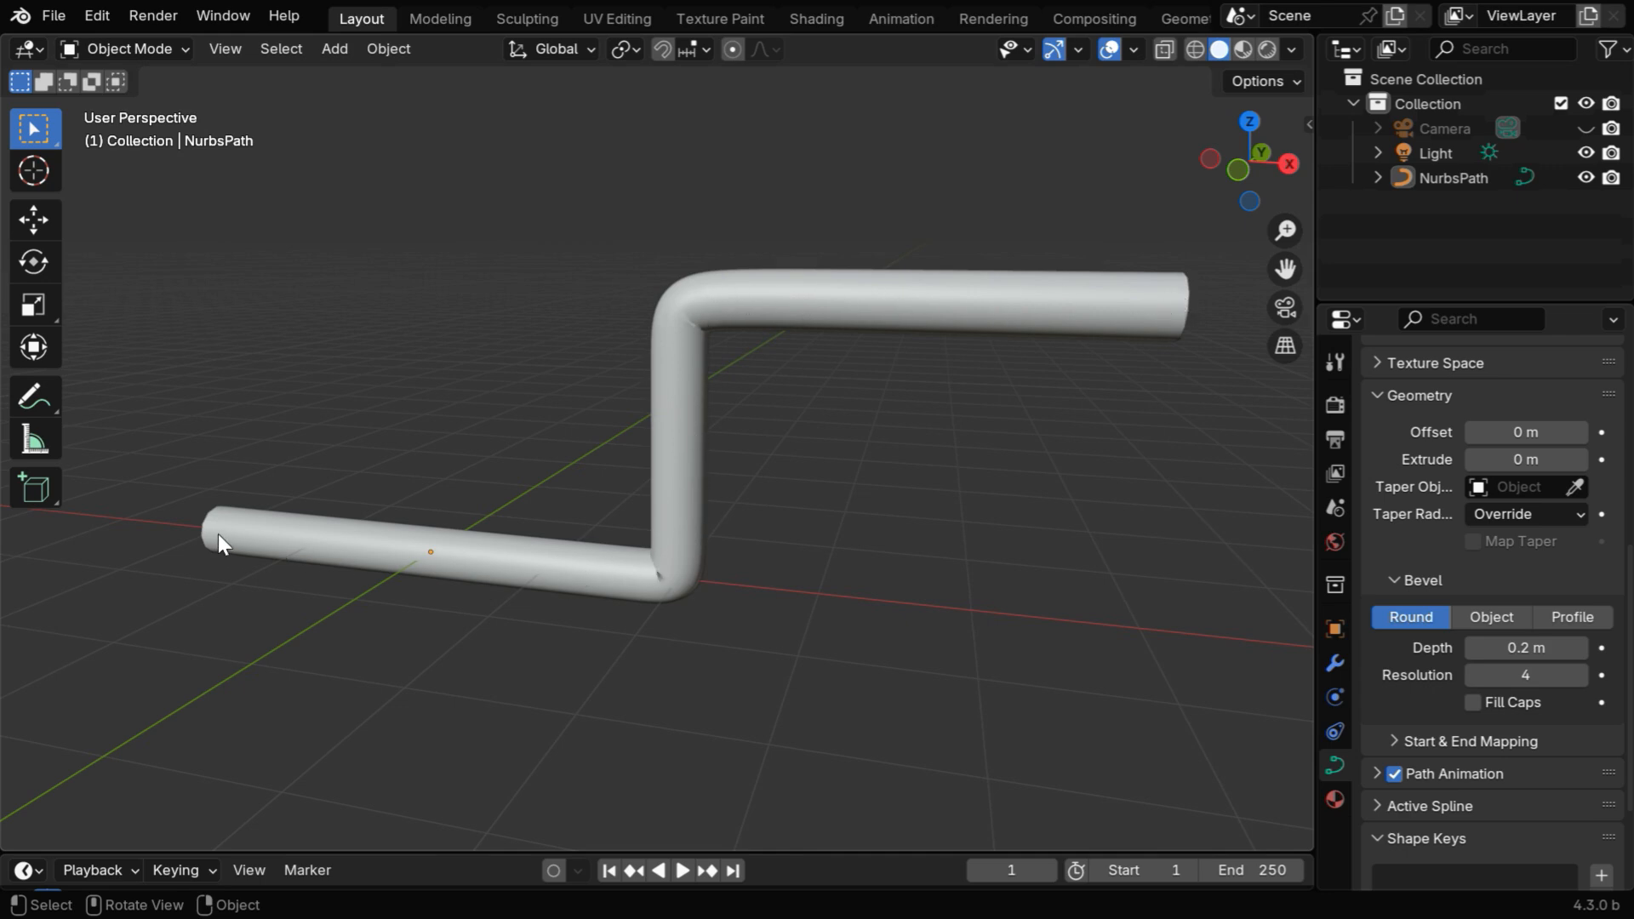
mouse_move(758, 304)
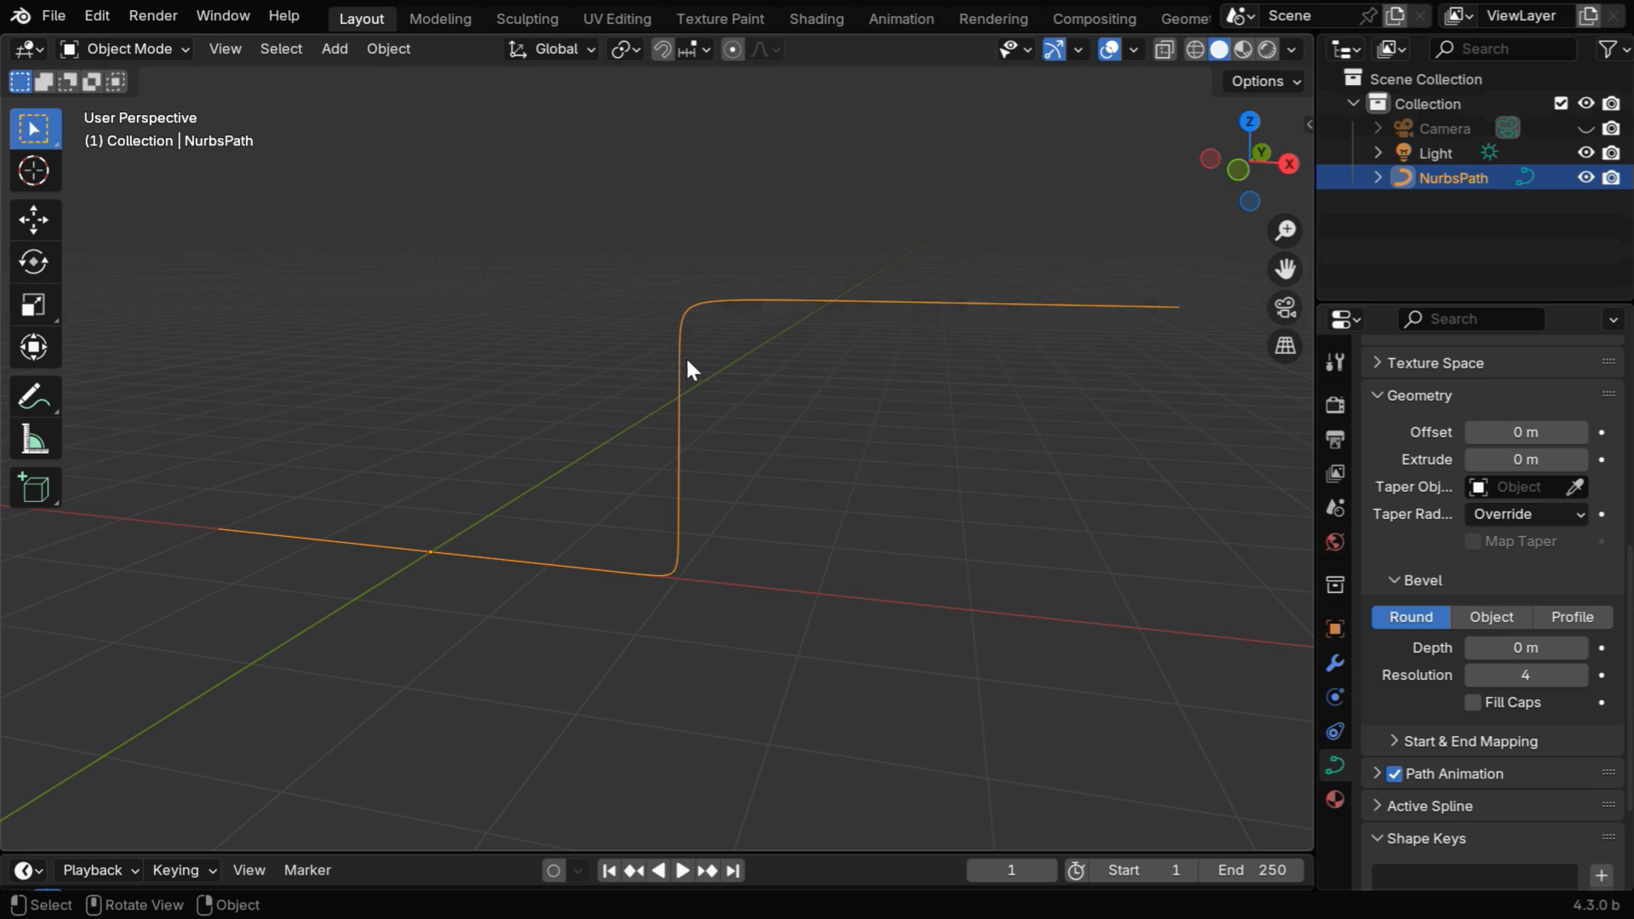
mouse_move(42, 57)
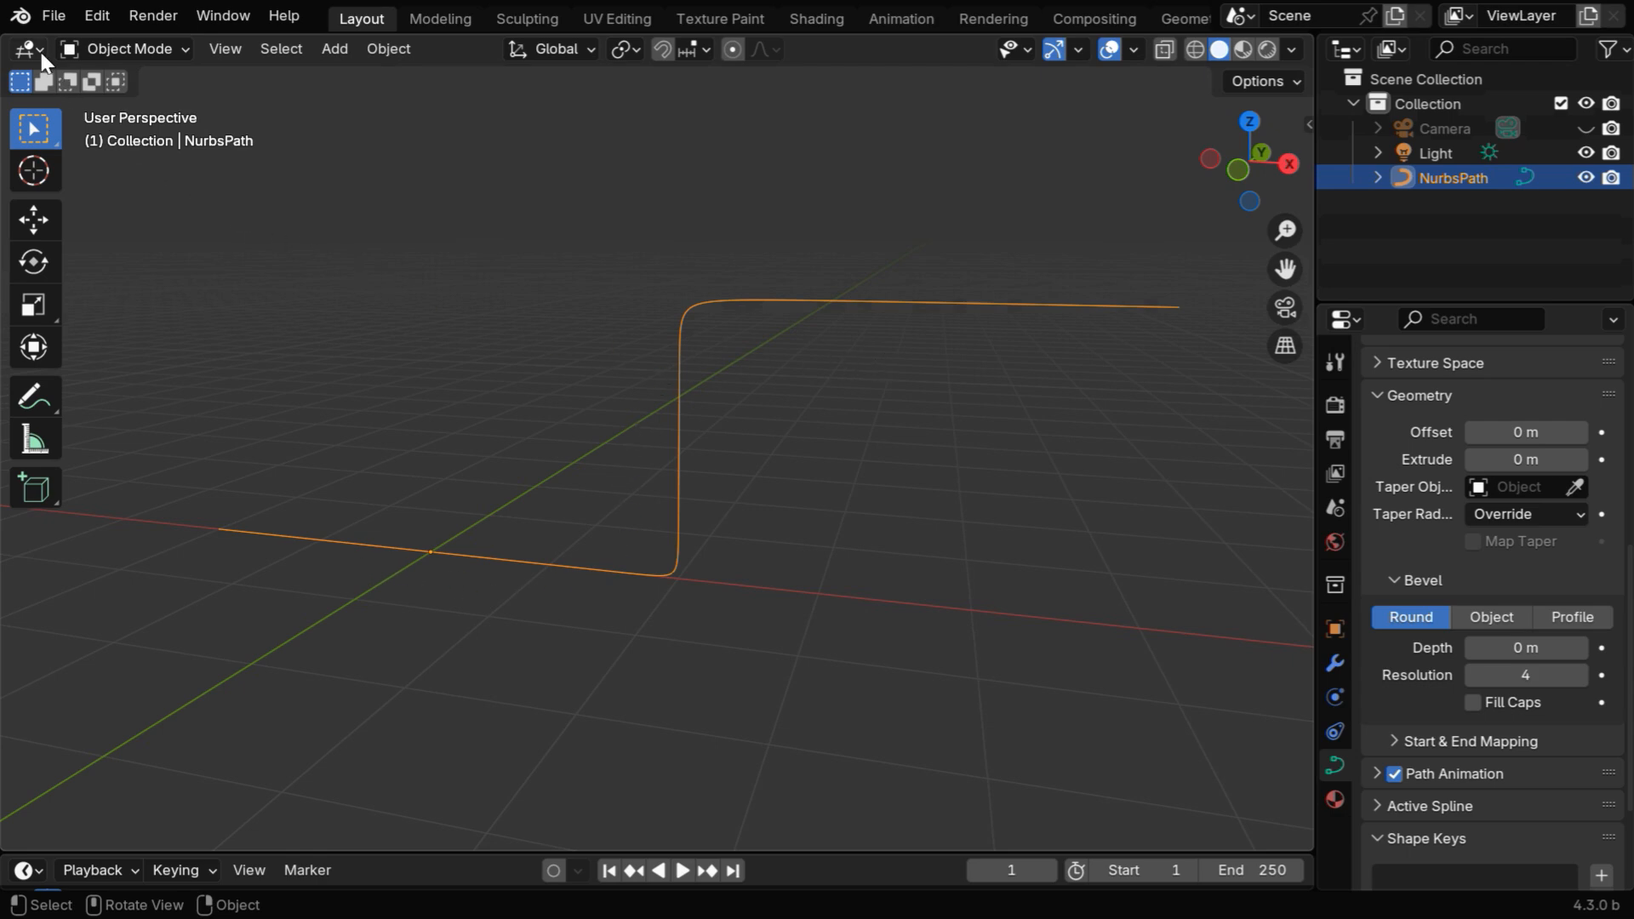
Step: Change the 3D viewport into a Geometry Node Editor showing the Pipe Geo Node tree
left_click(24, 49)
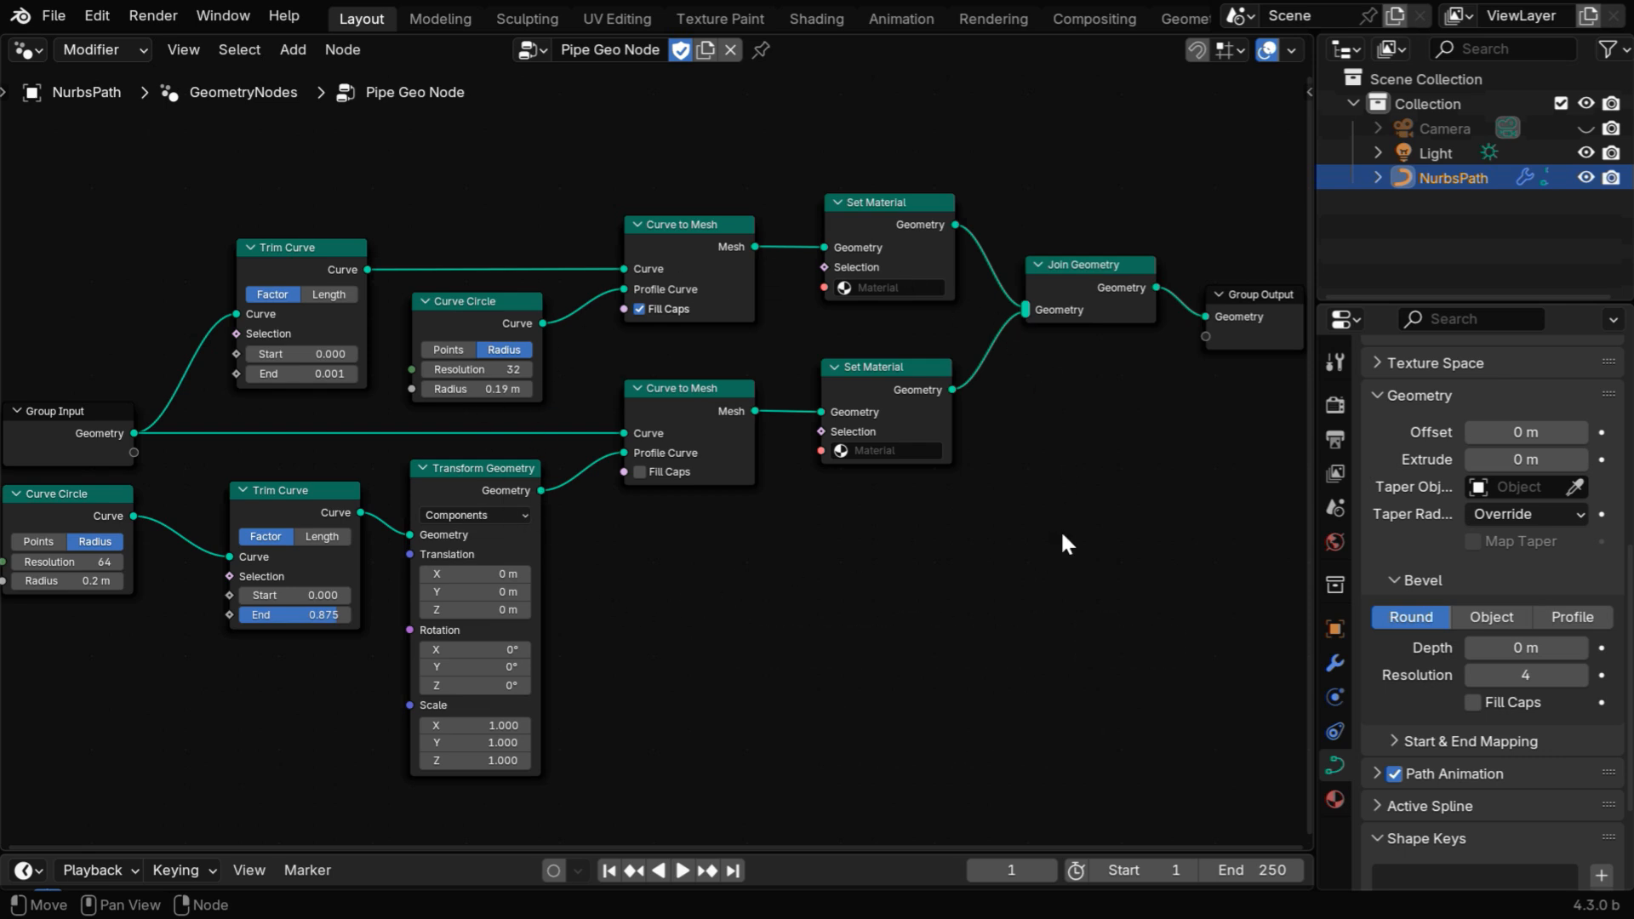
mouse_move(1081, 255)
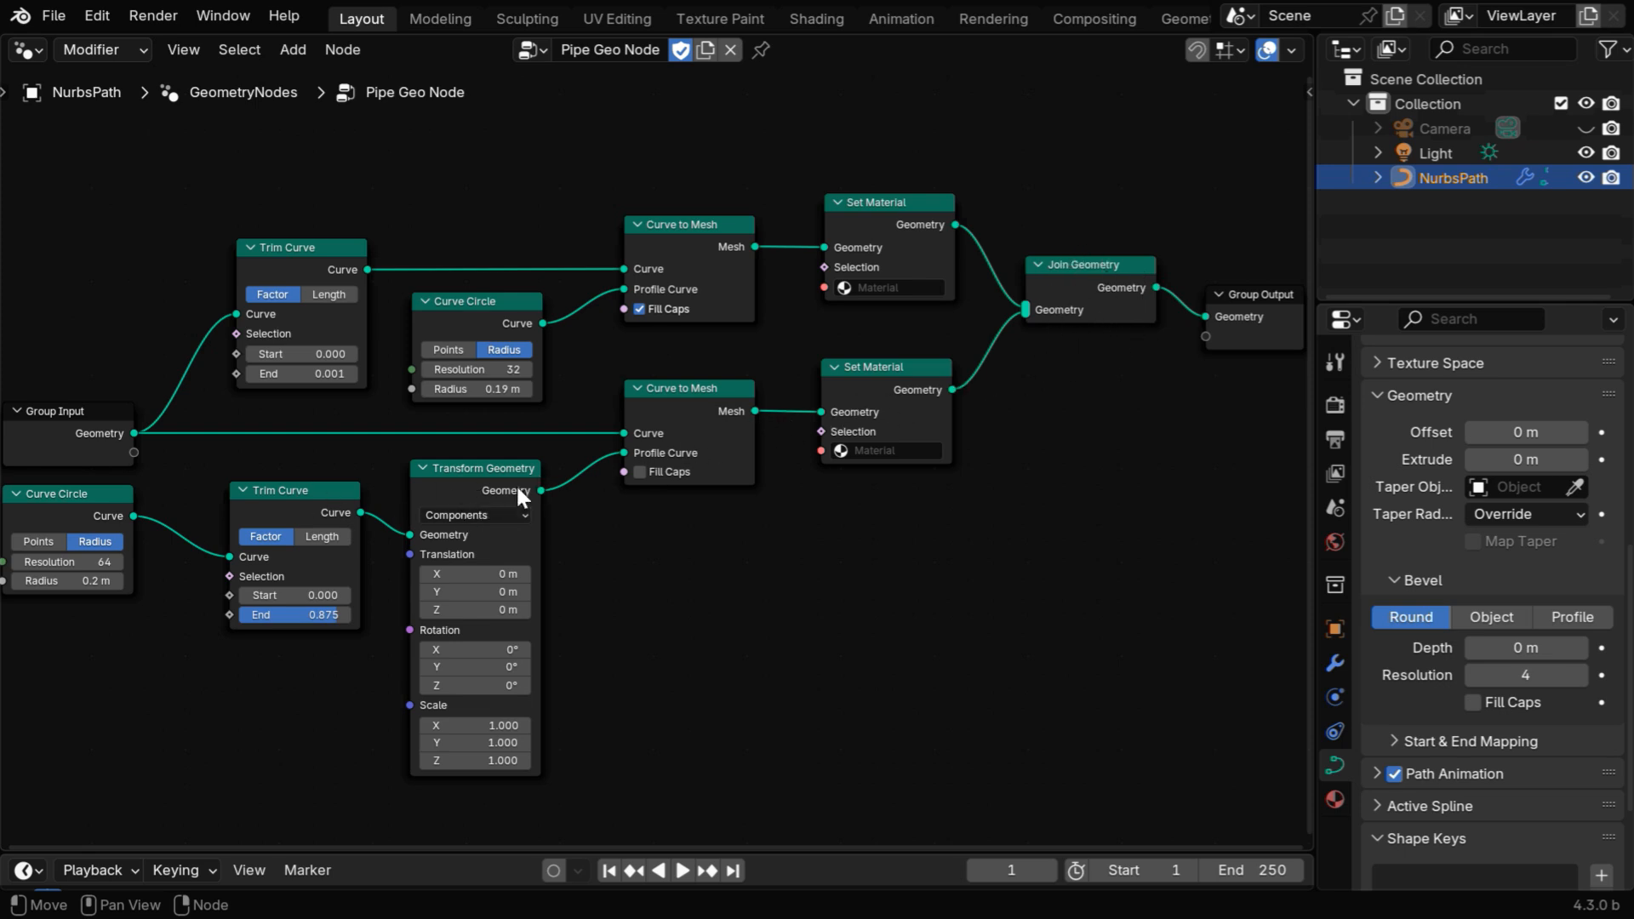
mouse_move(651, 290)
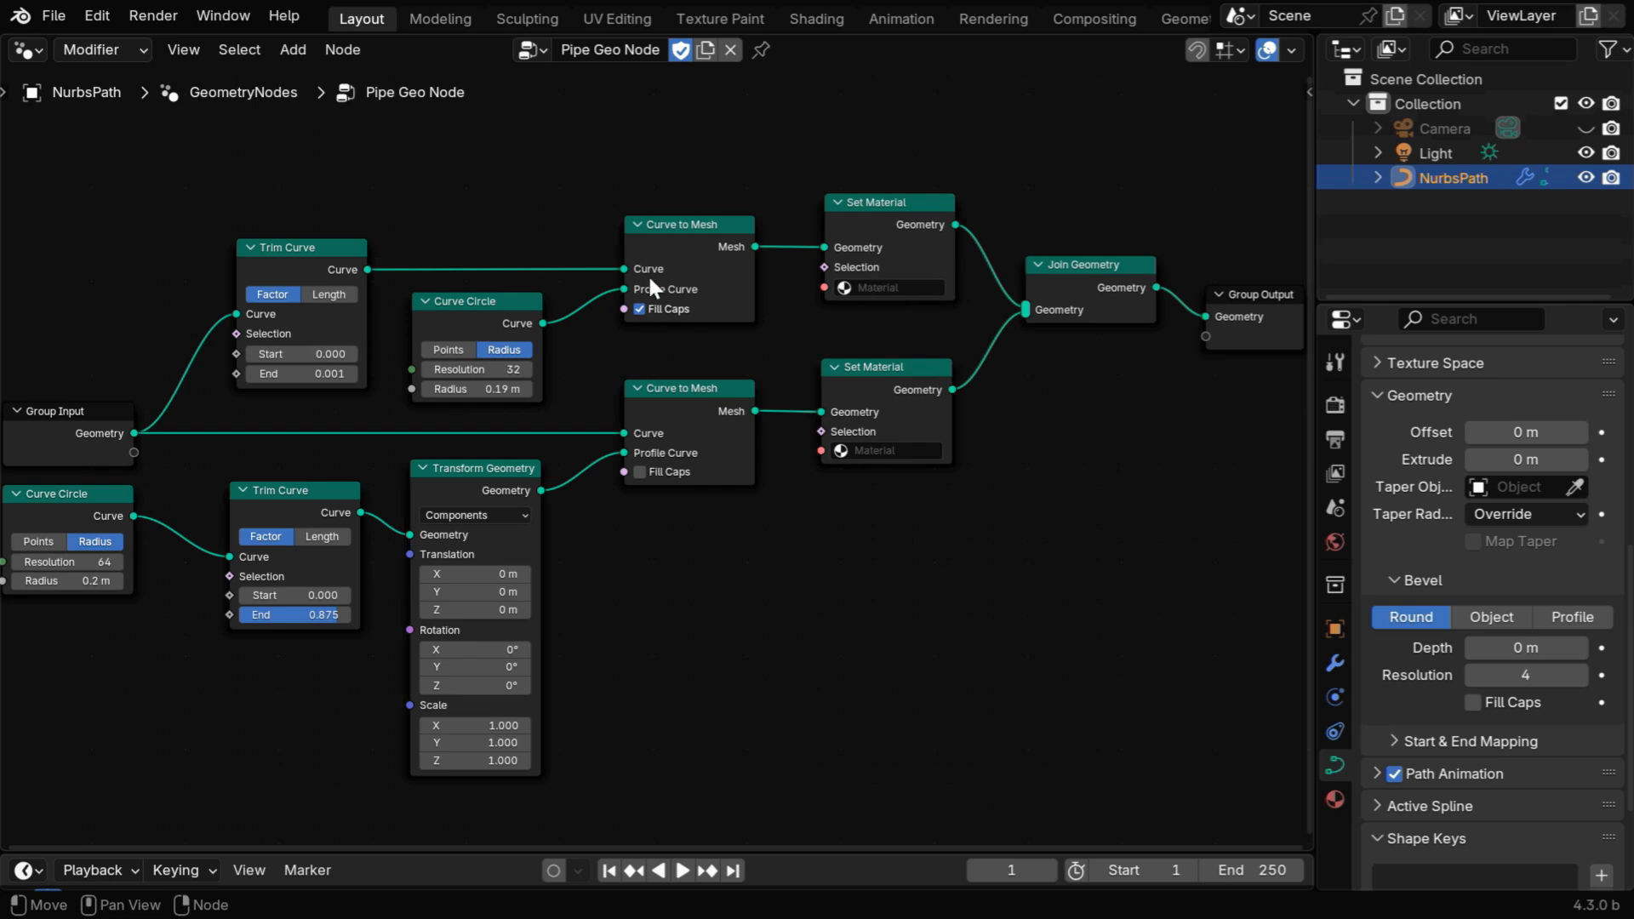
mouse_move(961, 315)
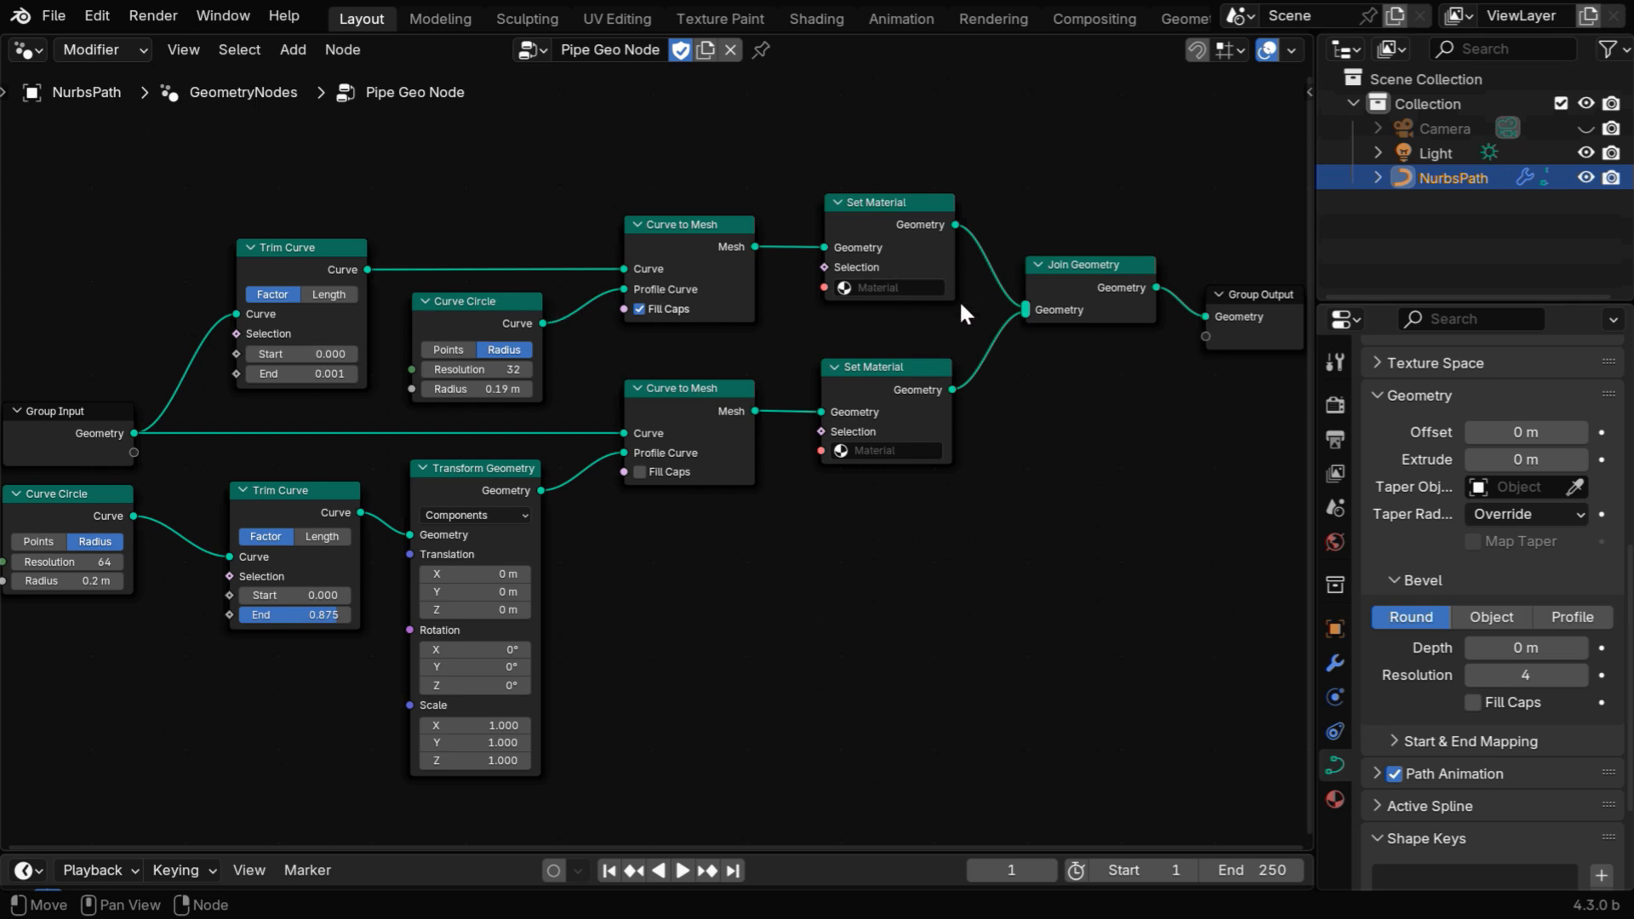
mouse_move(848, 264)
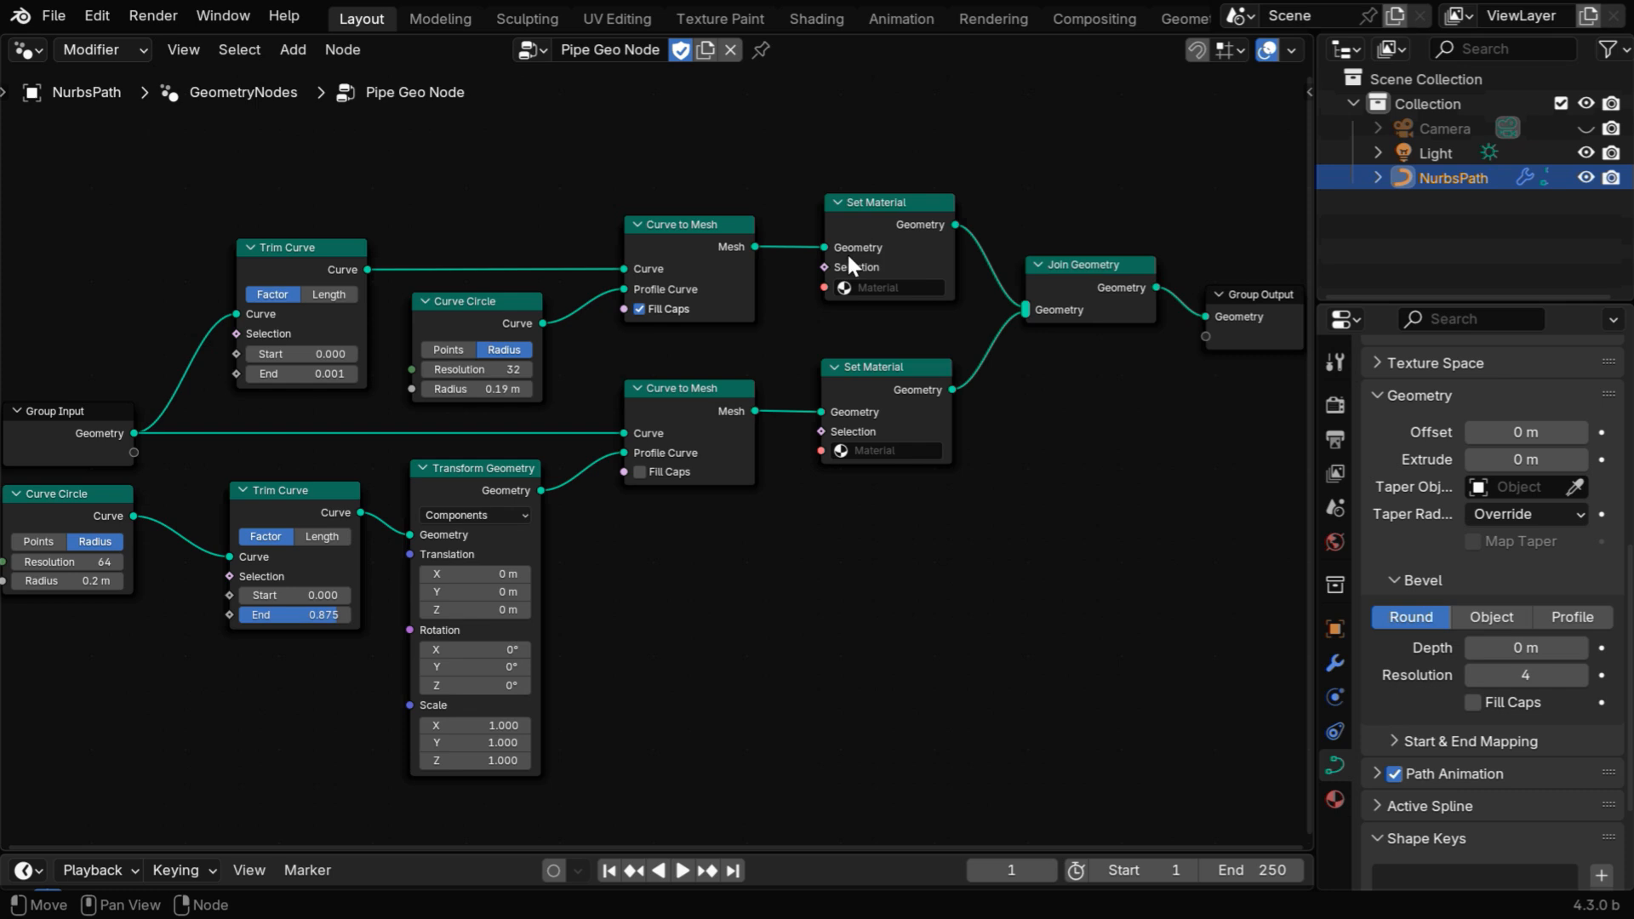
mouse_move(873, 450)
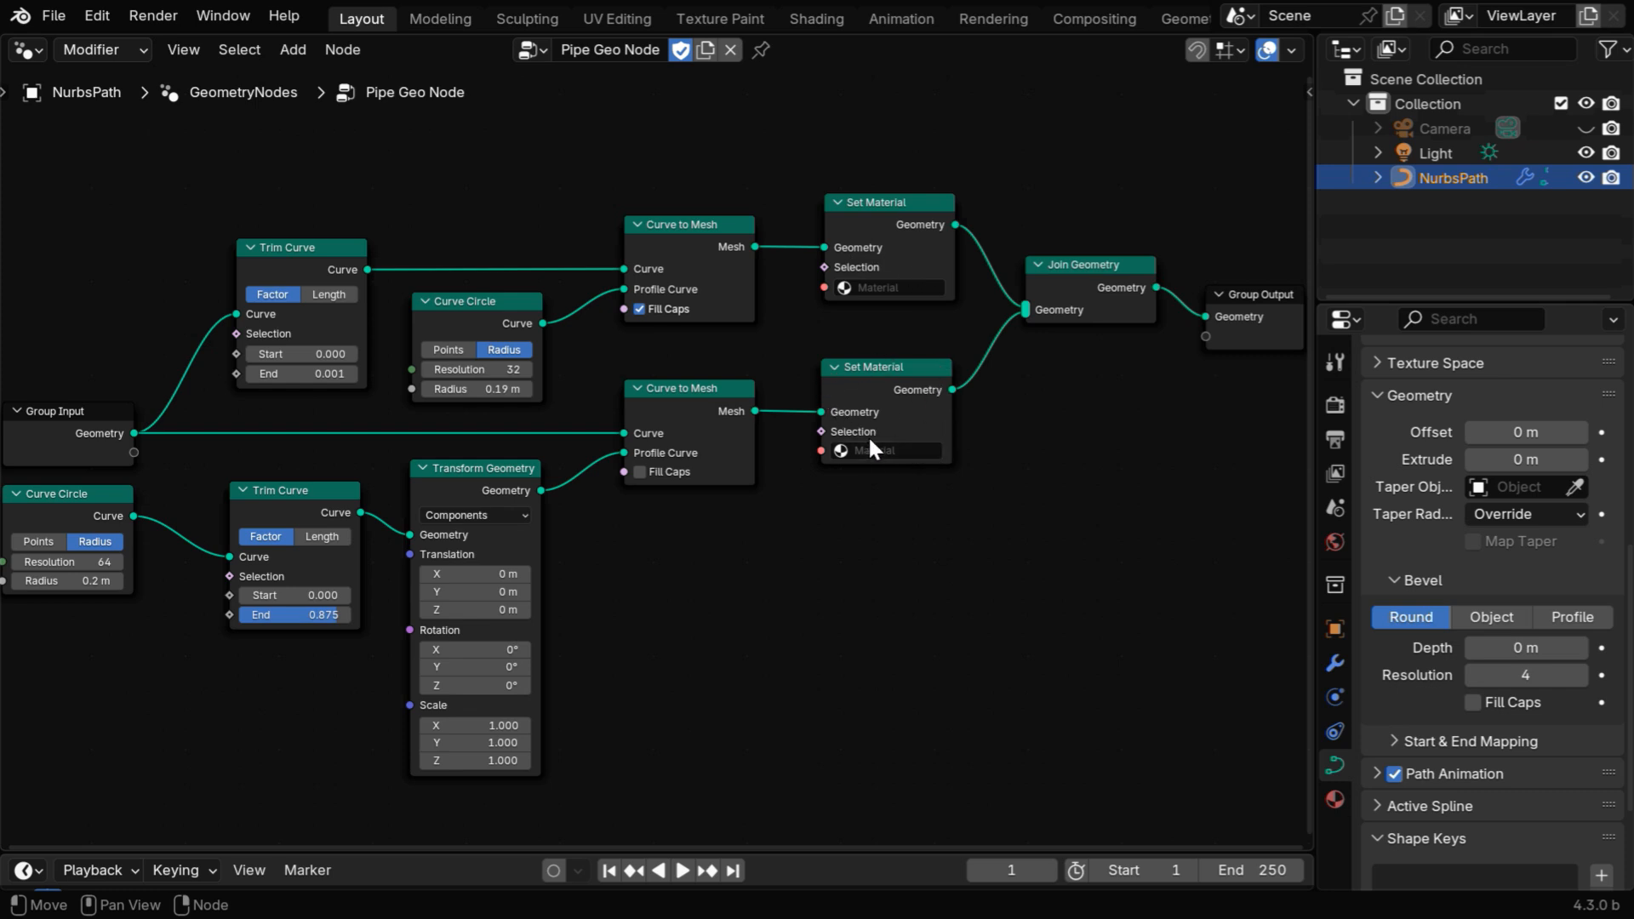
mouse_move(989, 498)
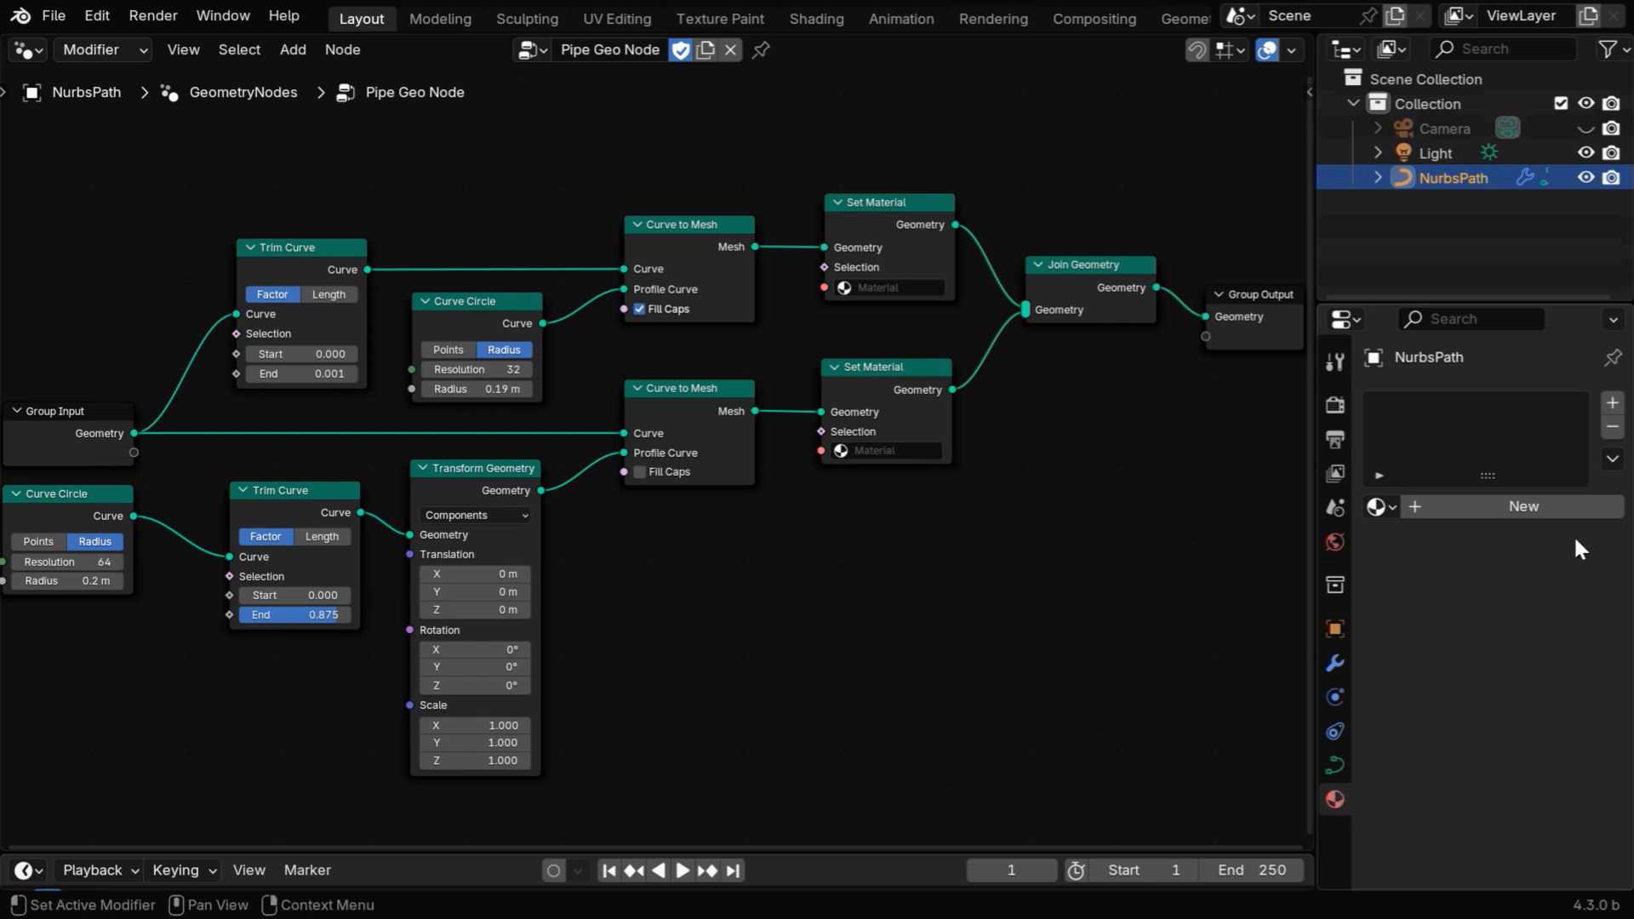
Step: Create Pipe Material, then a second-slot material named Water Material coloured blue
left_click(1522, 506)
type("Pipe Material")
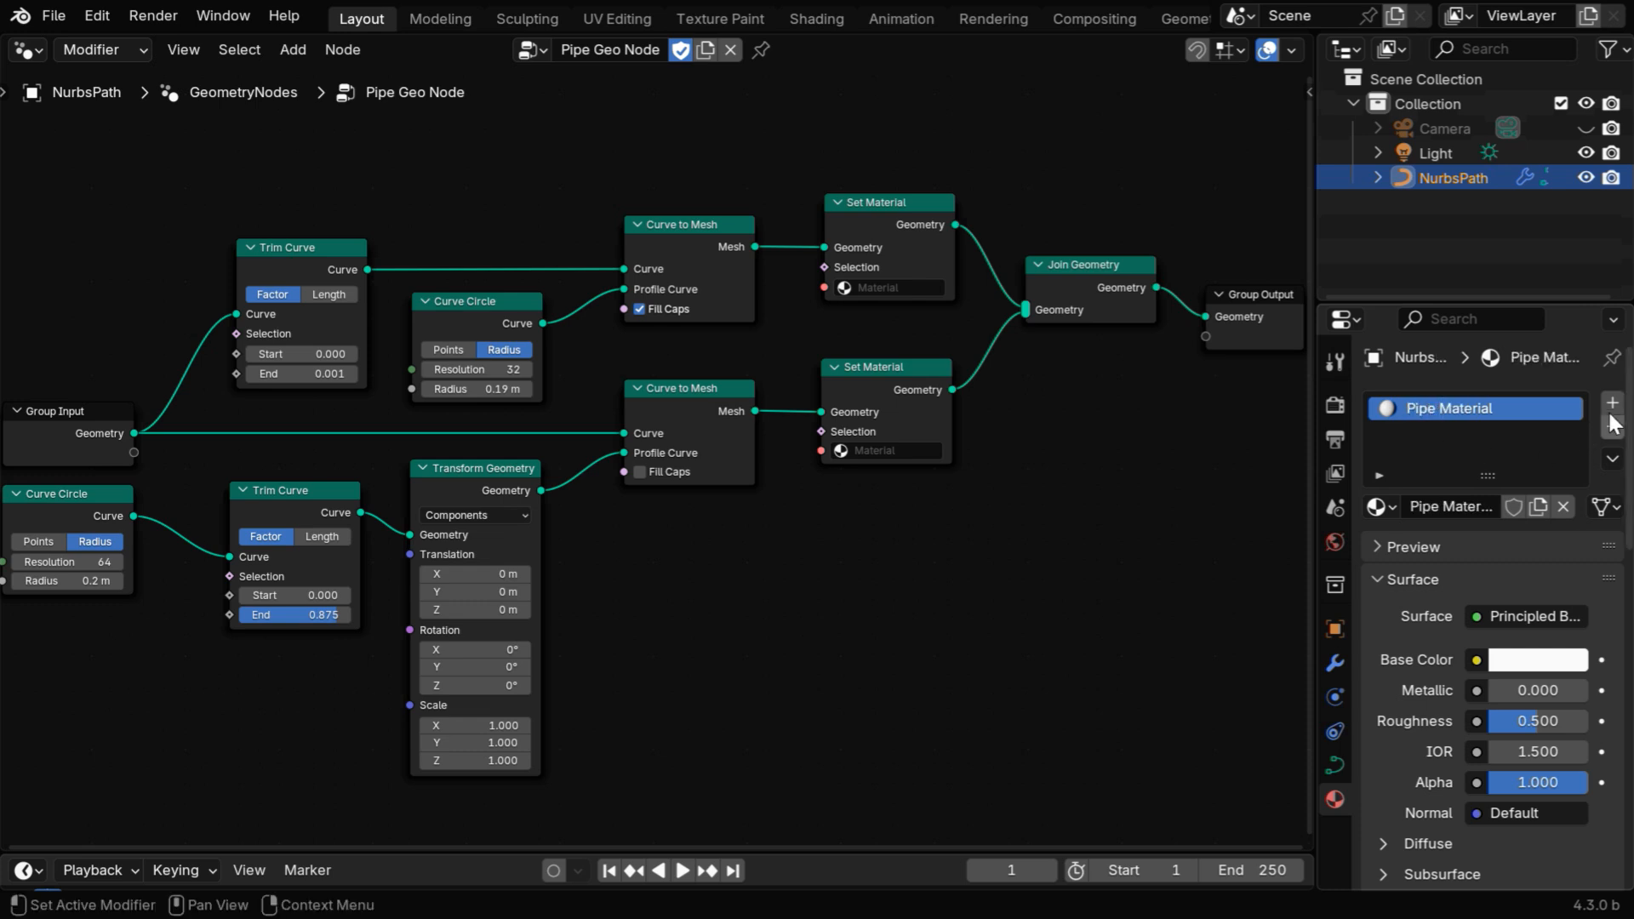
left_click(1609, 403)
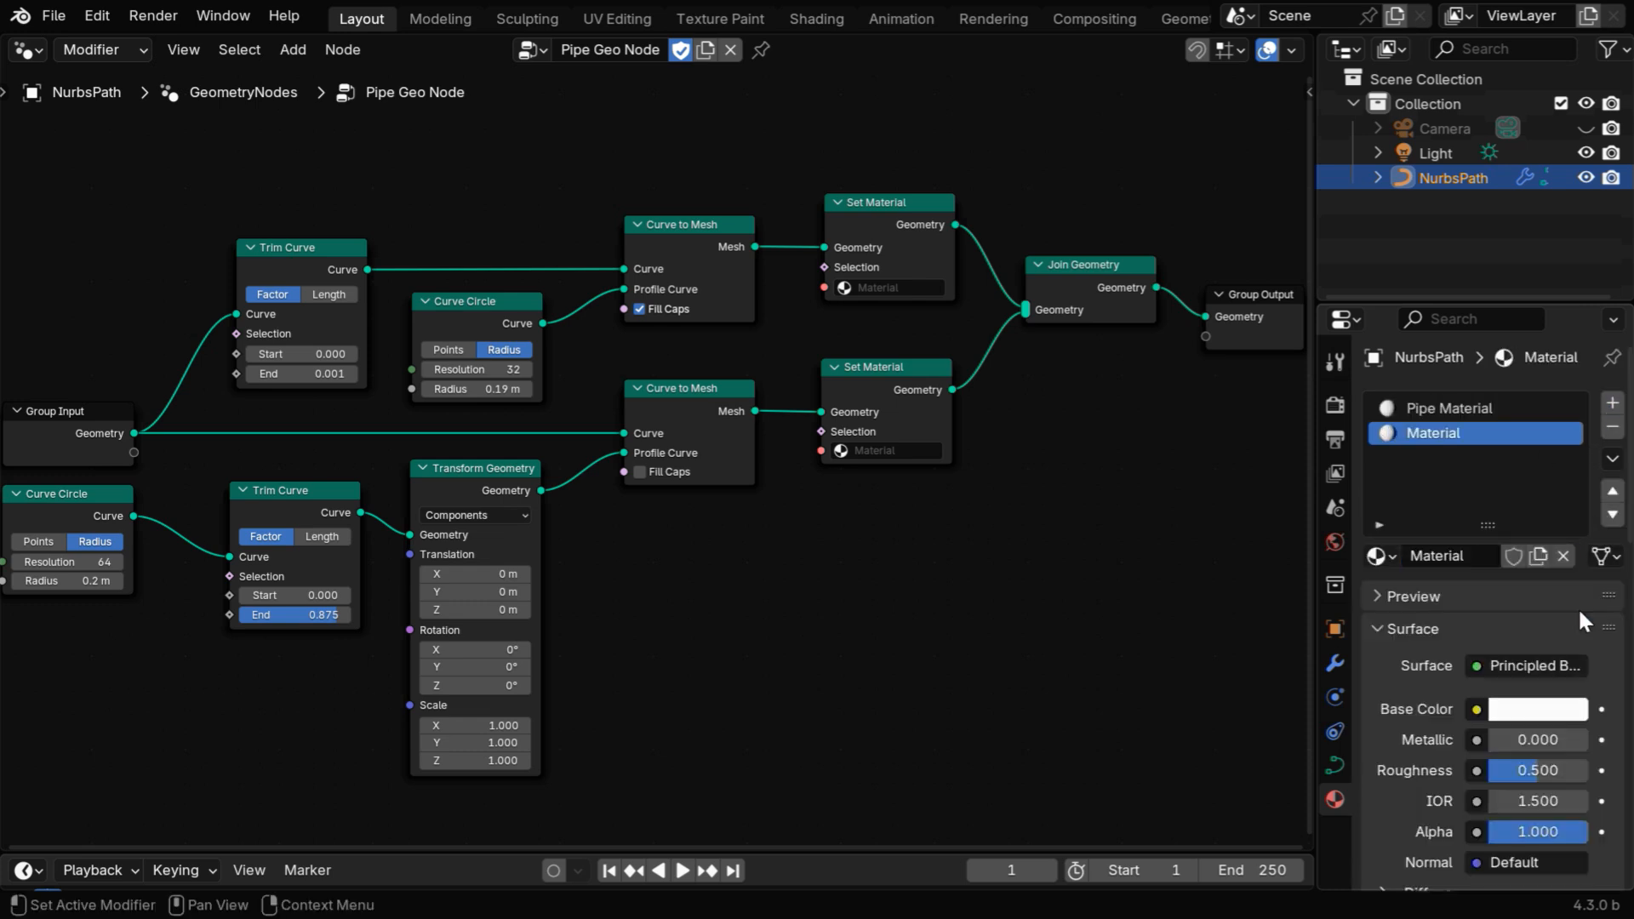
left_click(1538, 710)
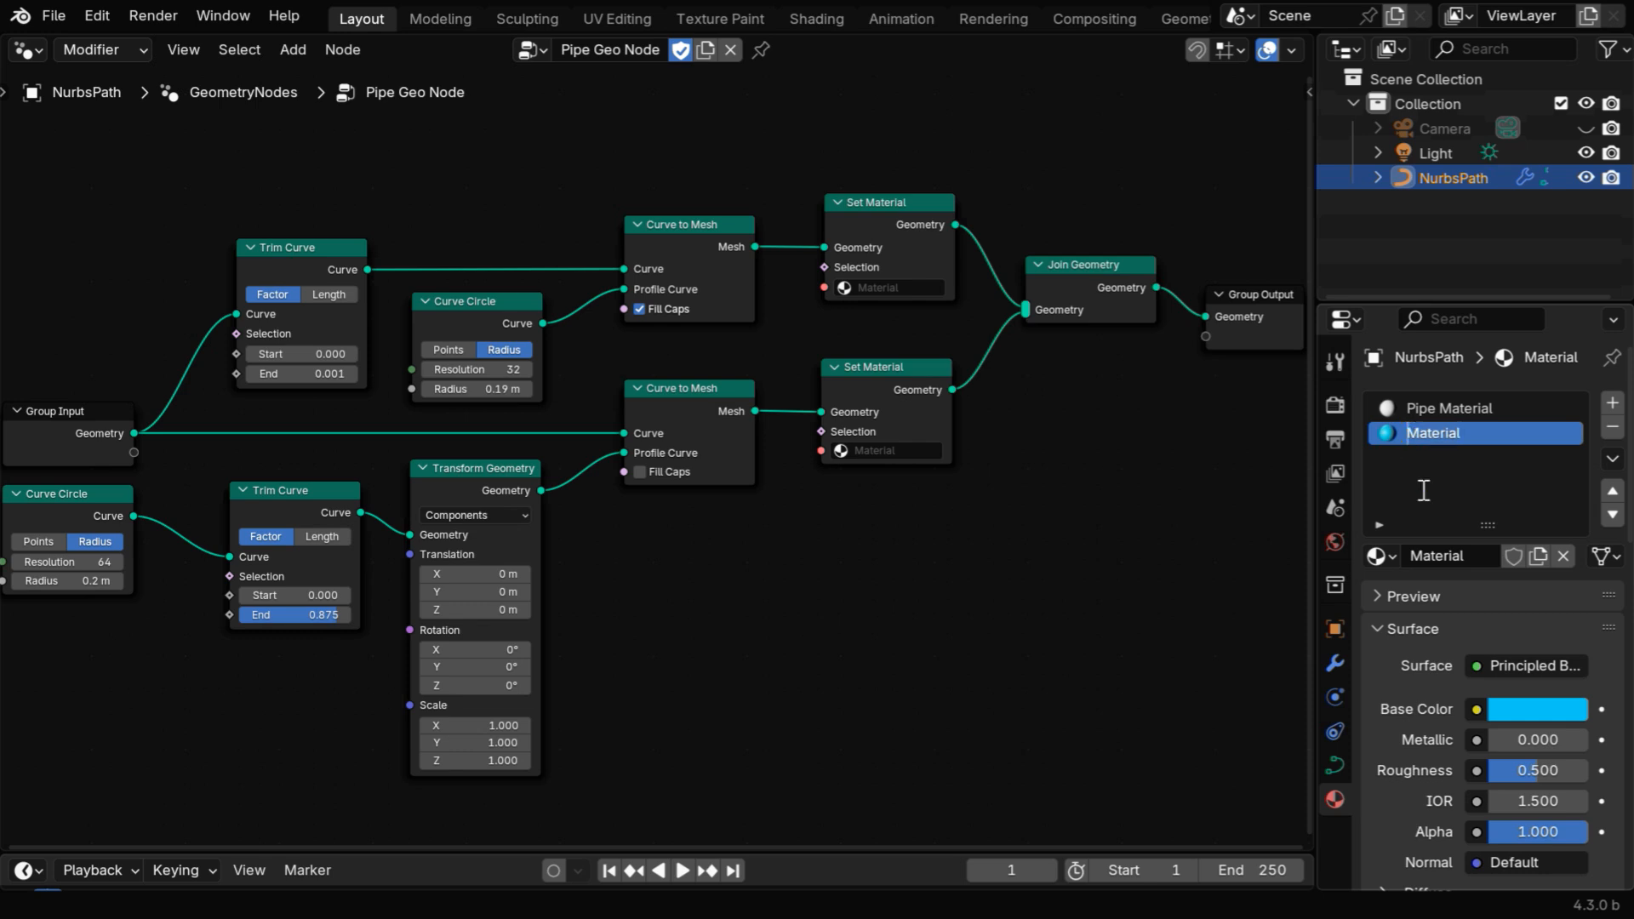
type("Water Material")
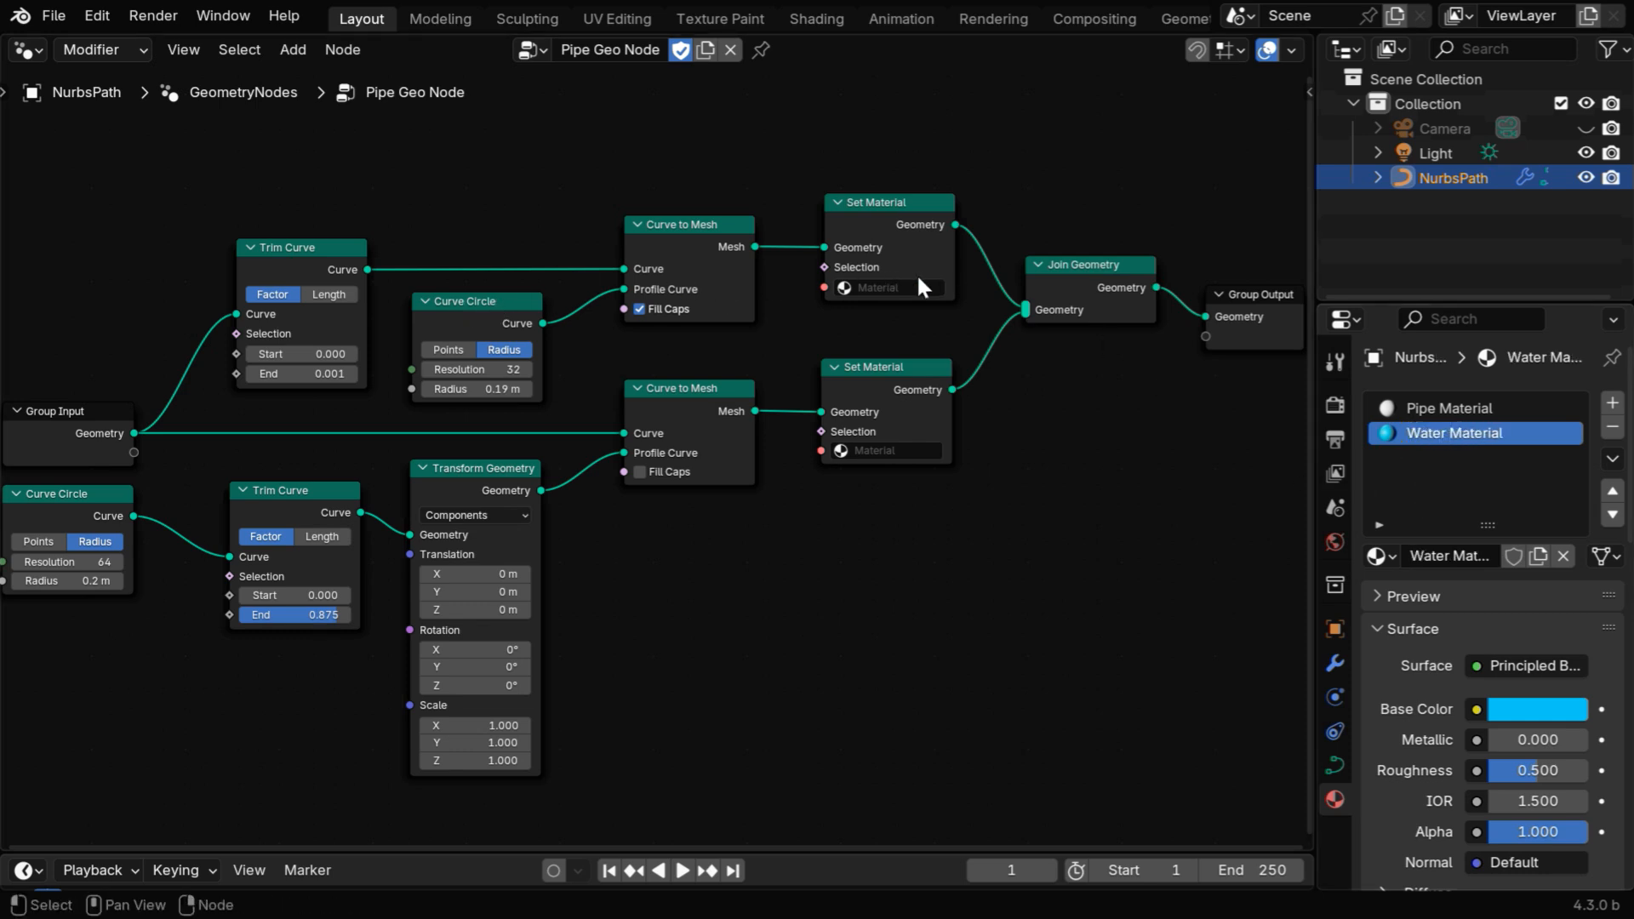
Step: Set the upper Set Material node to Water Material and the lower to Pipe Material
left_click(881, 288)
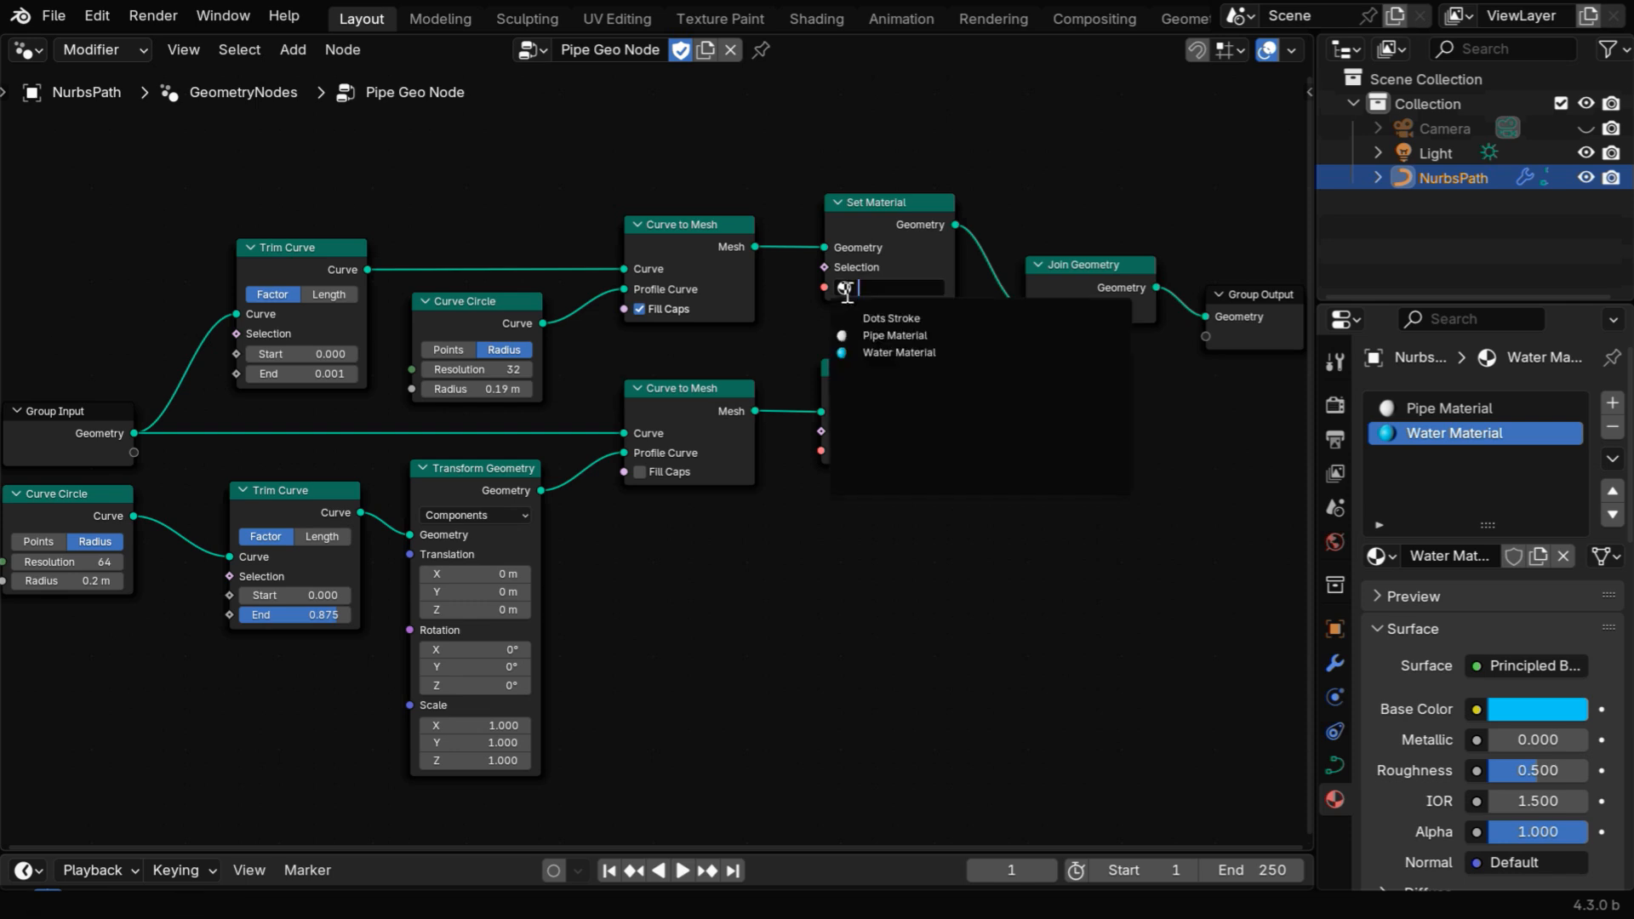
left_click(897, 353)
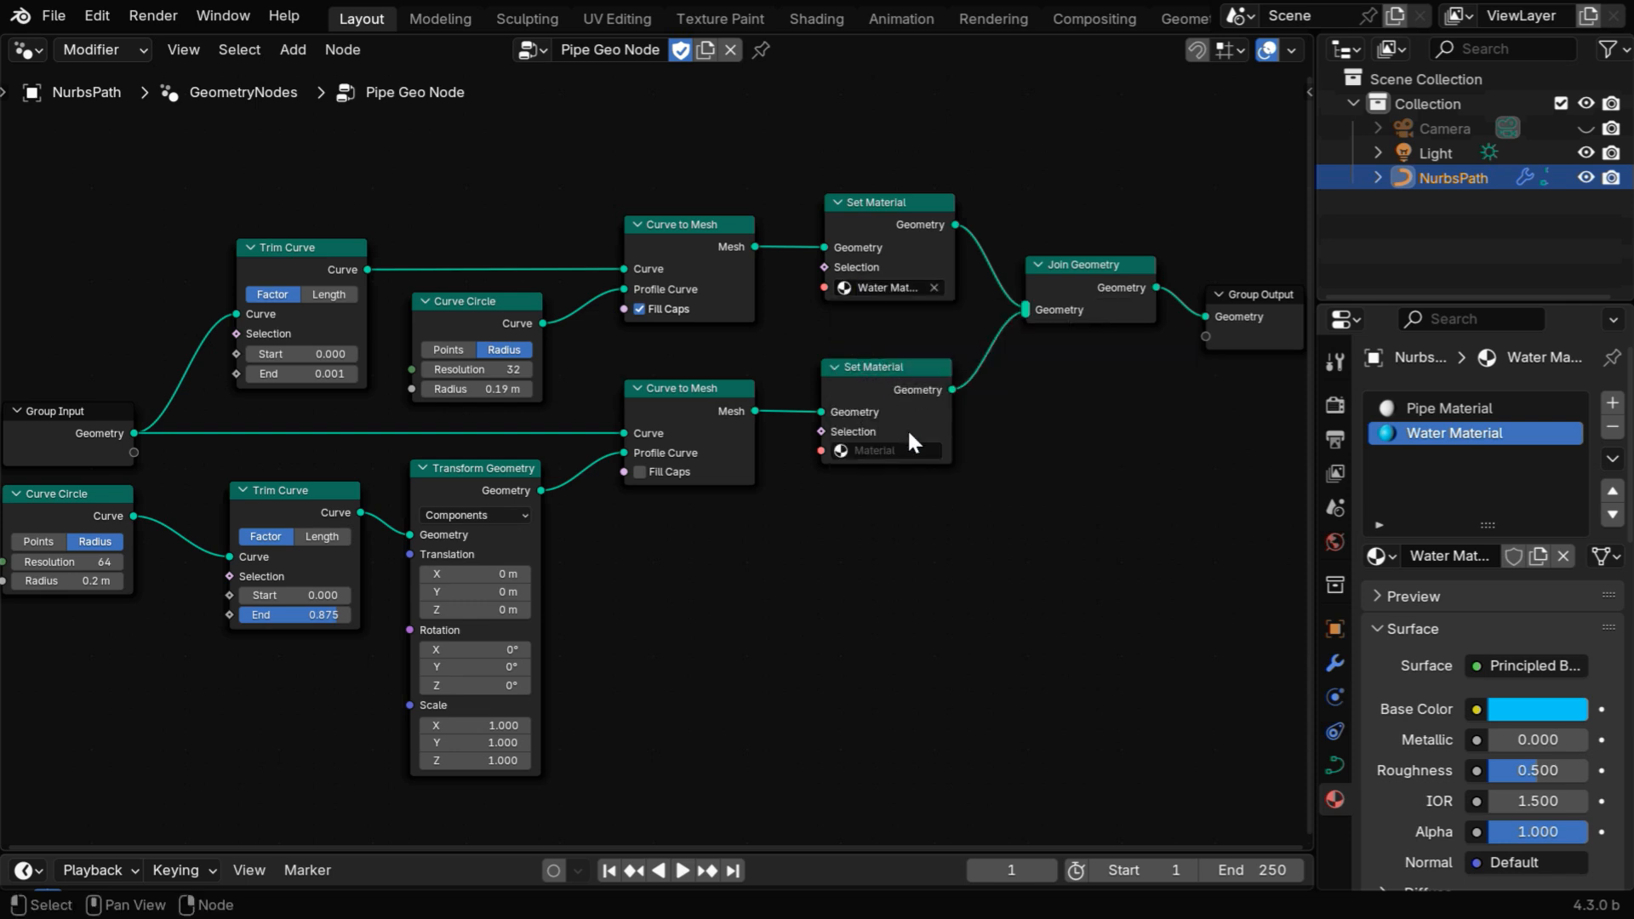
left_click(881, 450)
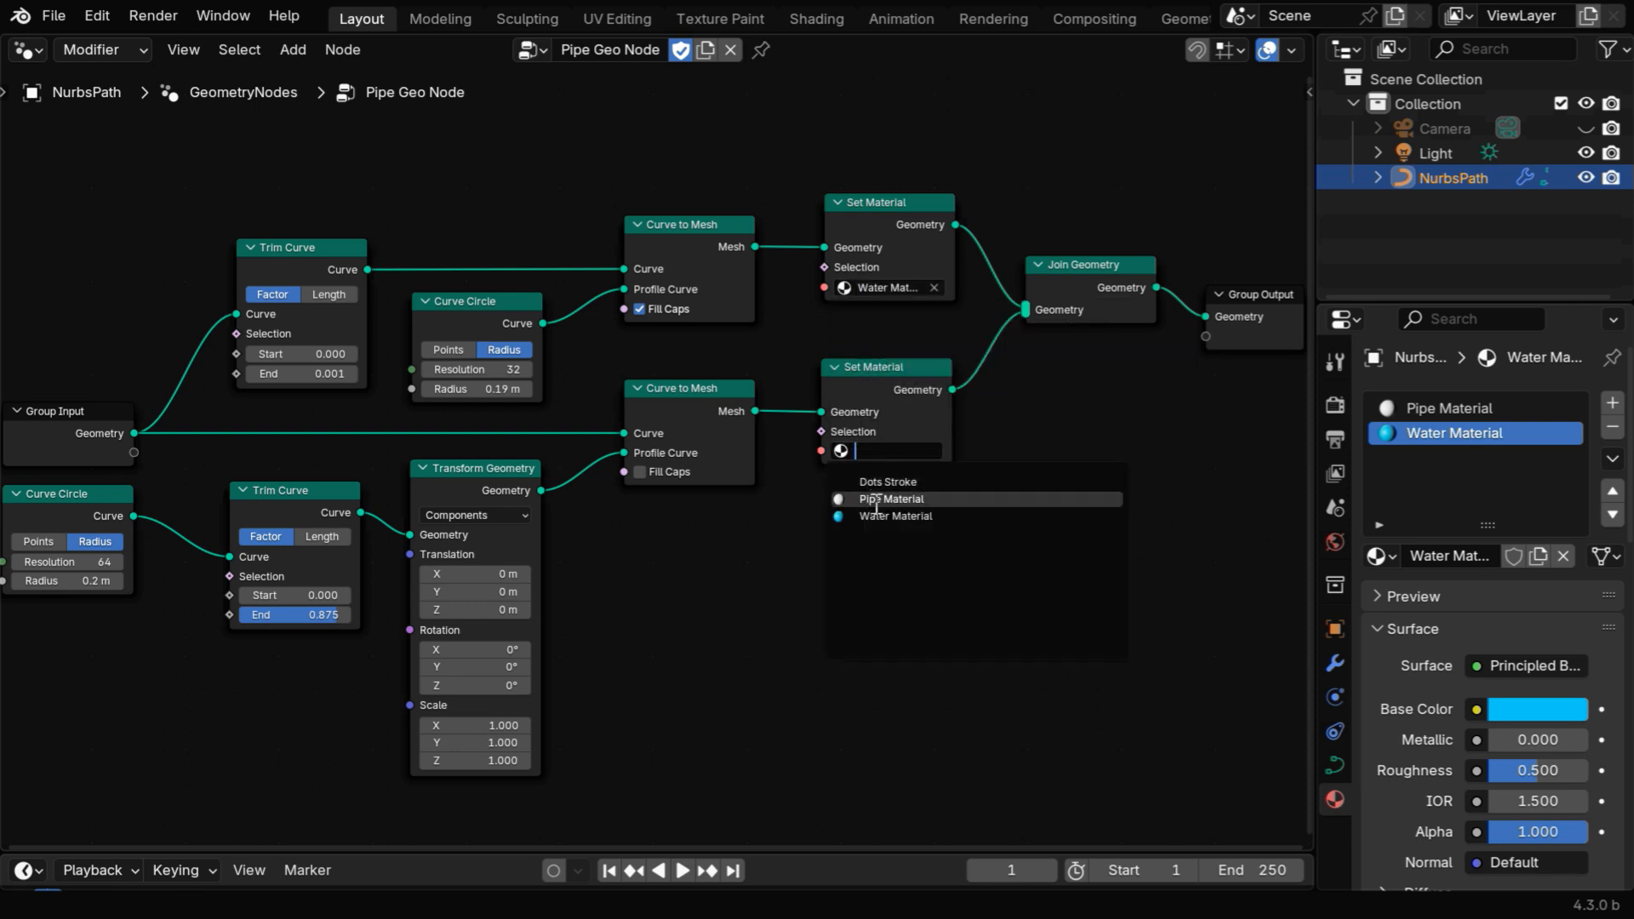
left_click(889, 498)
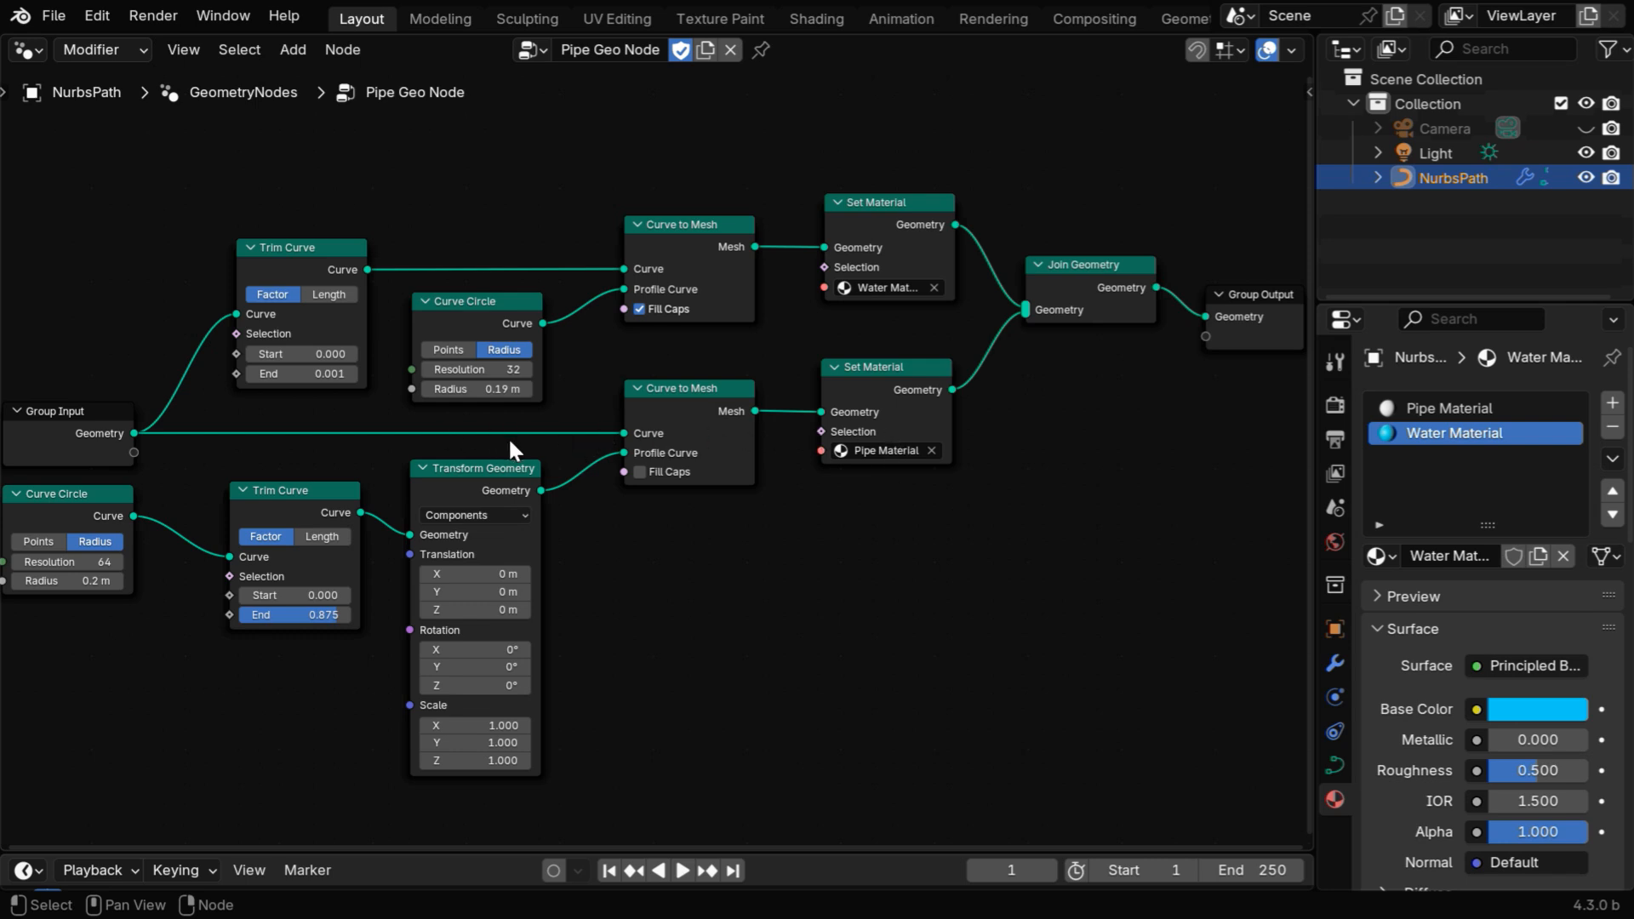
left_click(20, 49)
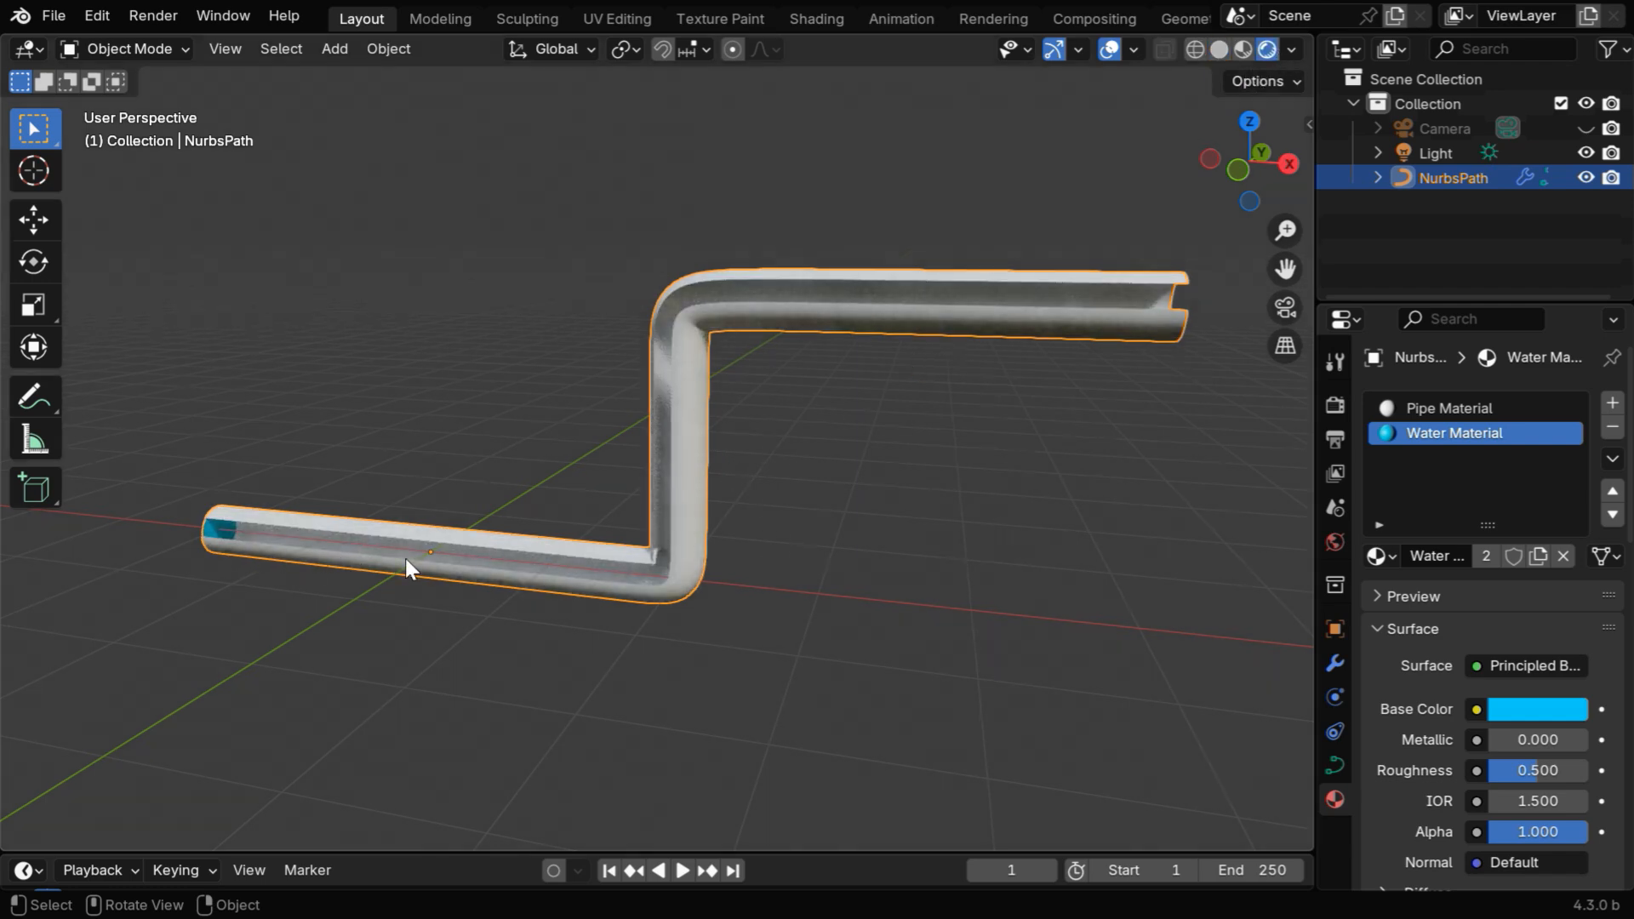
mouse_move(716, 454)
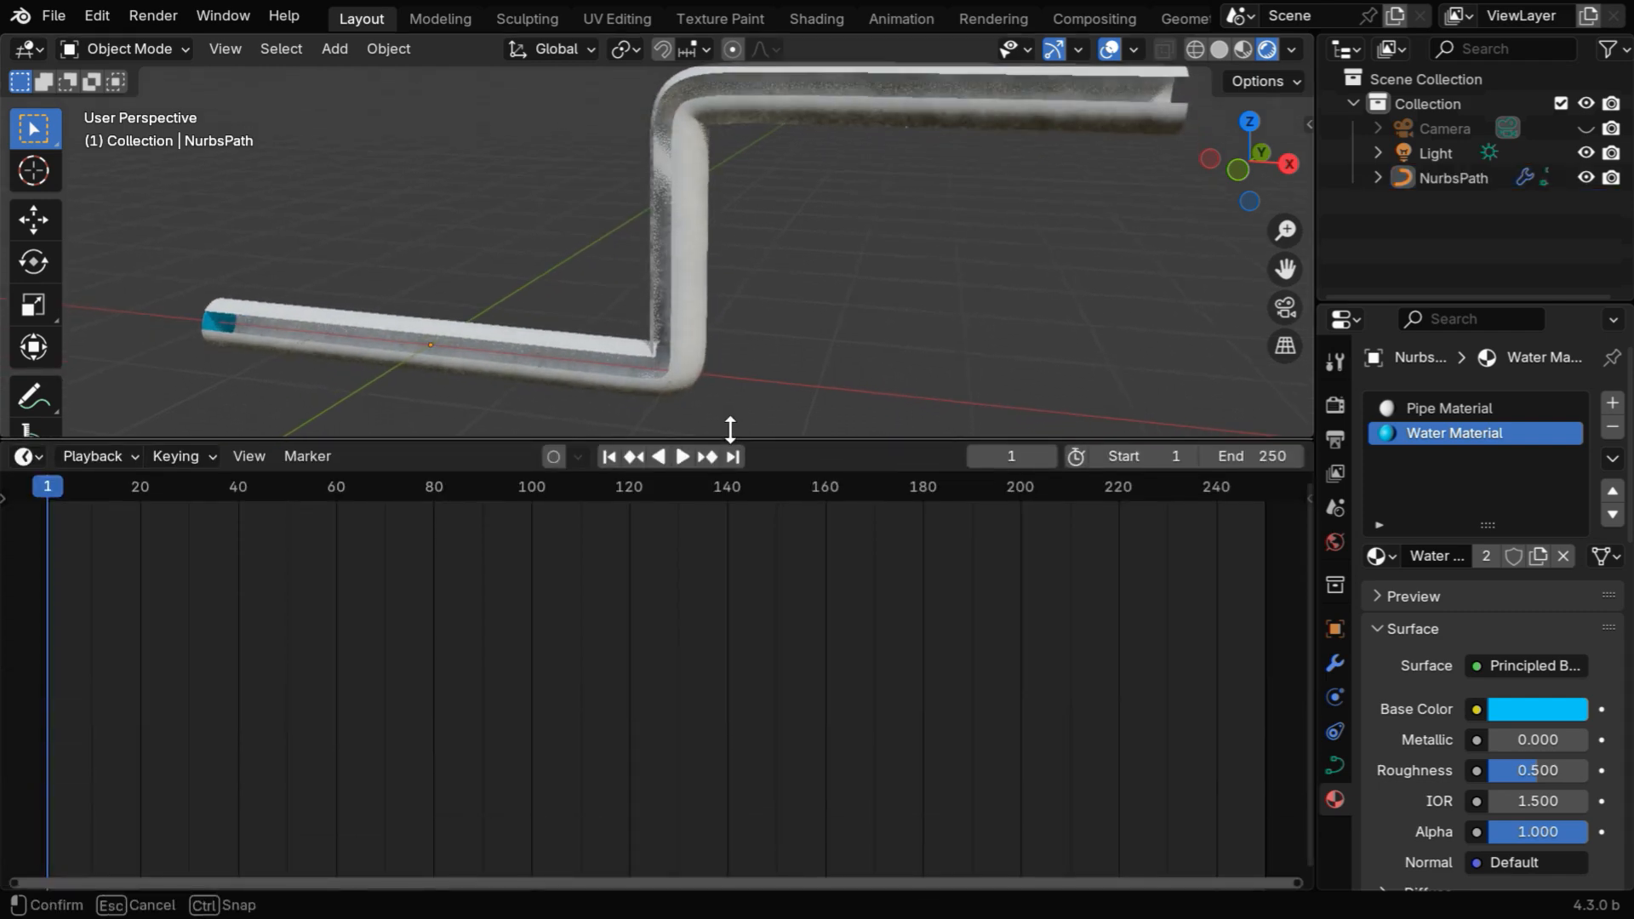
Step: Show the cut-away pipe in a 3D Viewport in Material Preview
left_click(22, 432)
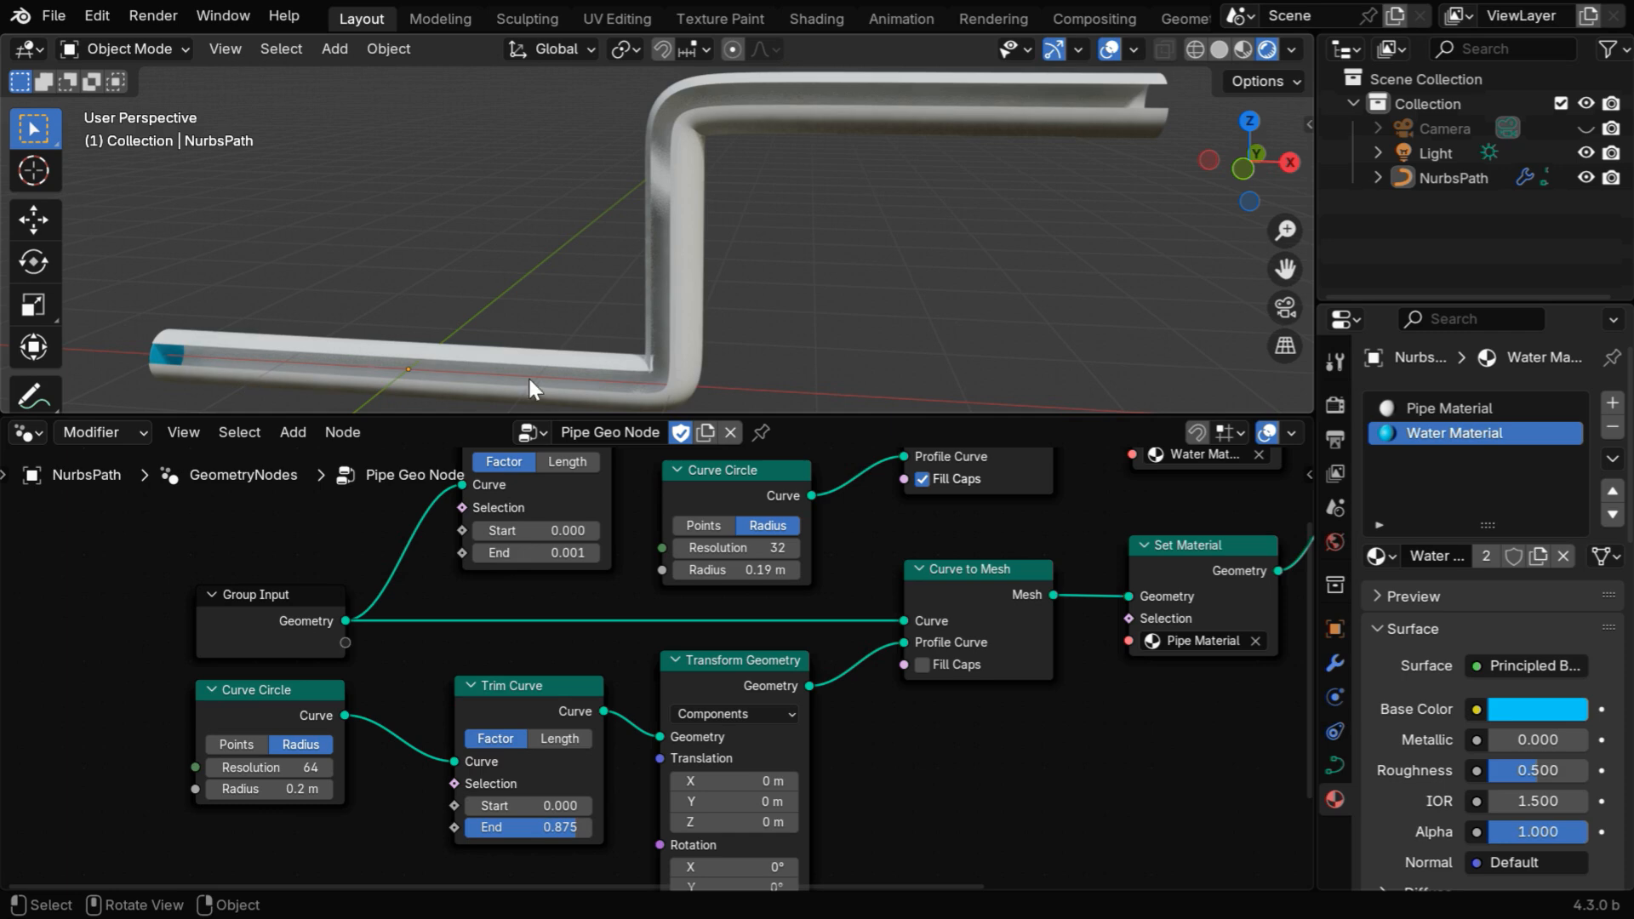
mouse_move(581, 781)
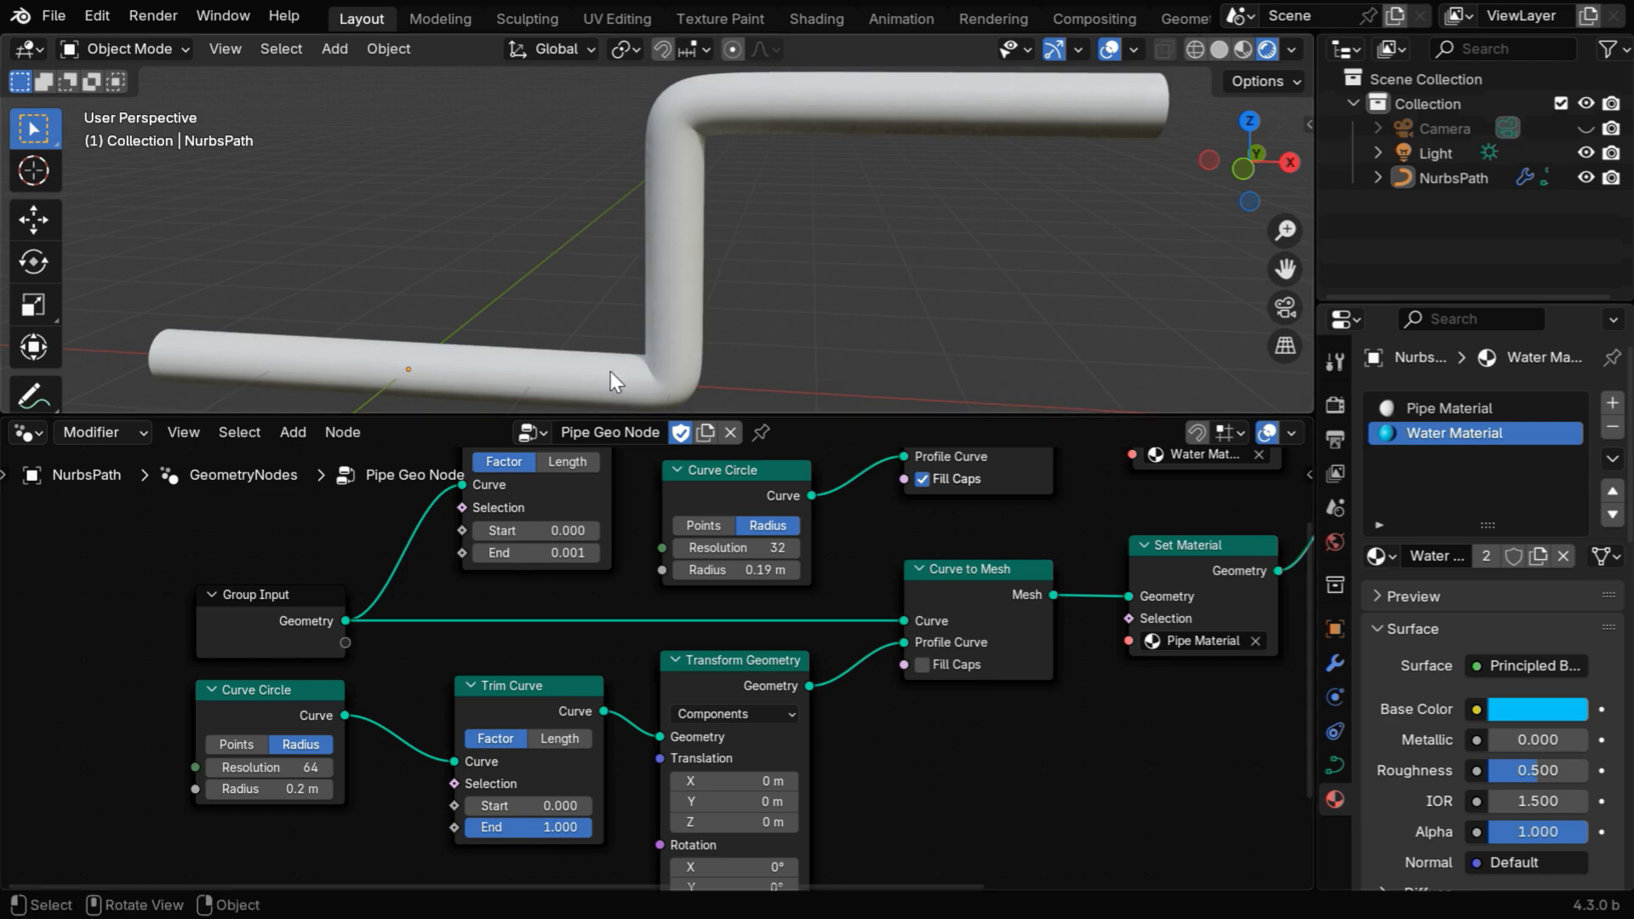
mouse_move(674, 255)
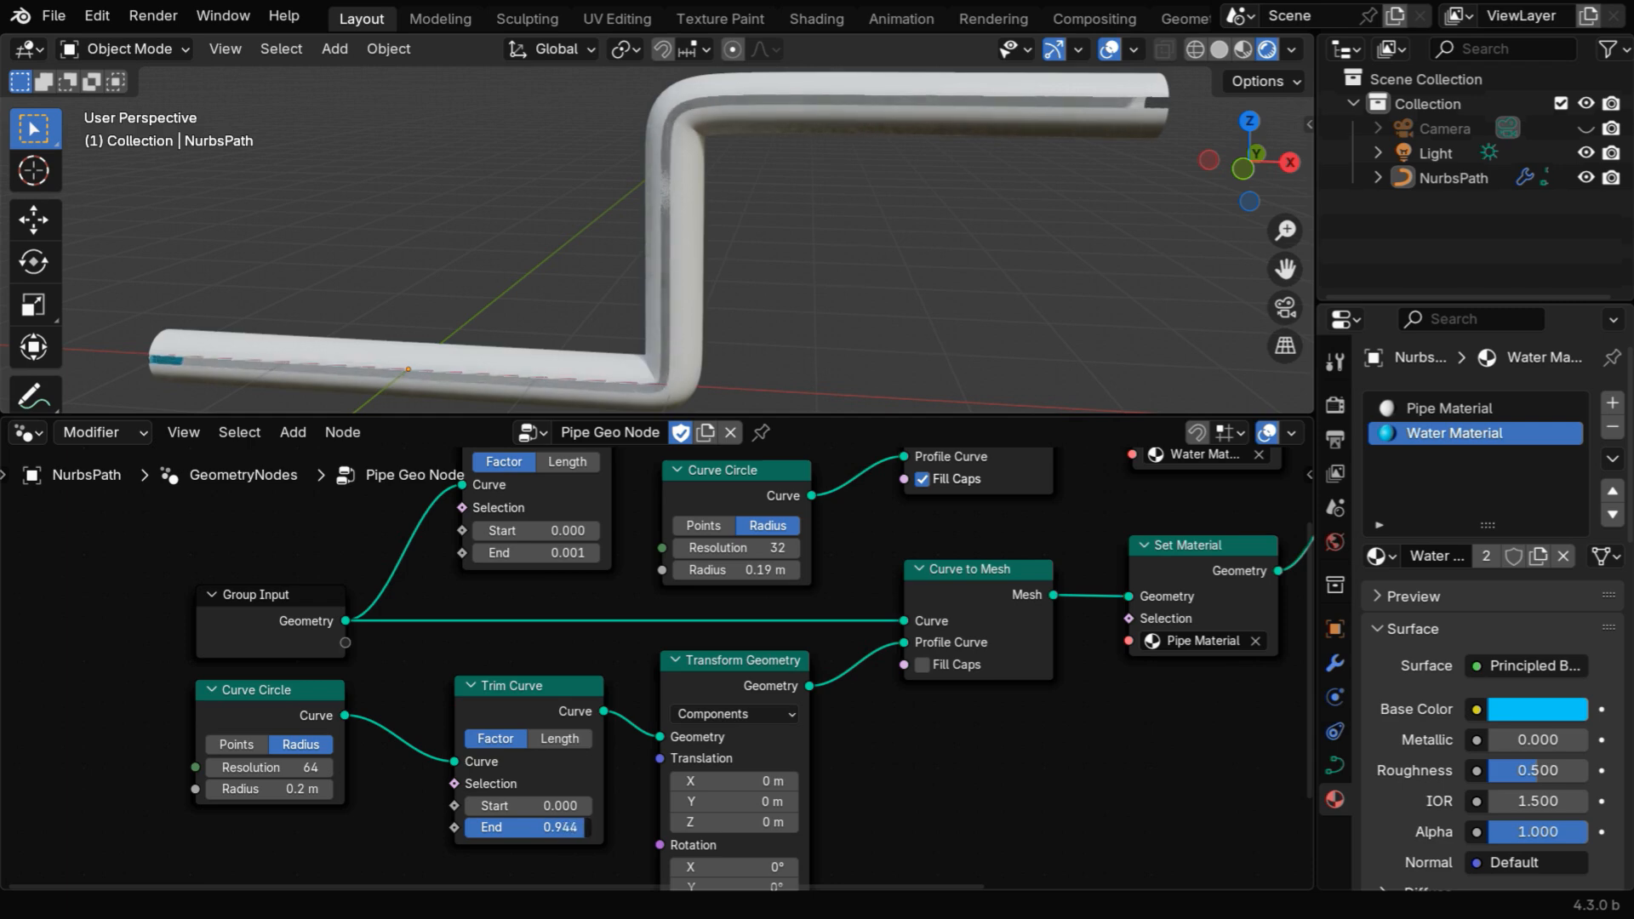
Step: Set the profile Trim Curve node's End to 7/8 (0.875)
double_click(526, 826)
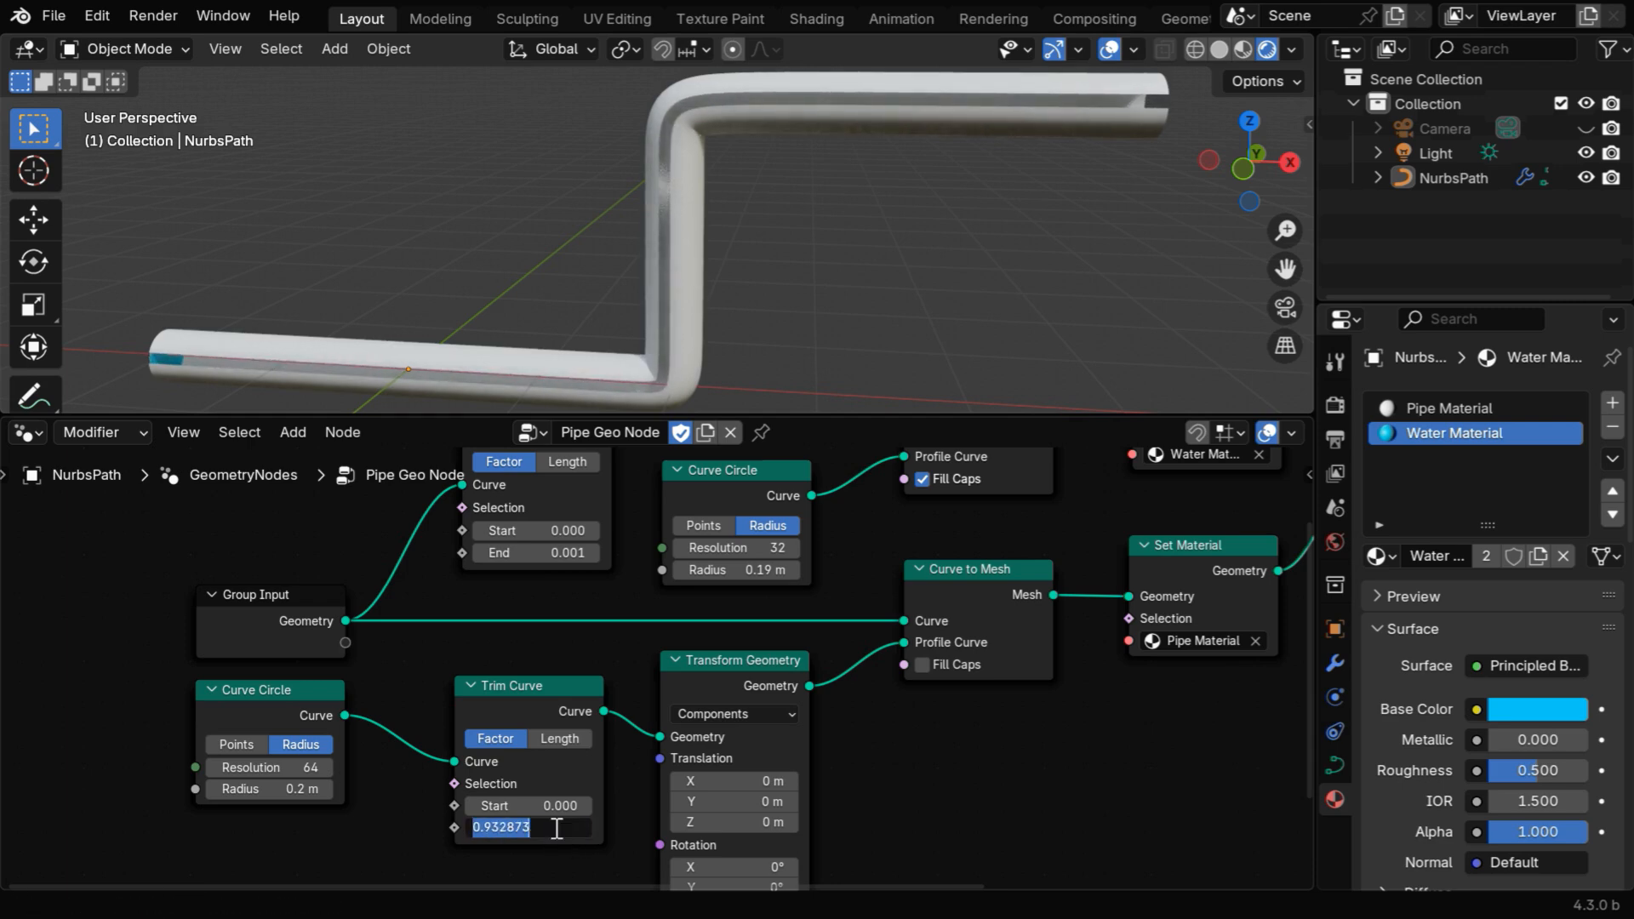
type("7/")
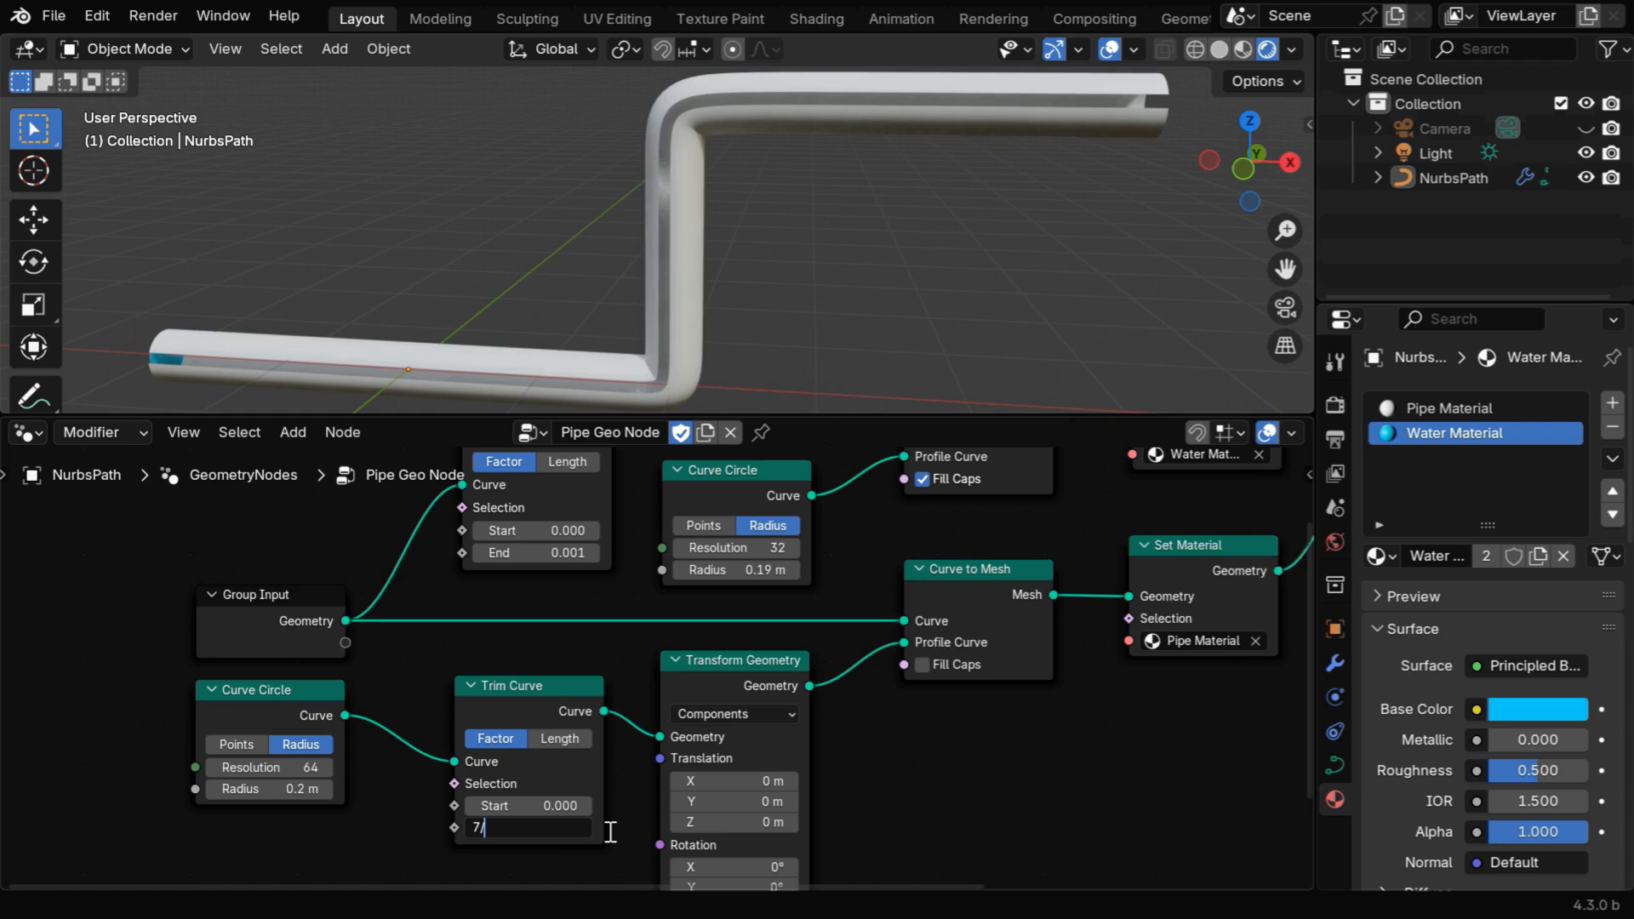
key("Return")
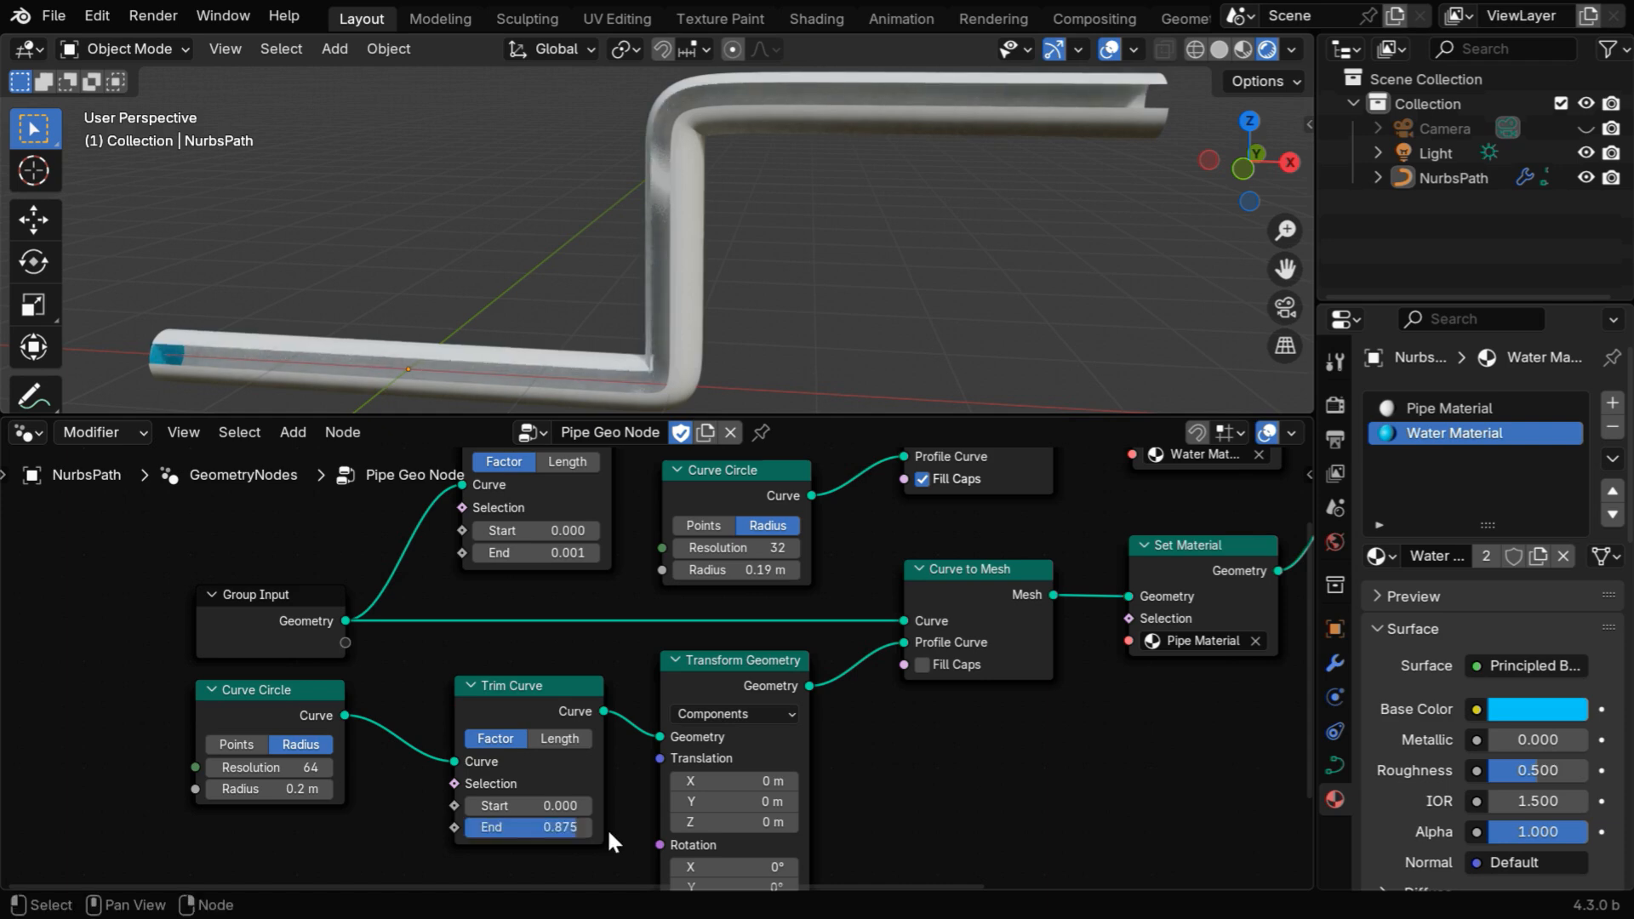
mouse_move(511, 384)
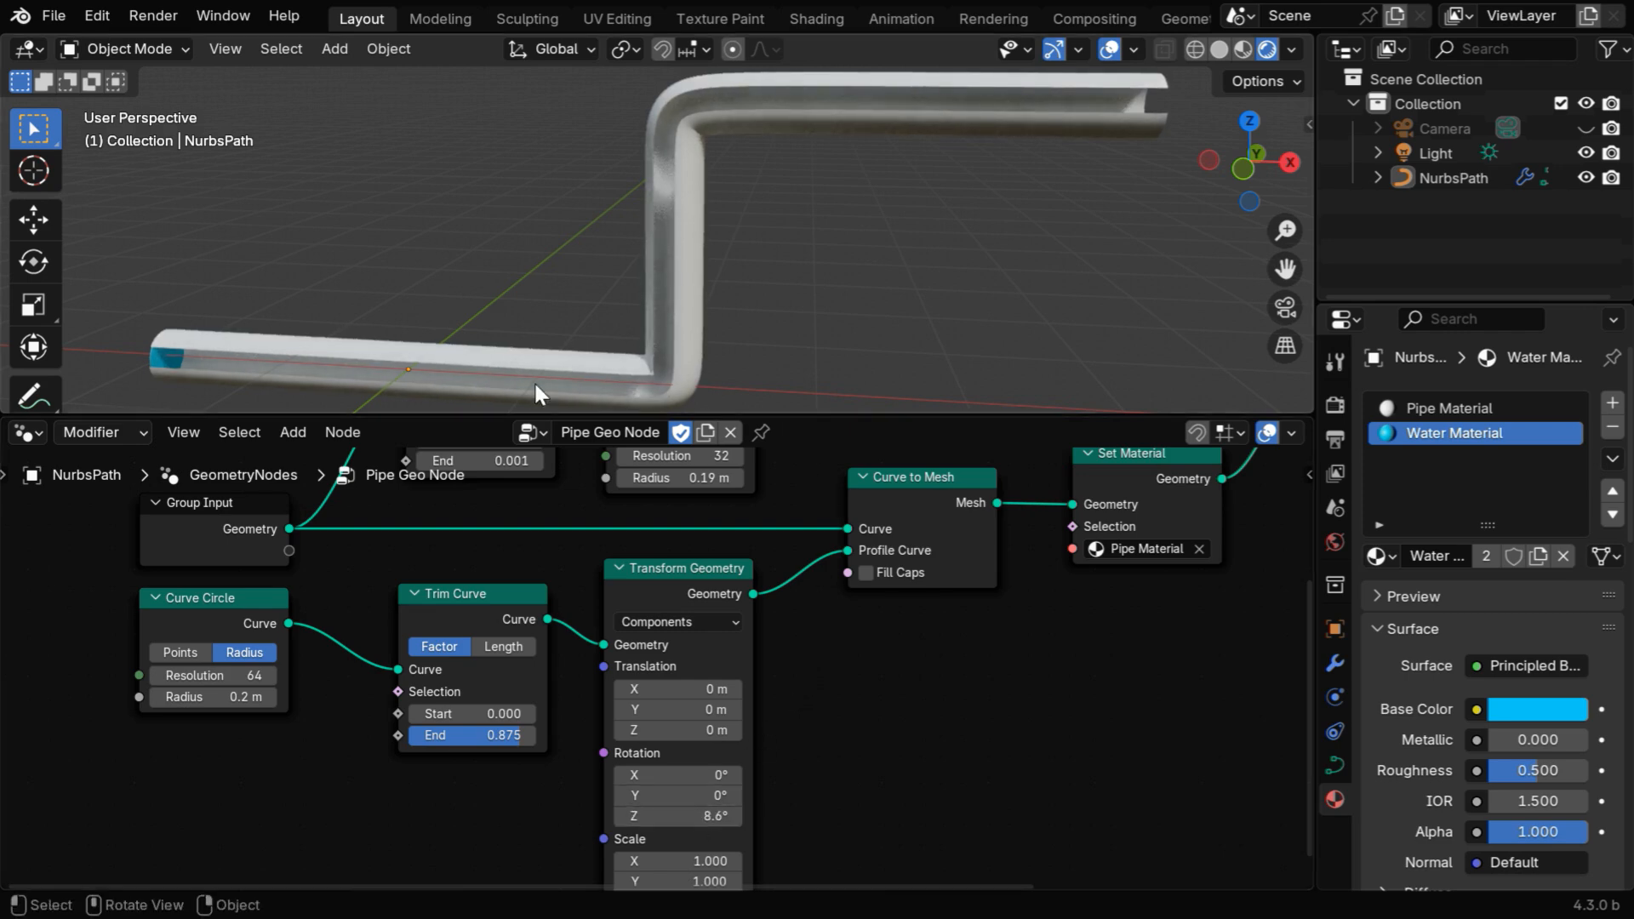
mouse_move(328, 554)
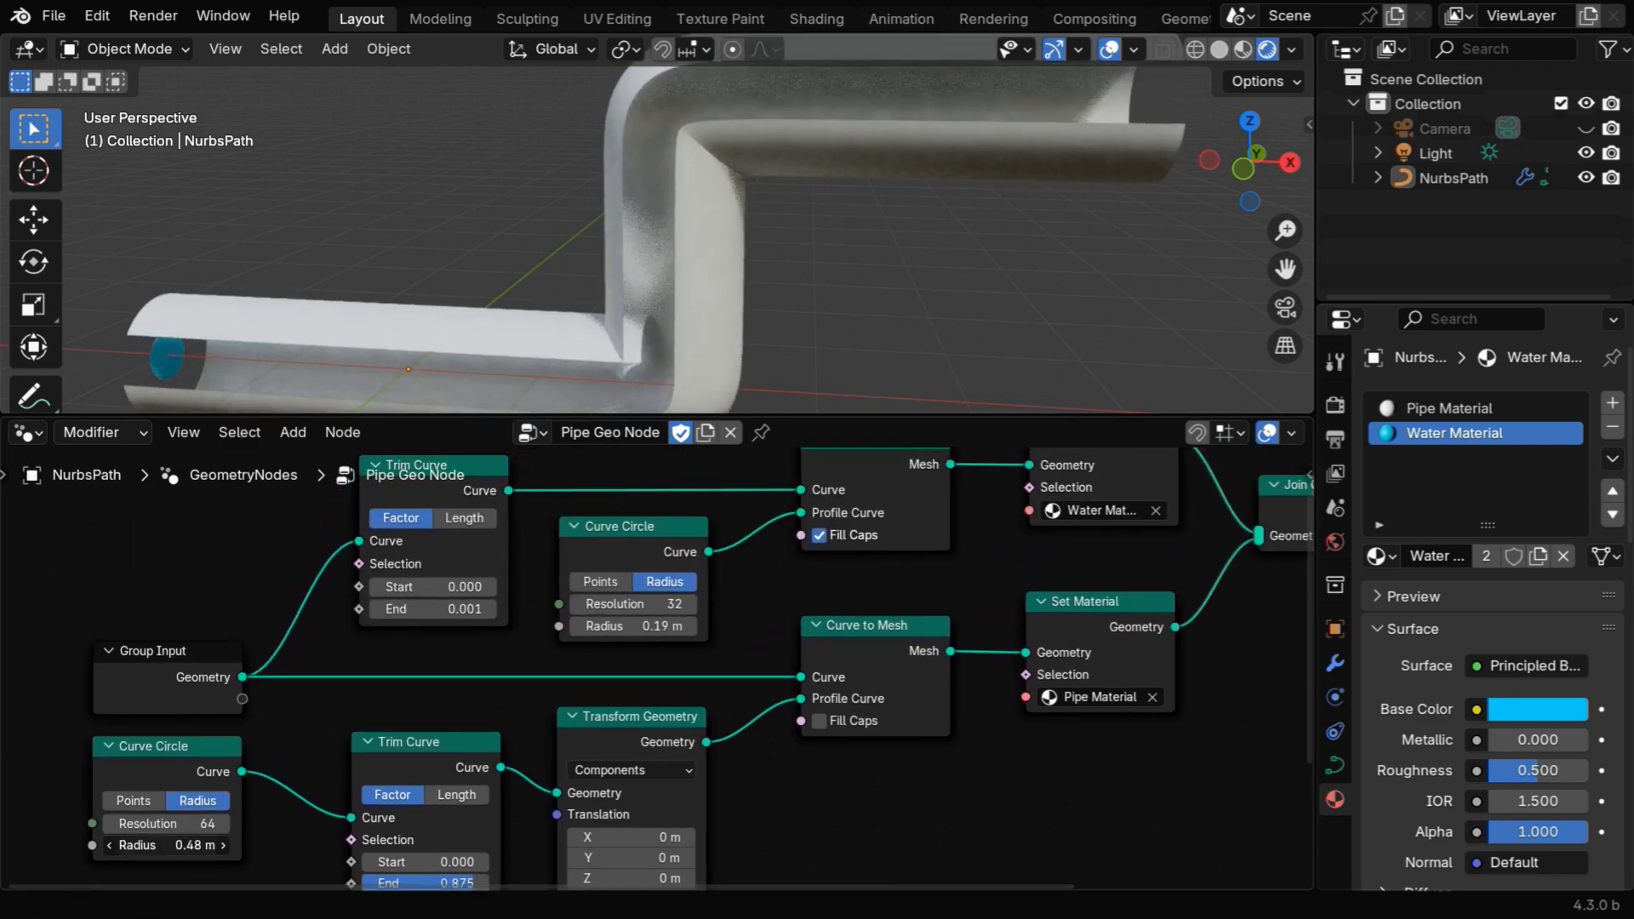
left_click(164, 845)
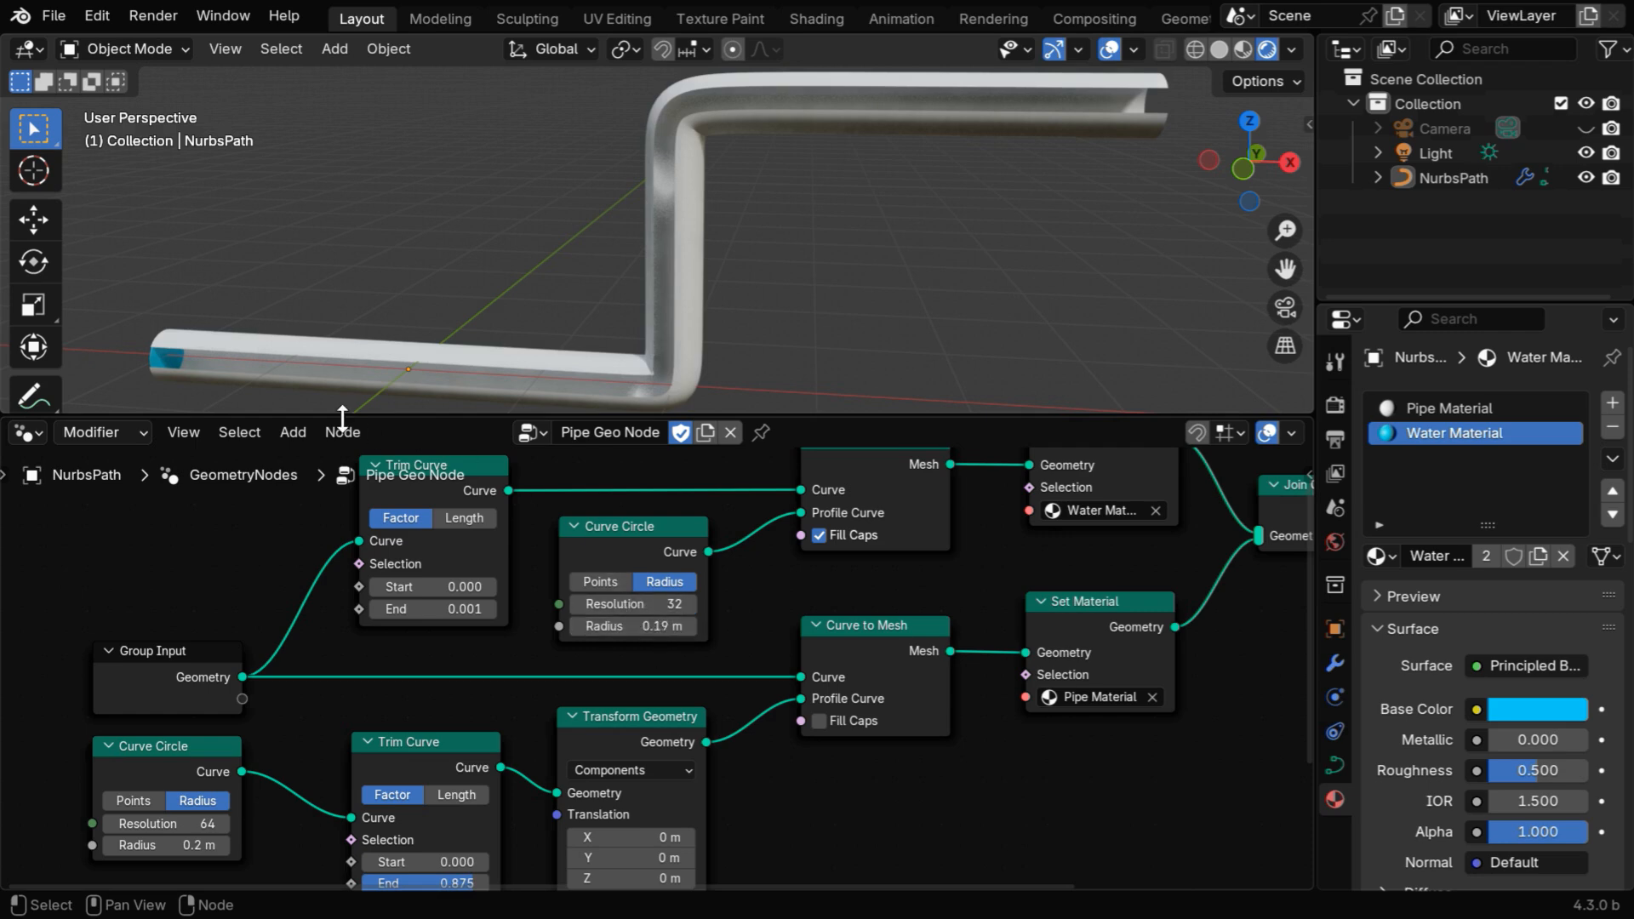
mouse_move(415, 331)
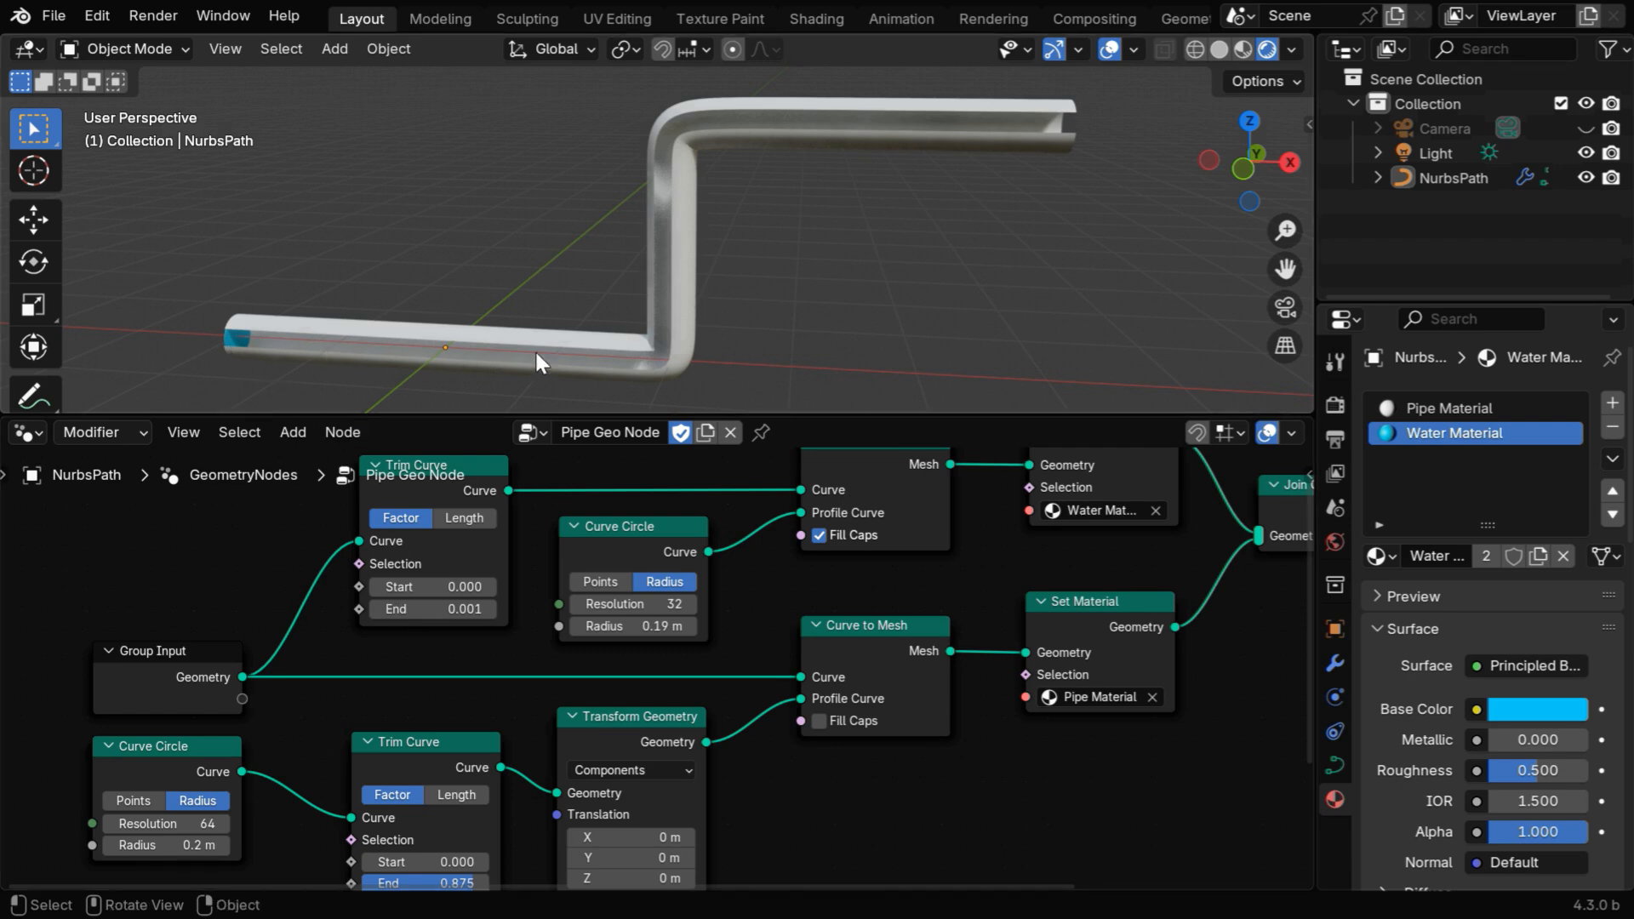
mouse_move(423, 623)
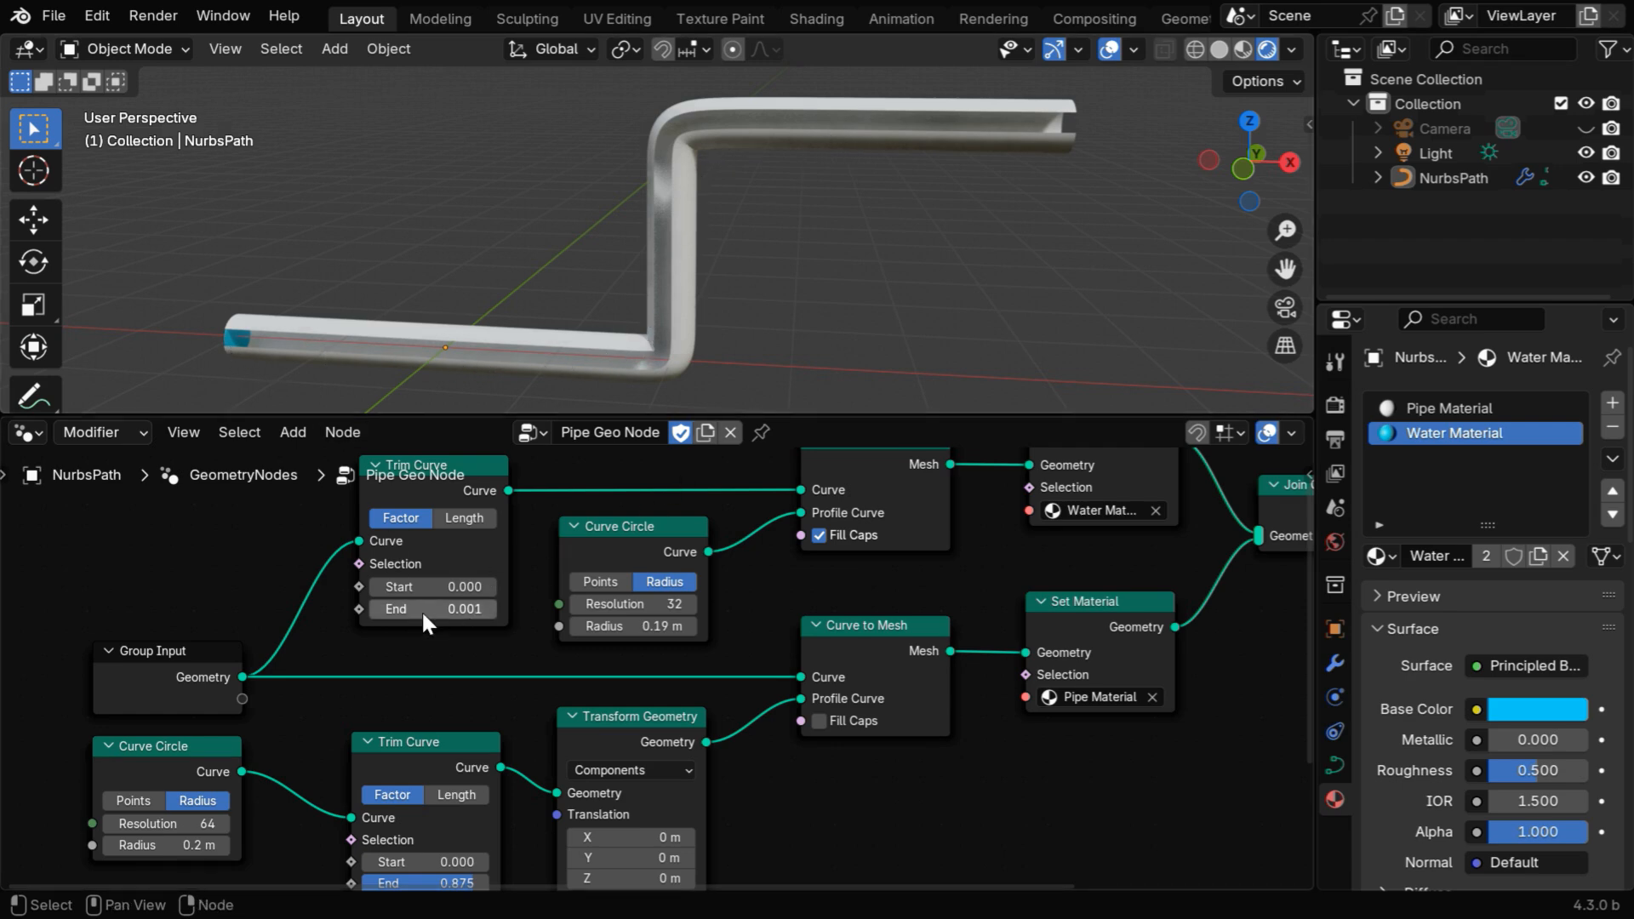
mouse_move(477, 628)
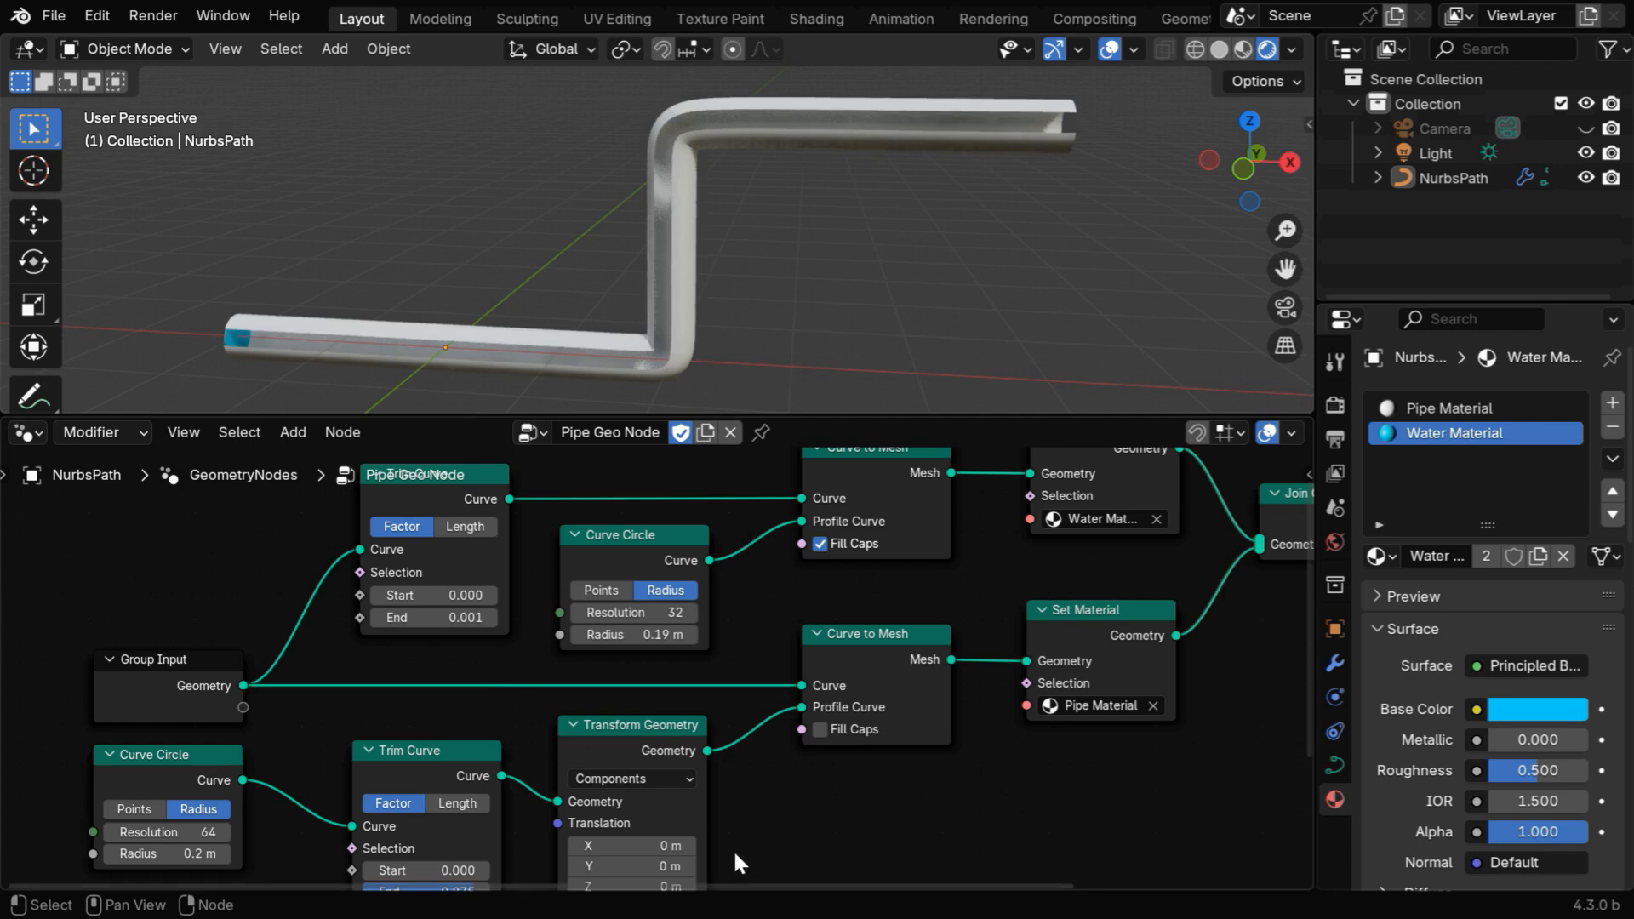
Step: Split off a Timeline area and keyframe Trim Curve End at 0.001 on frame 1
right_click(735, 863)
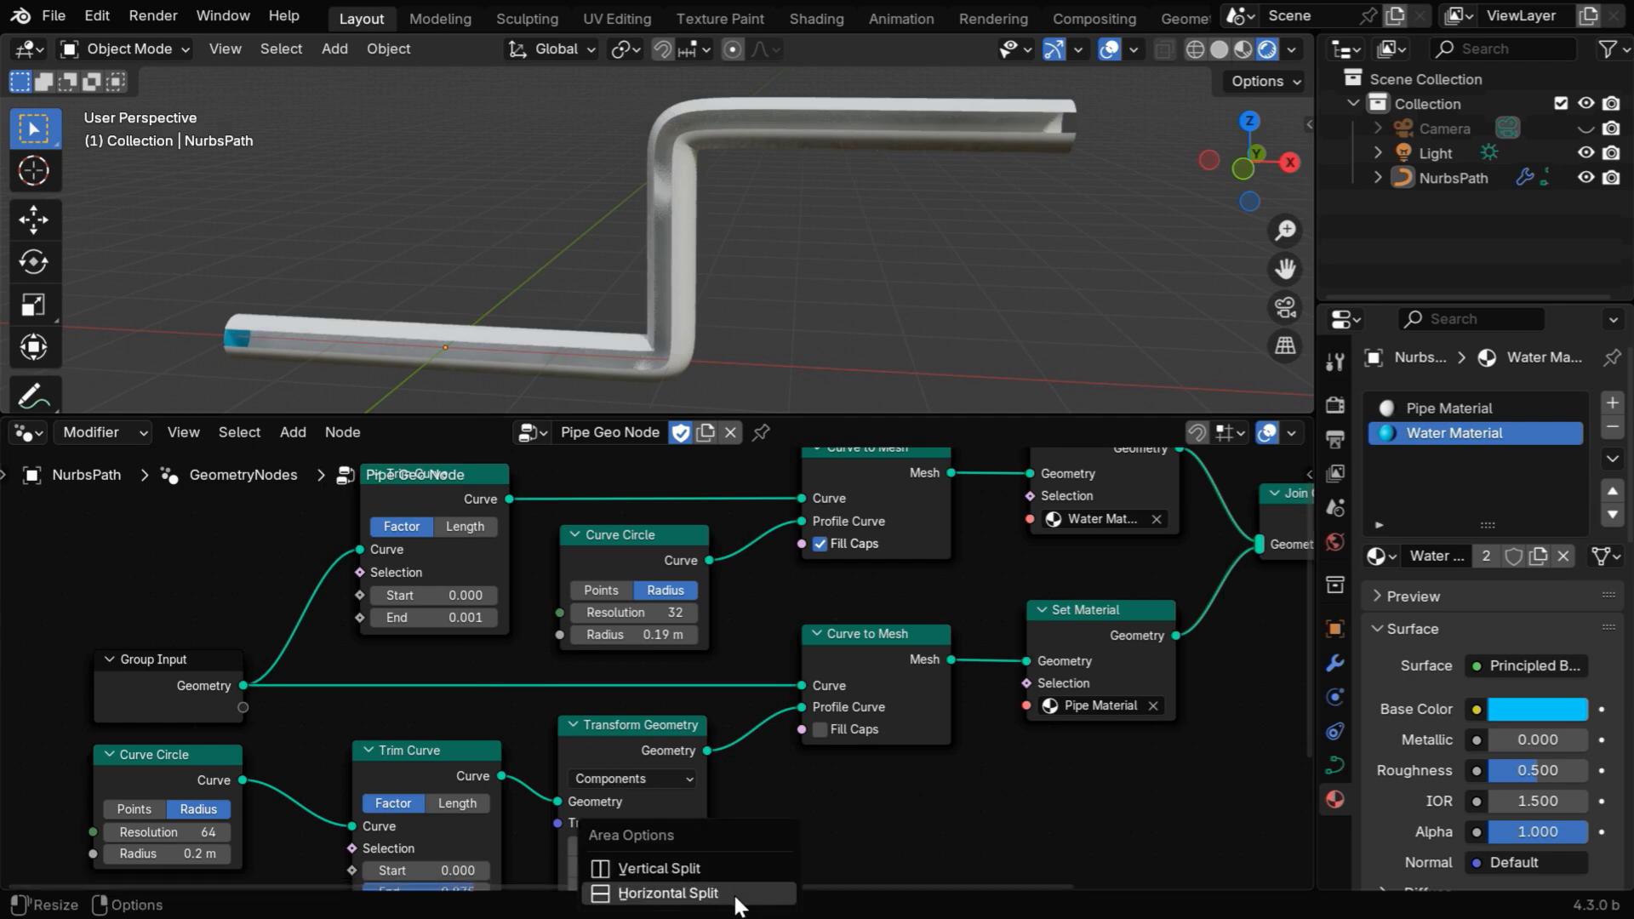
left_click(26, 876)
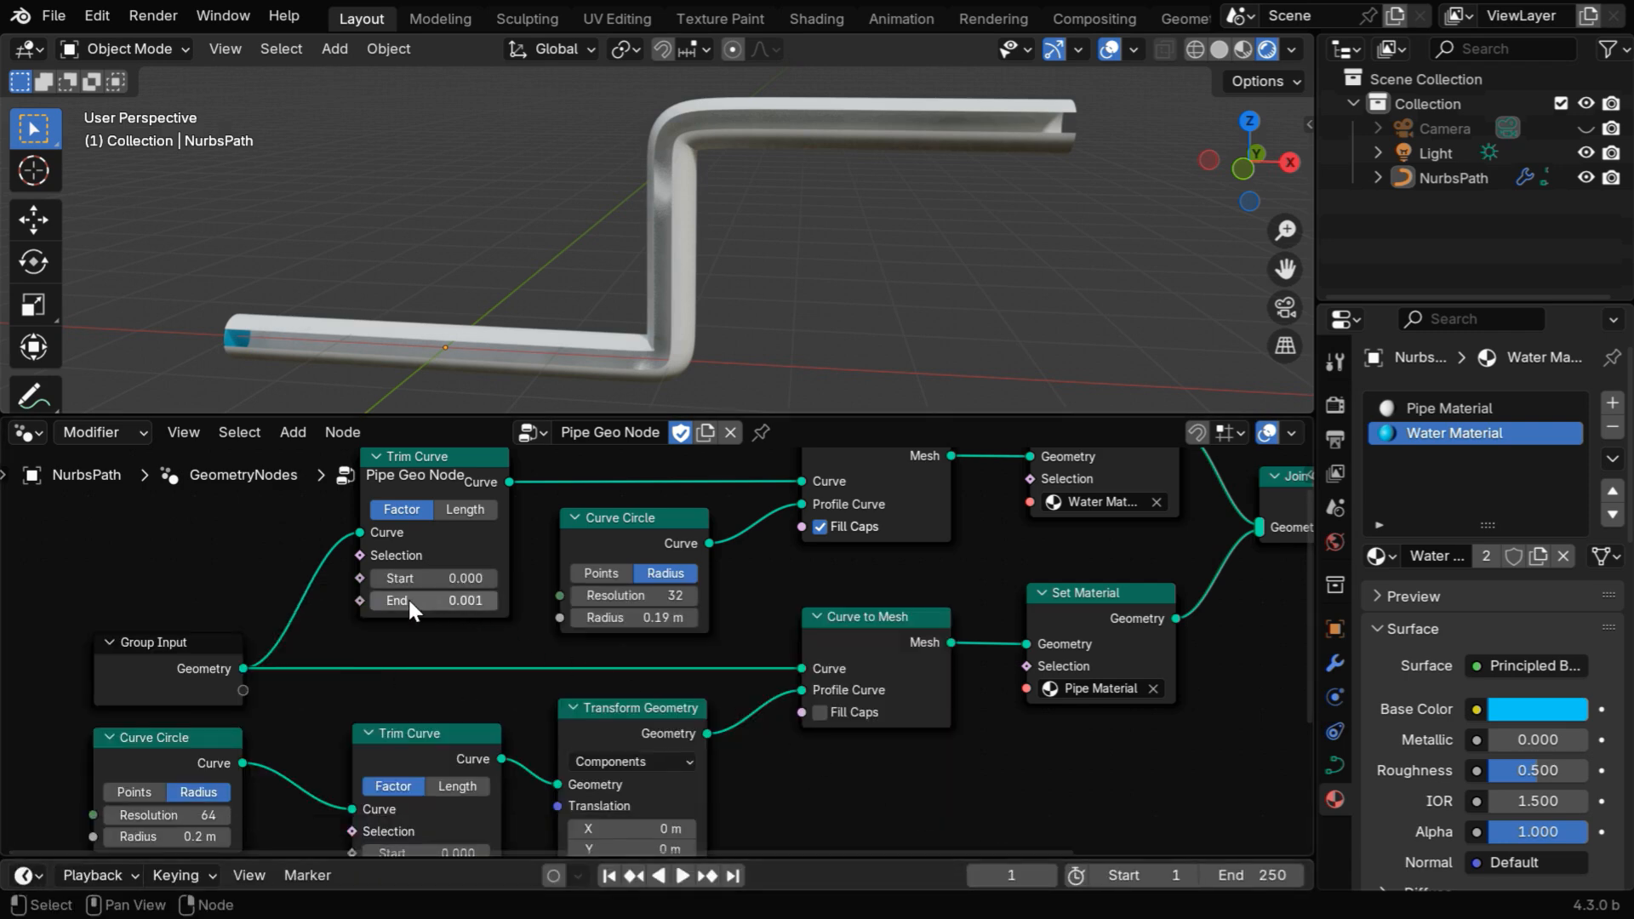
left_click(432, 600)
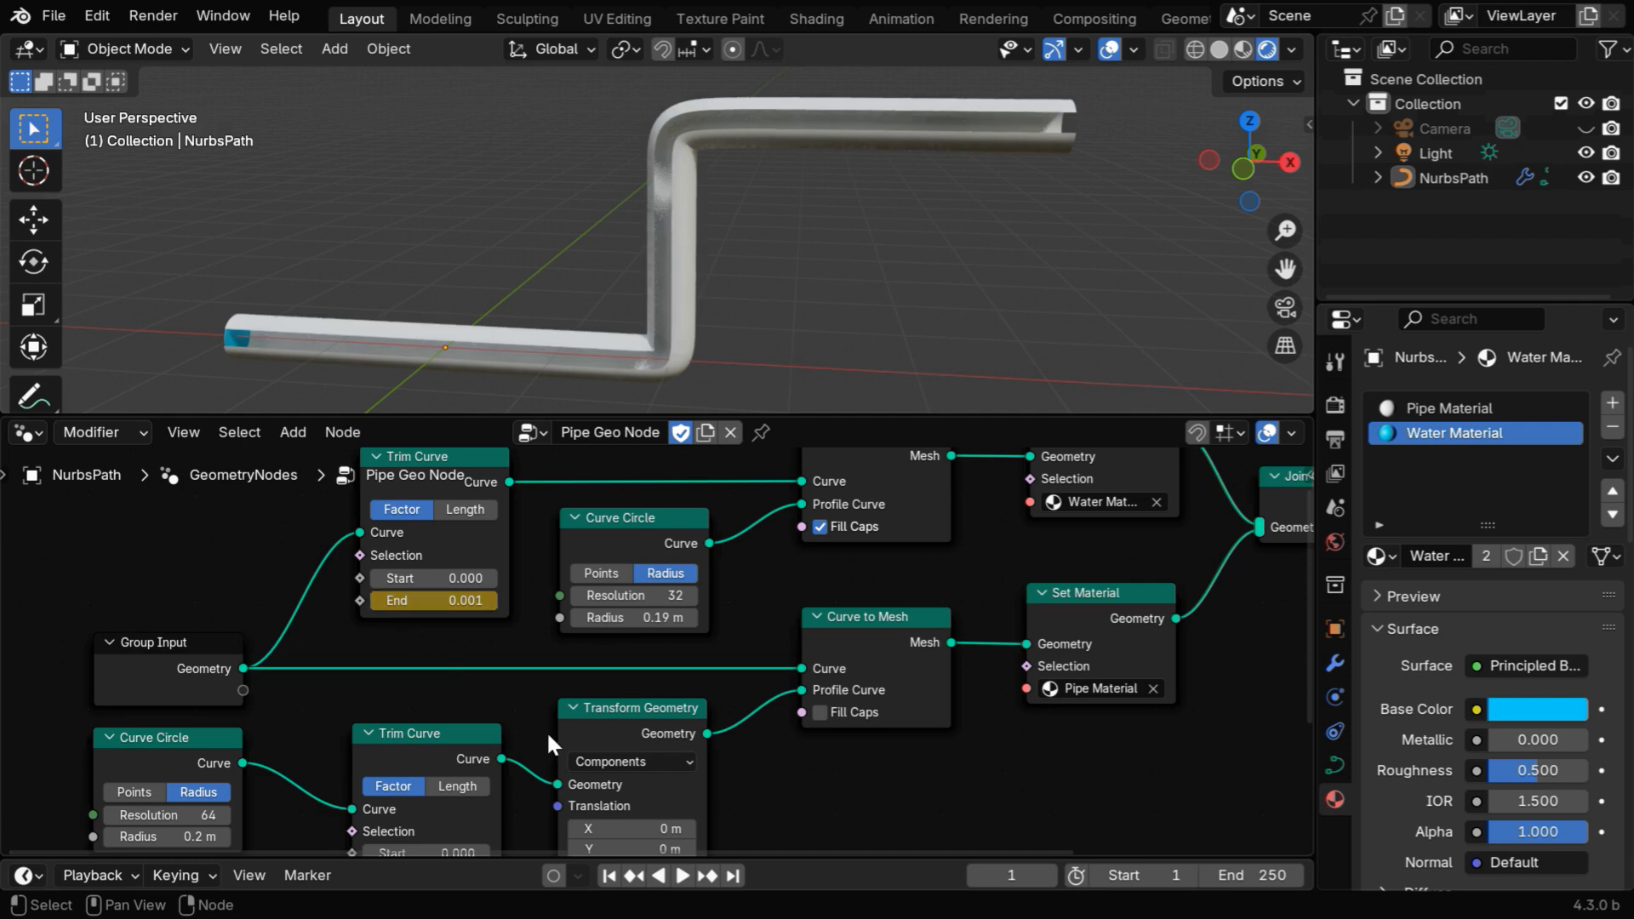
left_click(1008, 876)
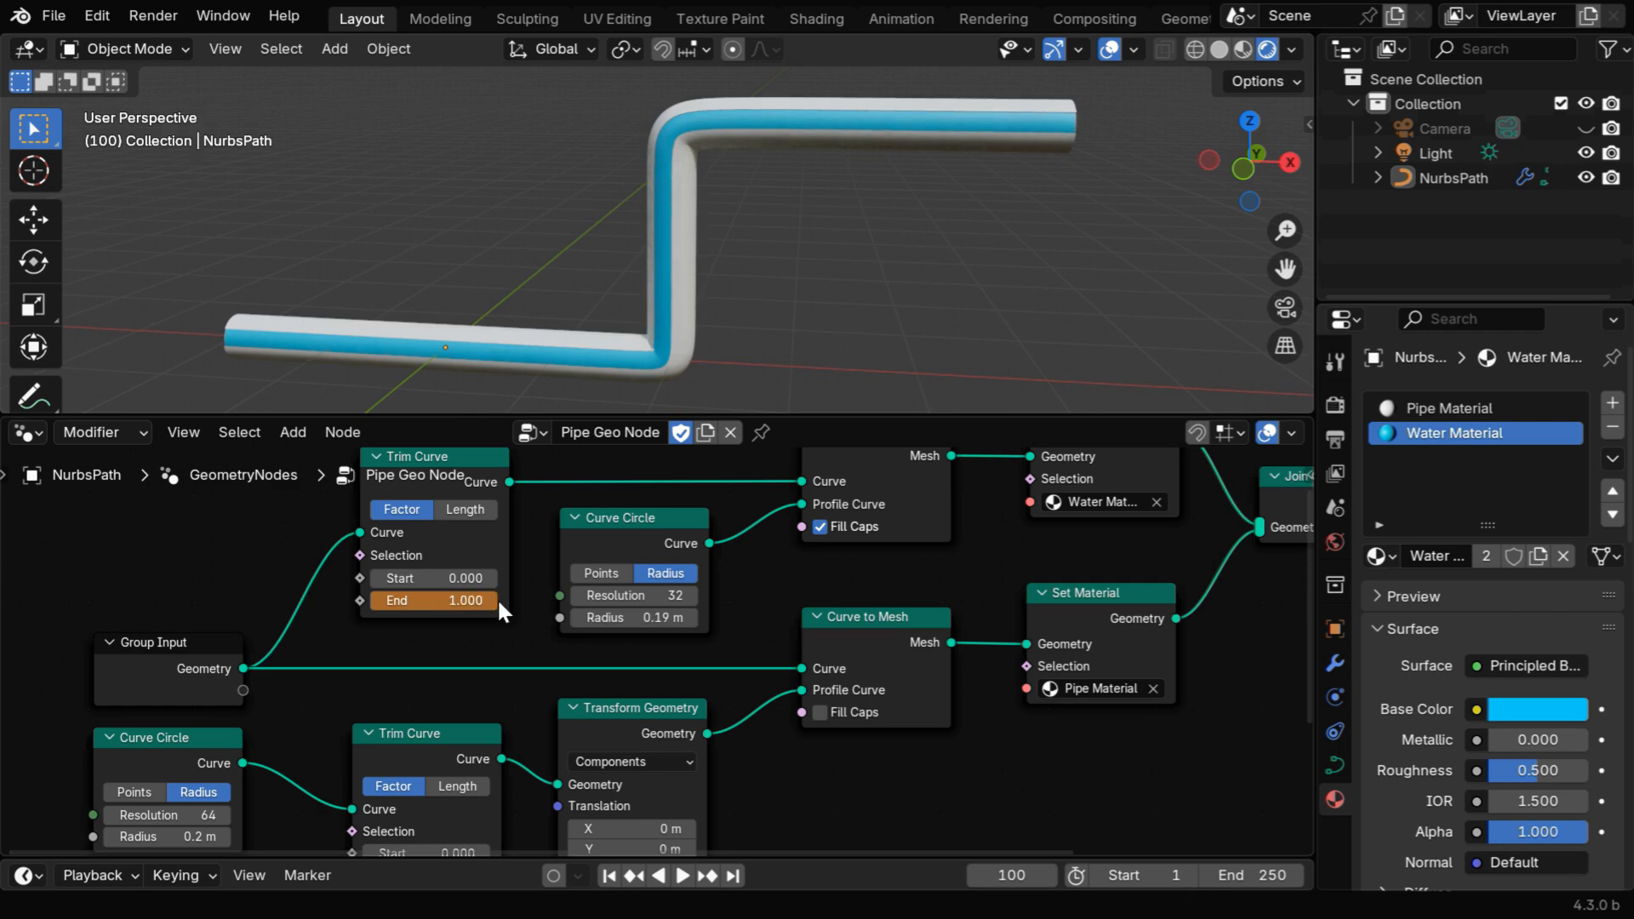
Step: Keyframe Trim Curve End at 1.000 on frame 100 and play back the flow
right_click(433, 600)
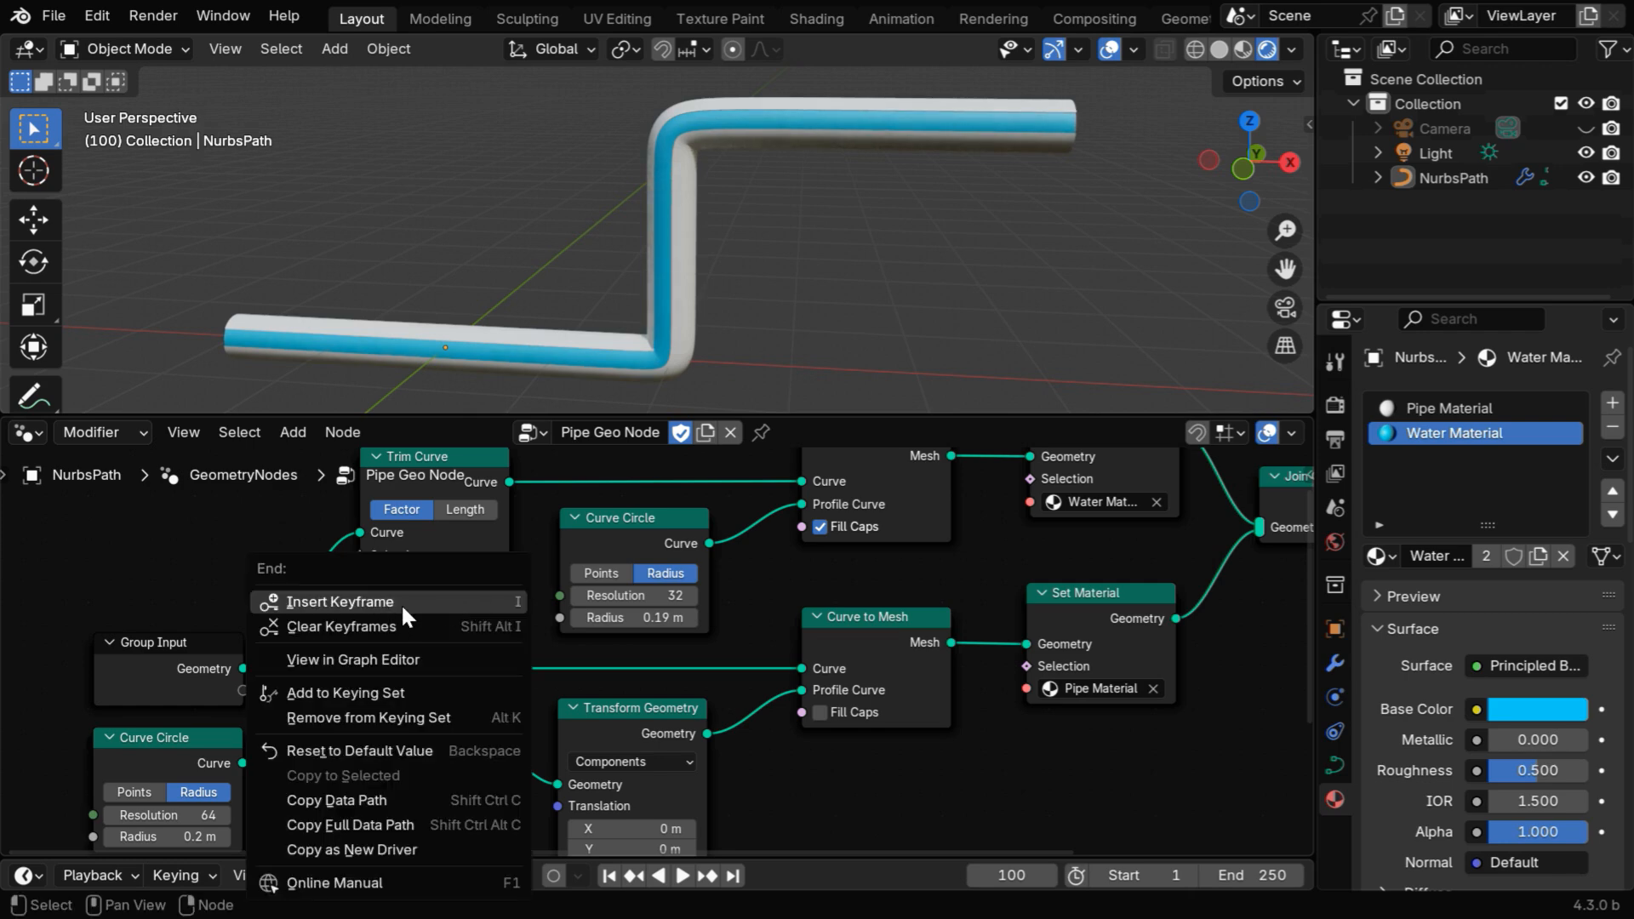
left_click(337, 602)
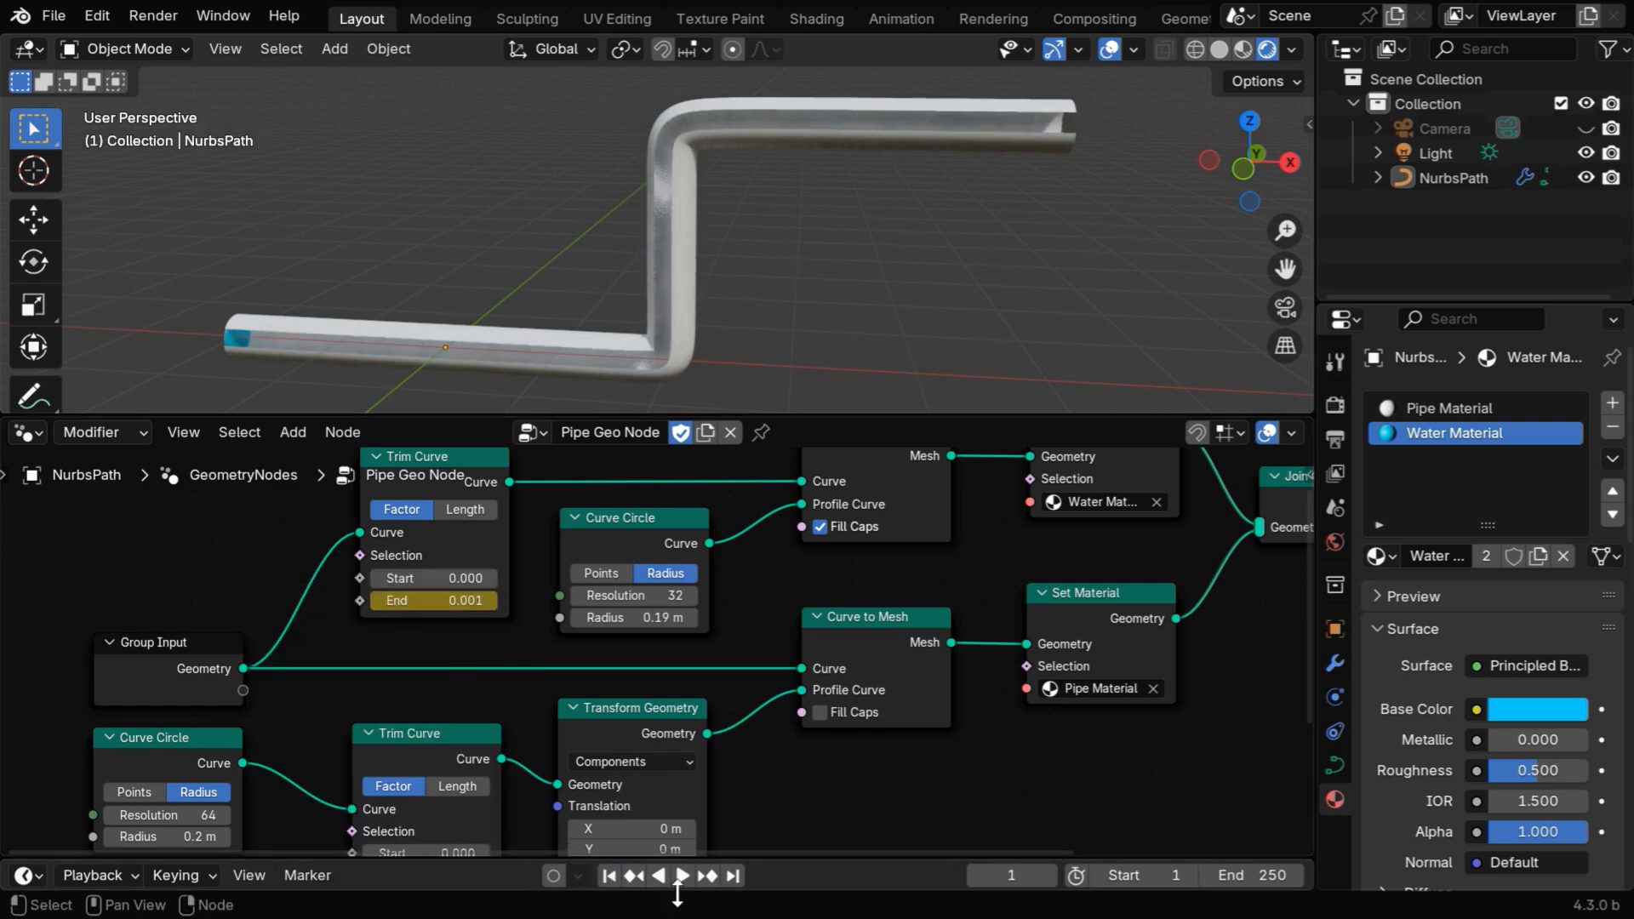
left_click(681, 876)
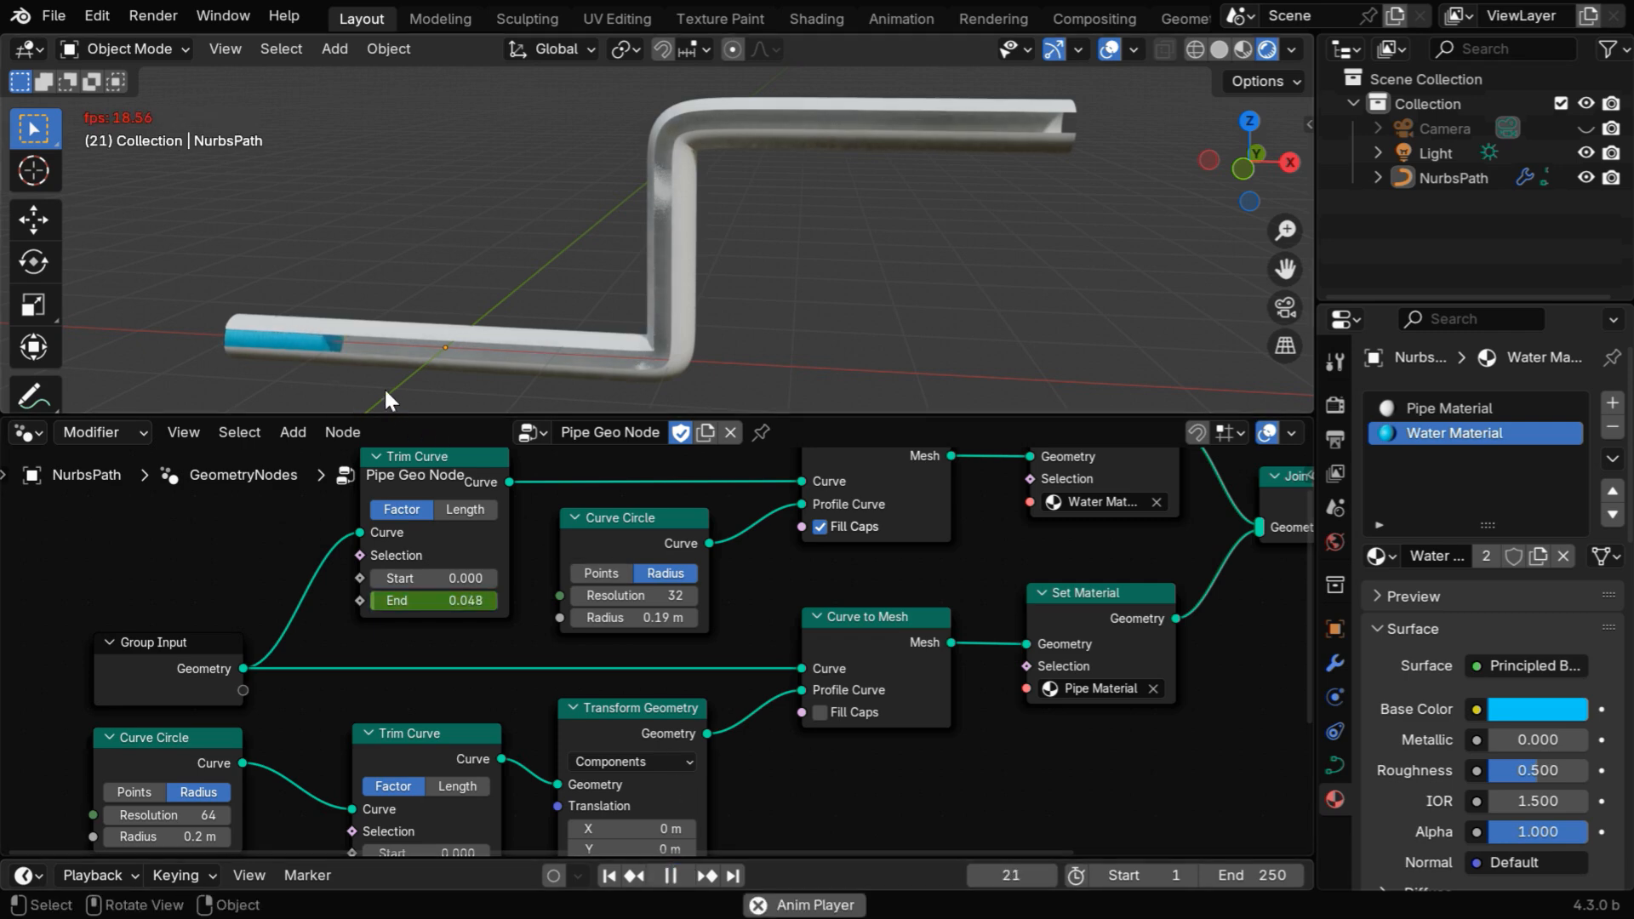
left_click(705, 875)
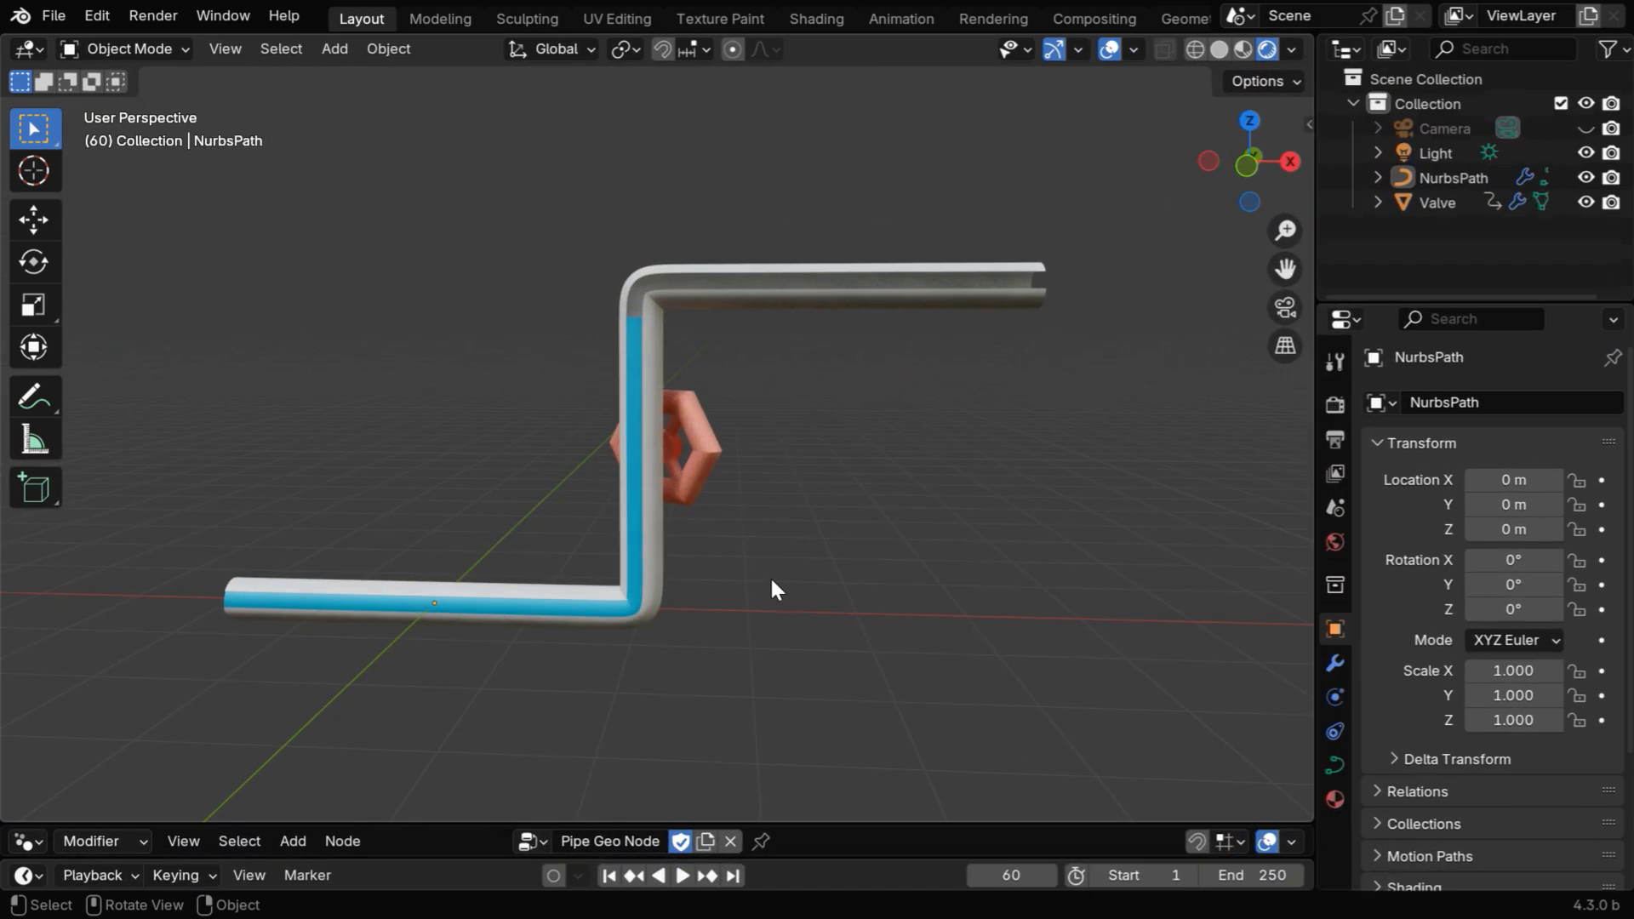
mouse_move(764, 497)
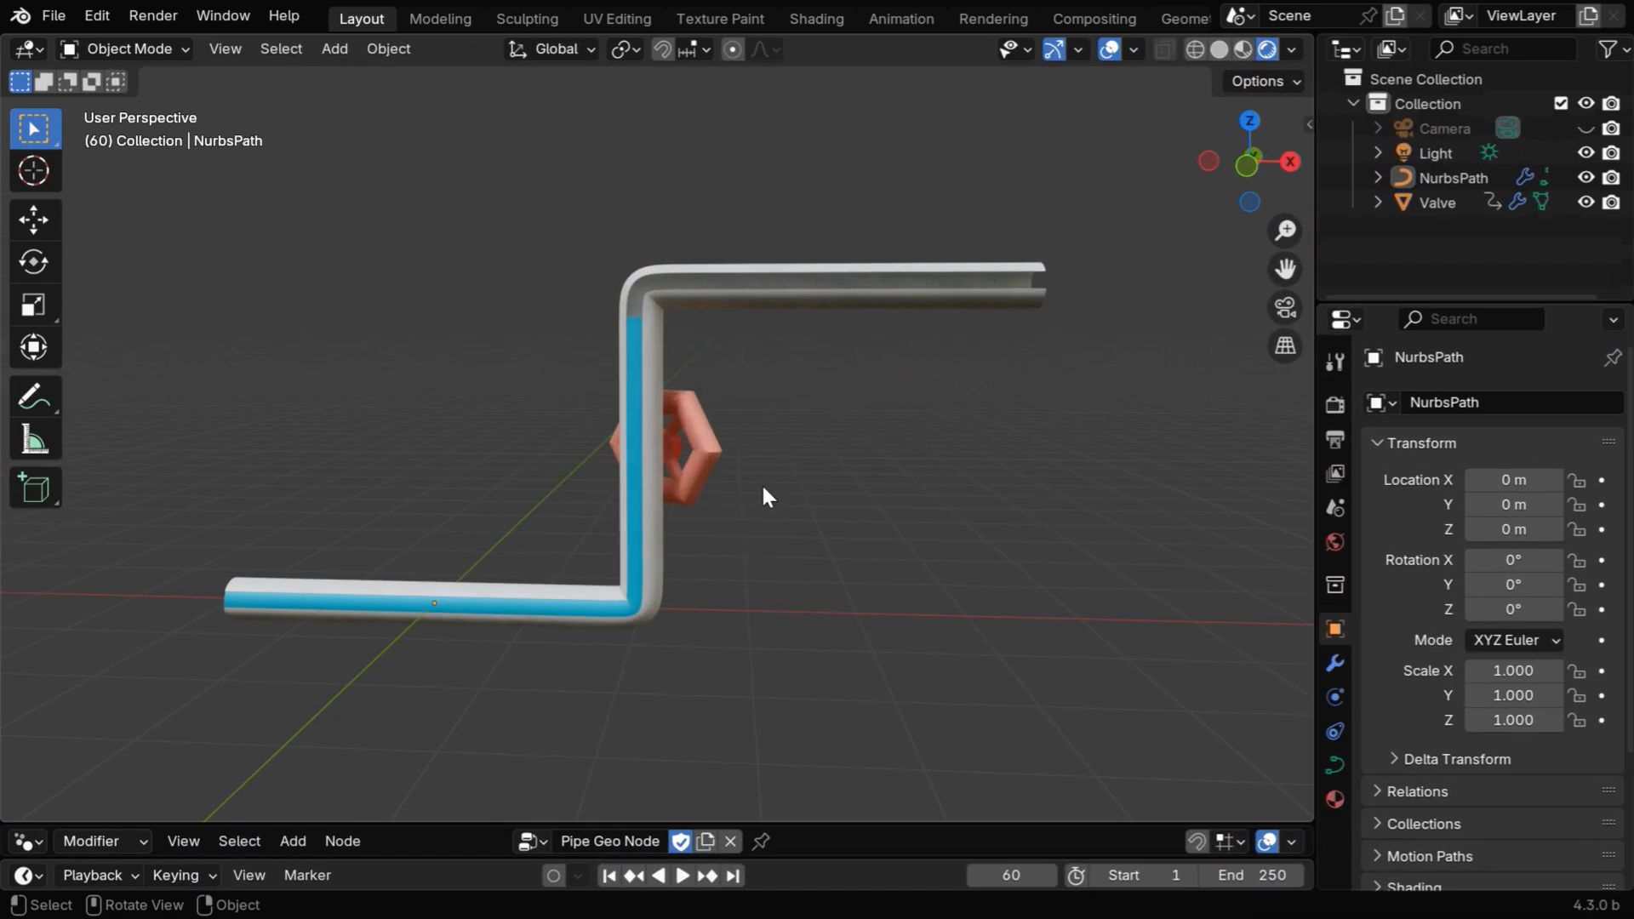
Step: Play the animation to watch the water flow past the valve, then stop playback
left_click(681, 876)
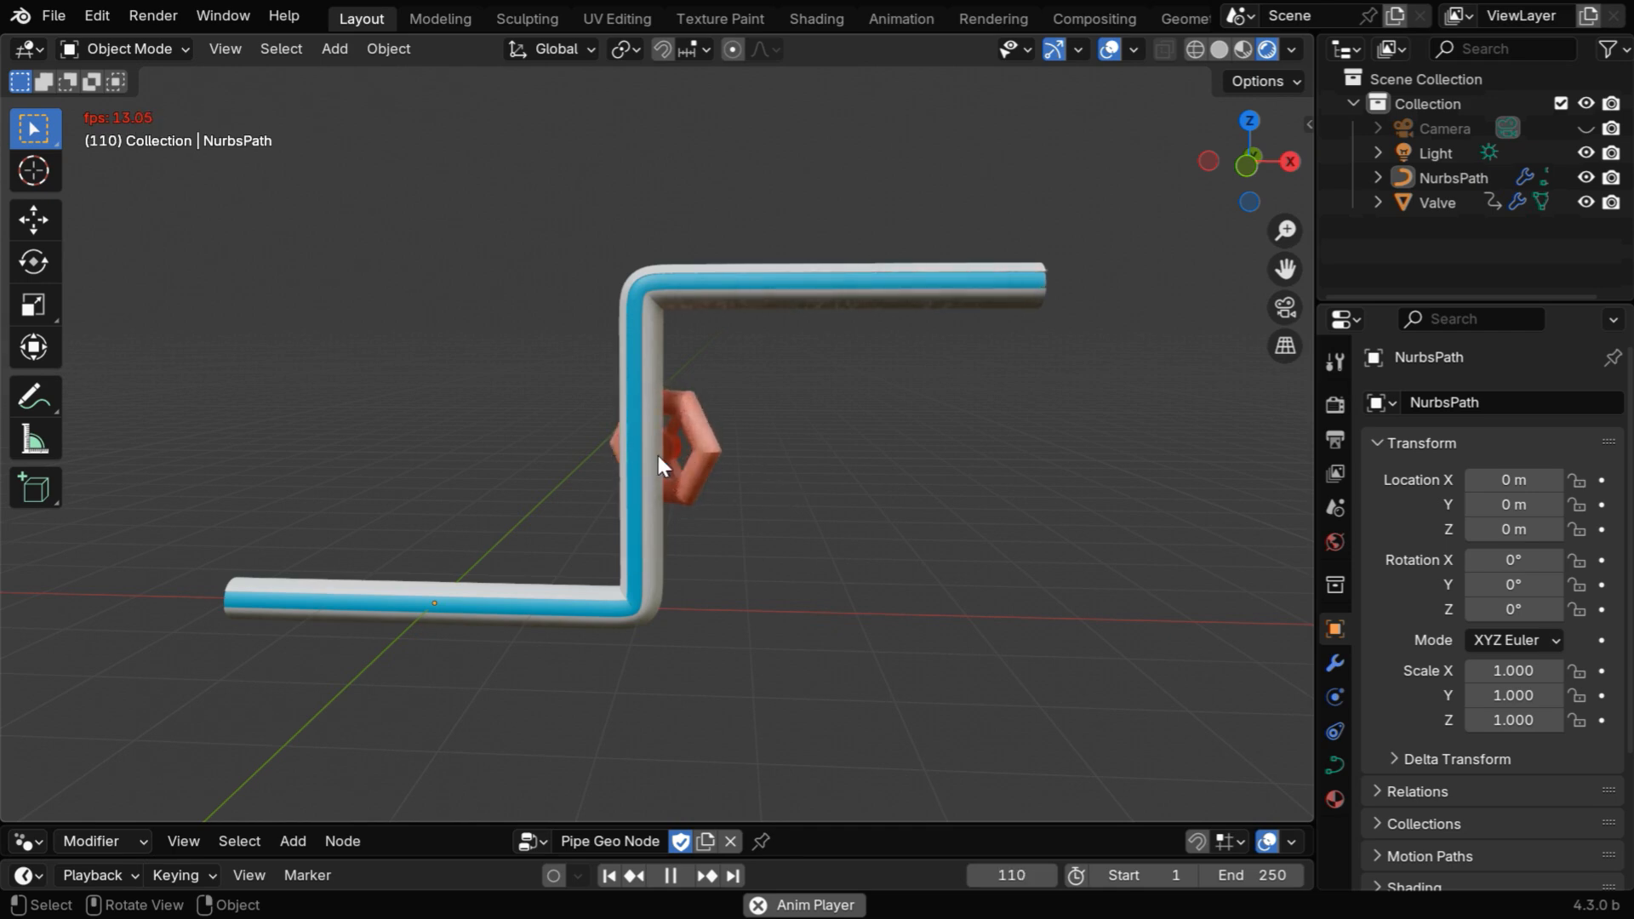
left_click(679, 876)
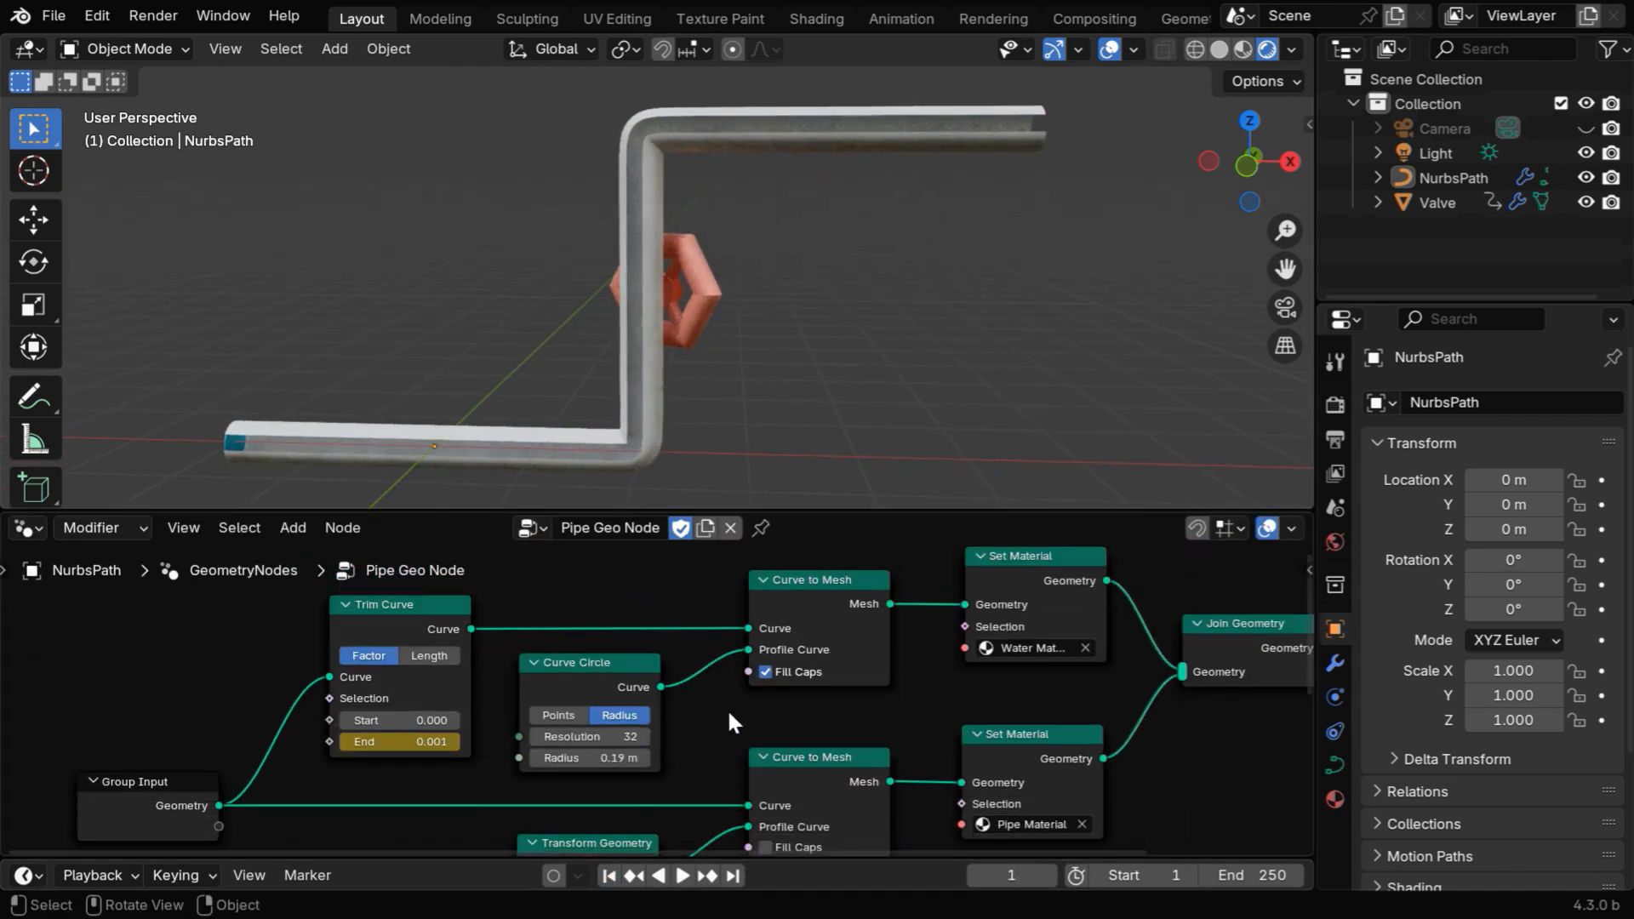
Step: Clear the old Trim Curve End keyframes and enter an exact End value of 0.525
right_click(422, 742)
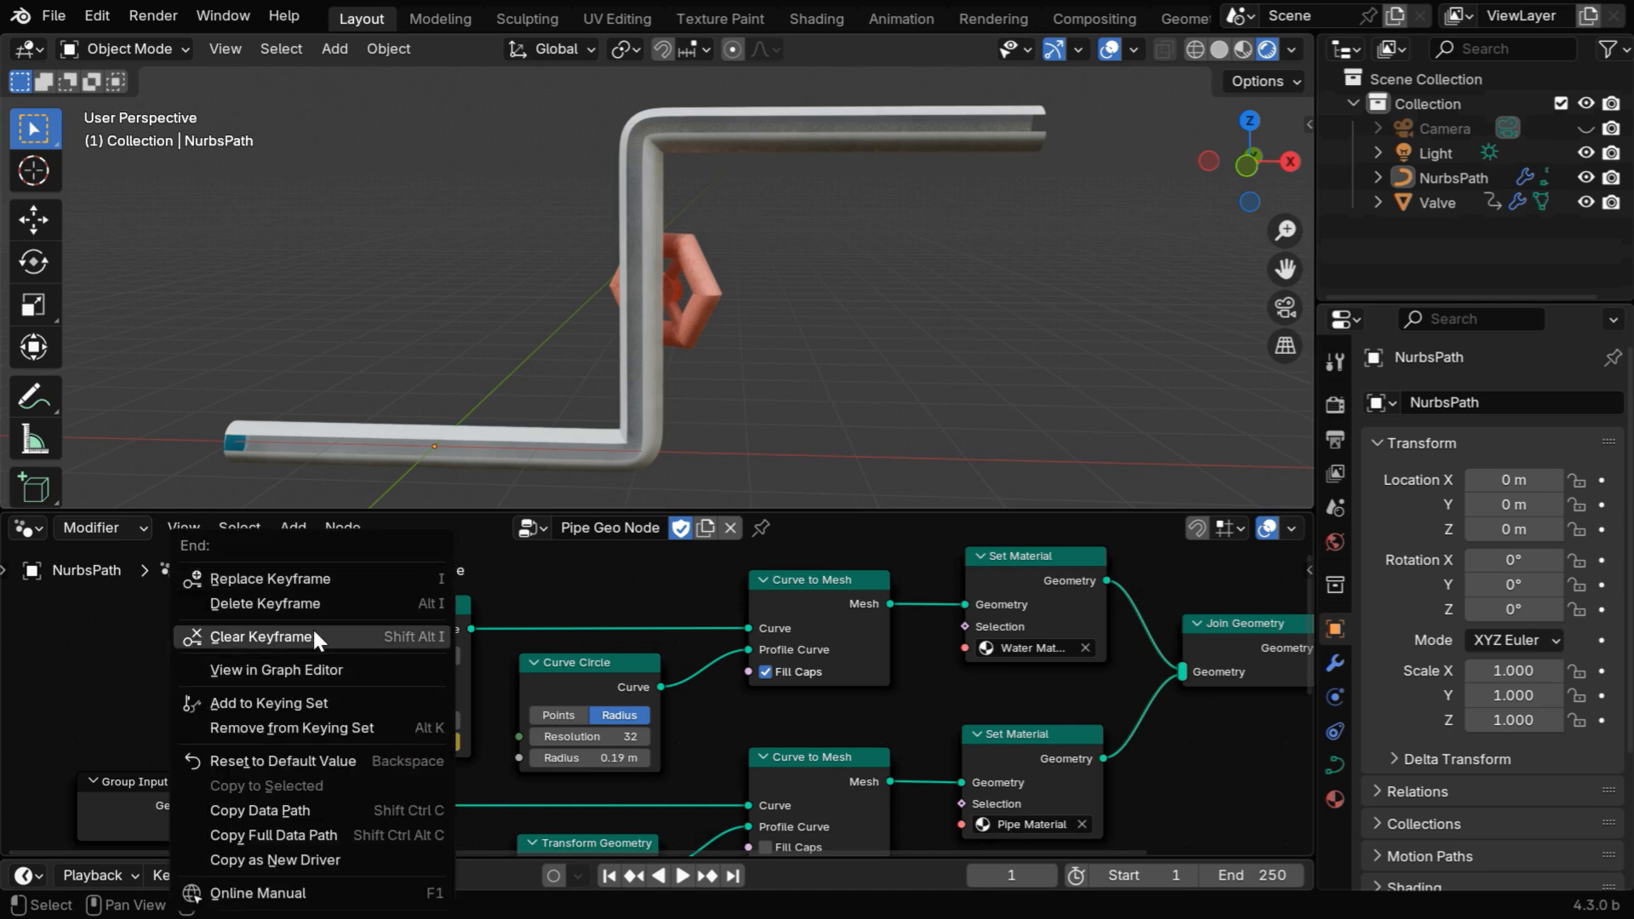
left_click(260, 636)
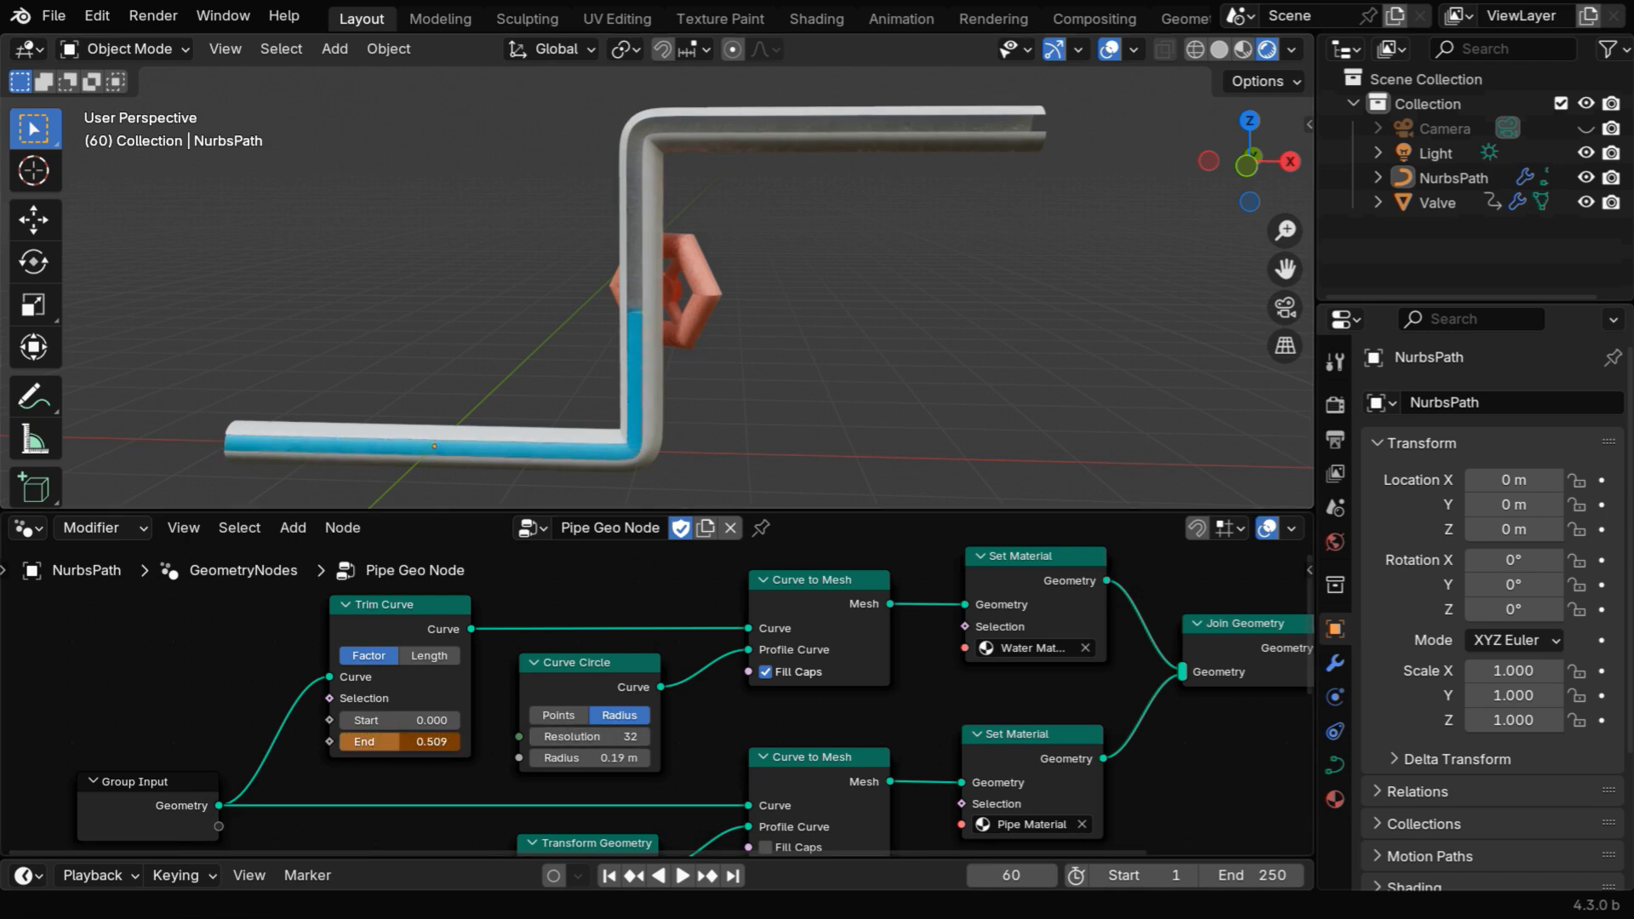
double_click(428, 741)
type("0.525")
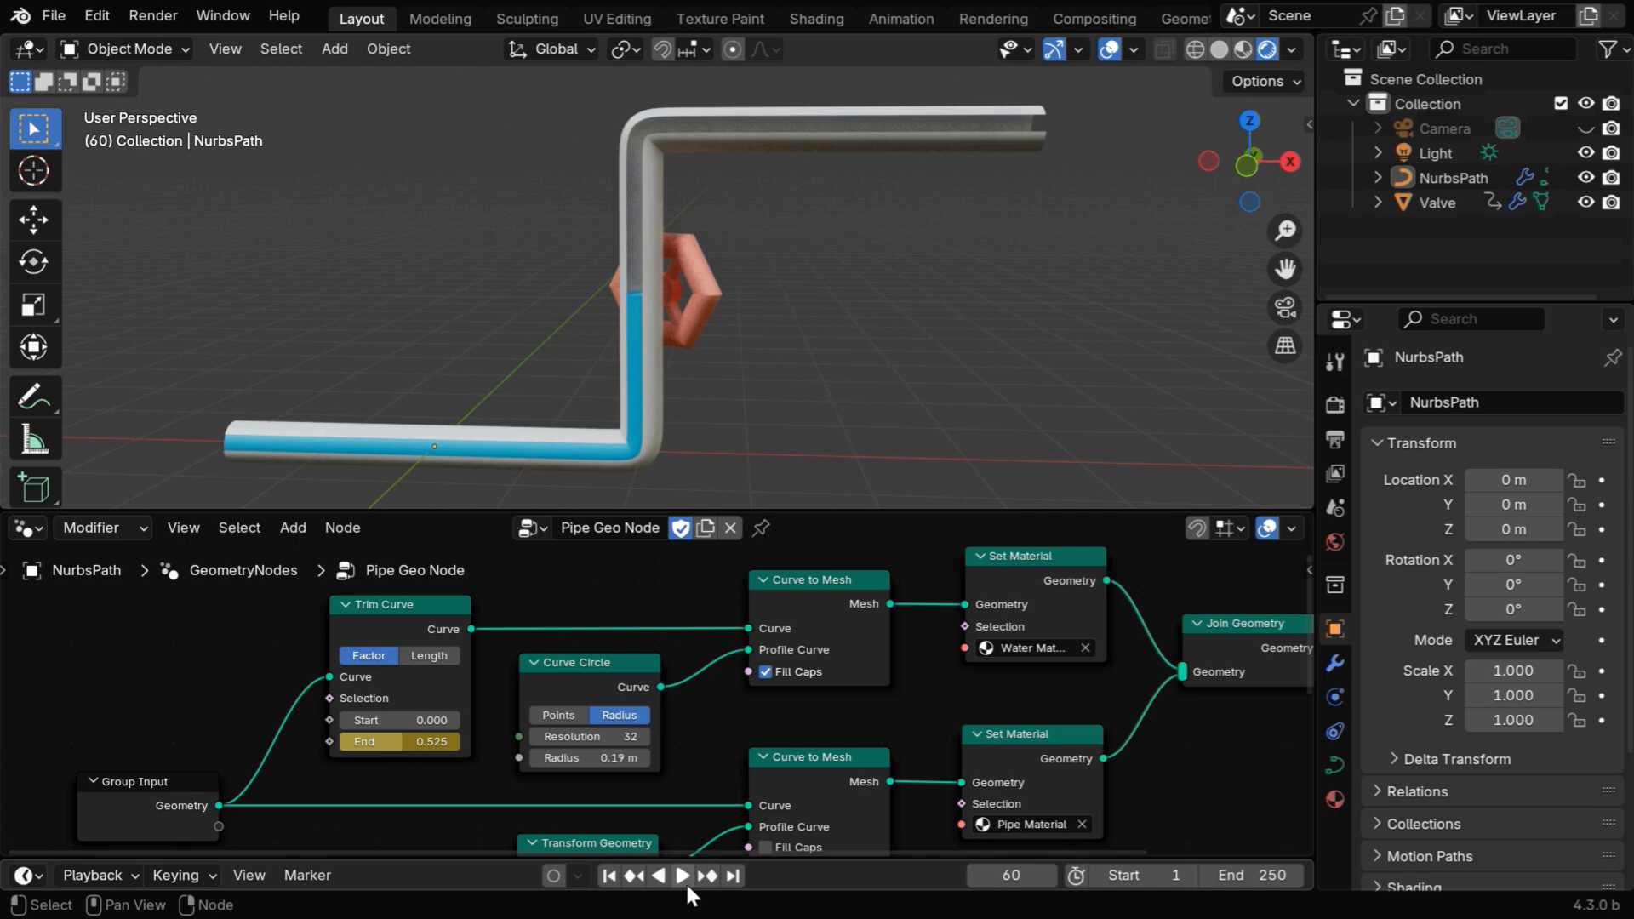
Step: Keyframe the water End at 1.000 on frame 150 and replay the full fill
left_click(682, 876)
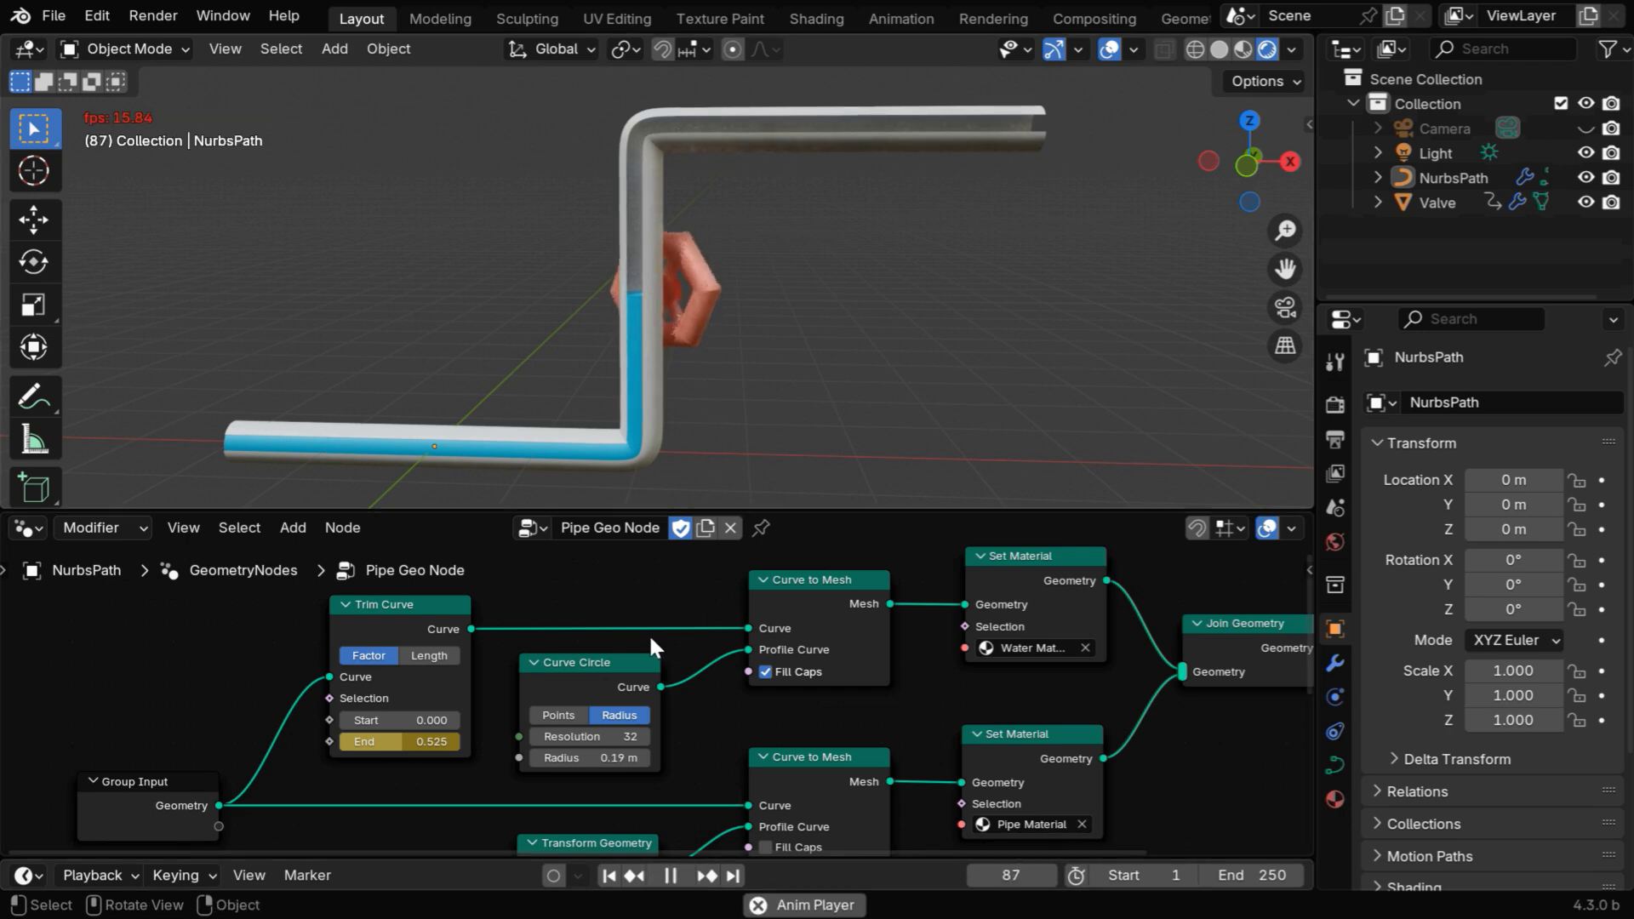
left_click(669, 876)
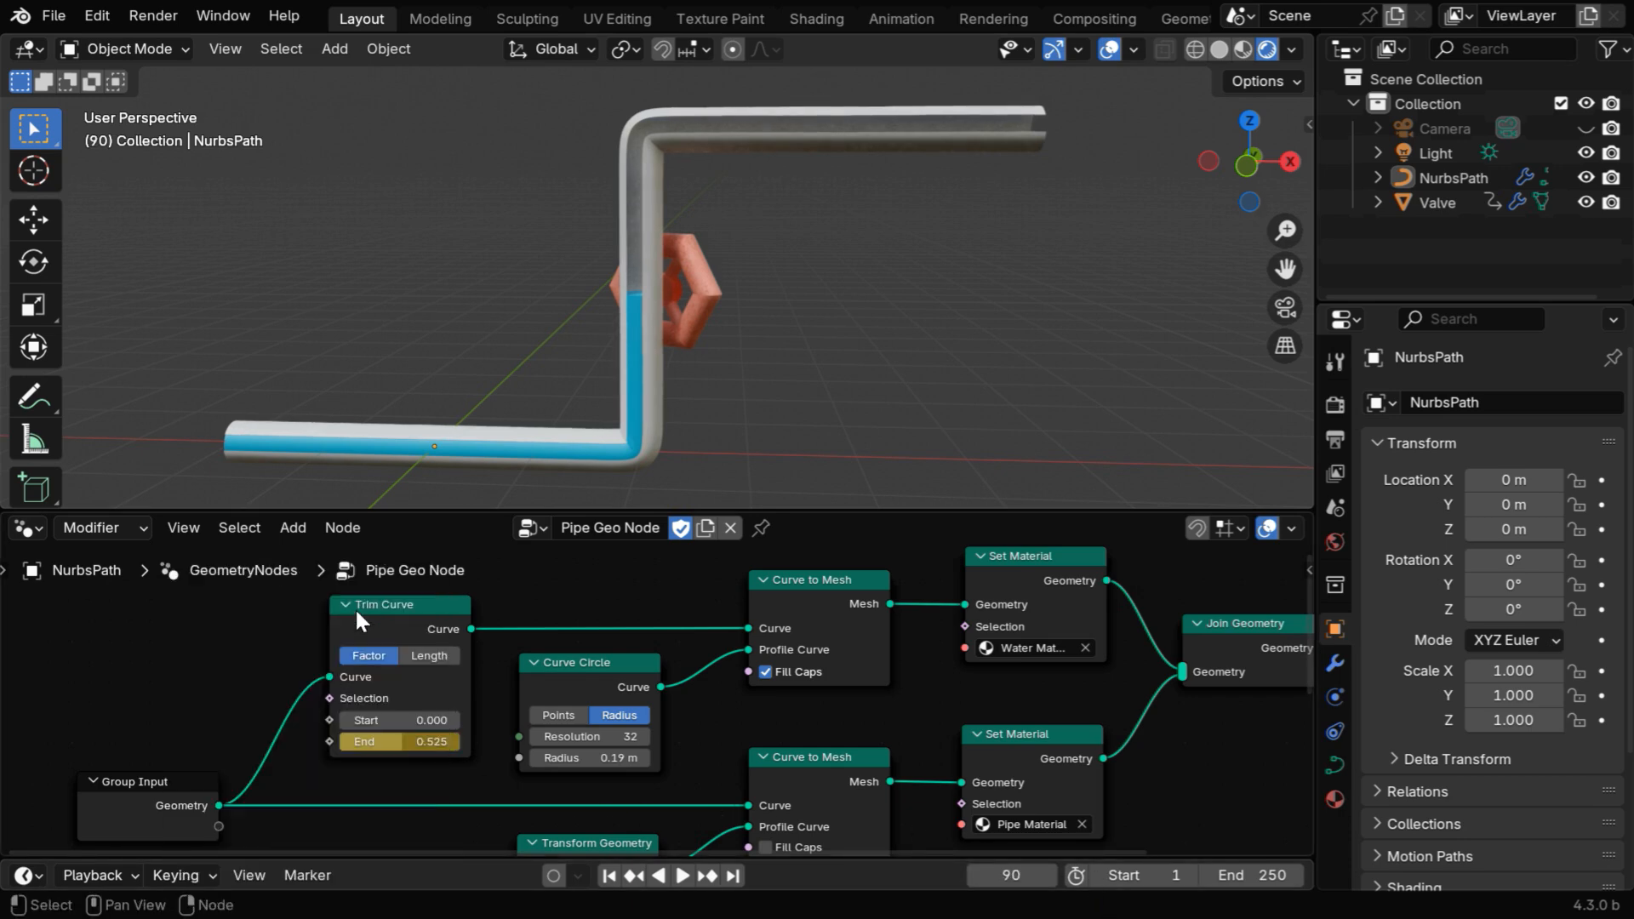
left_click(1007, 876)
type("150")
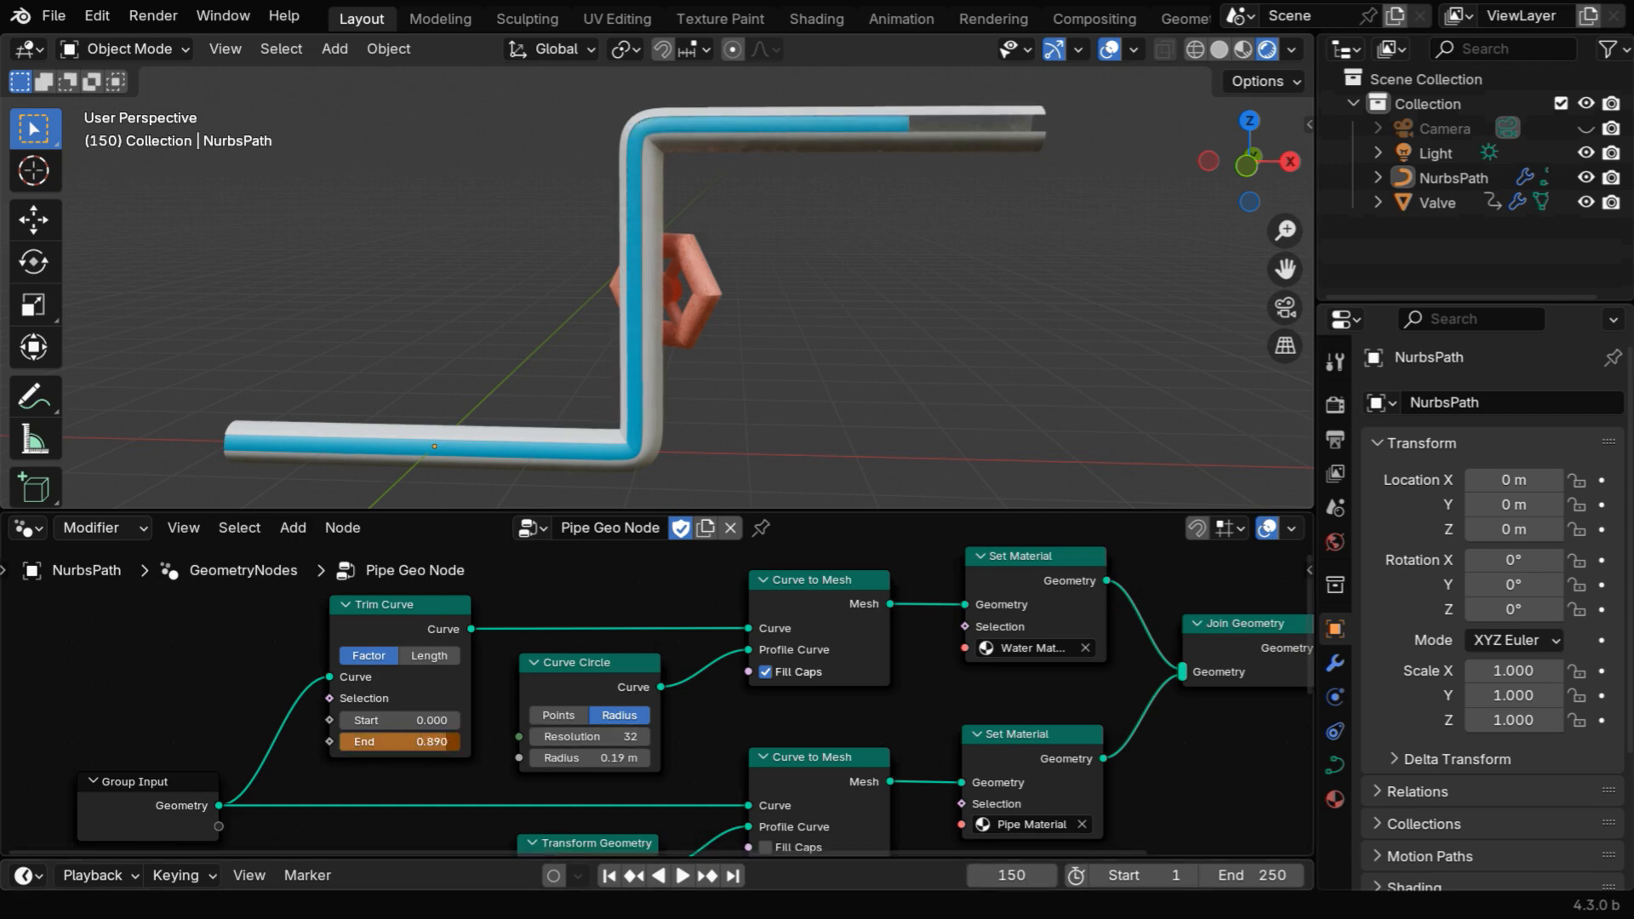
right_click(399, 741)
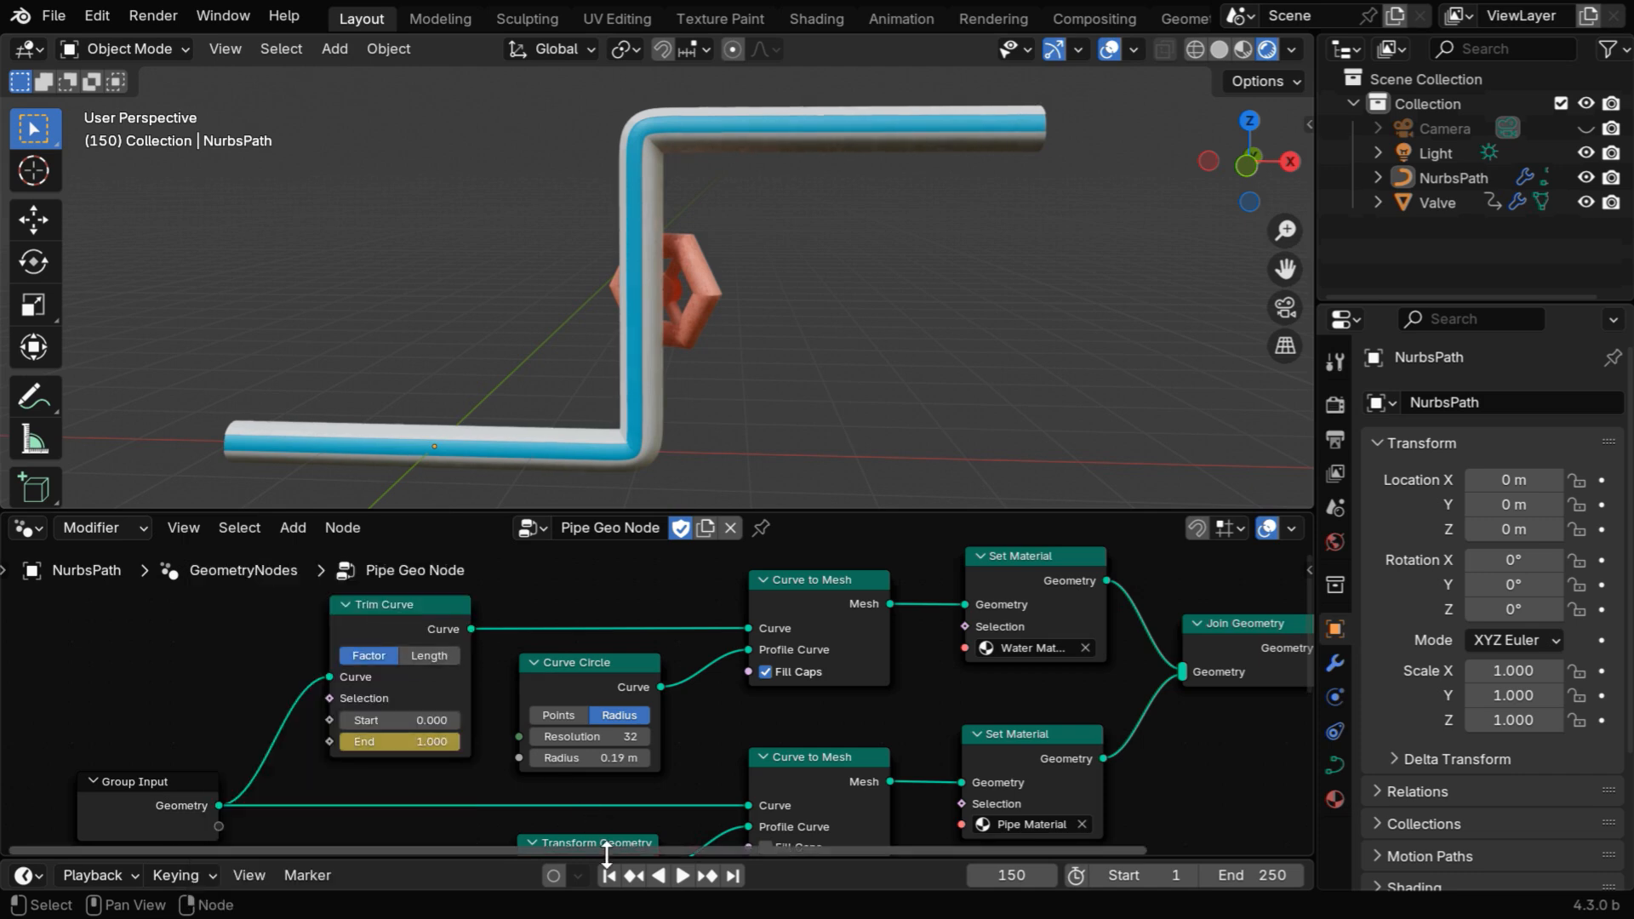
left_click(682, 875)
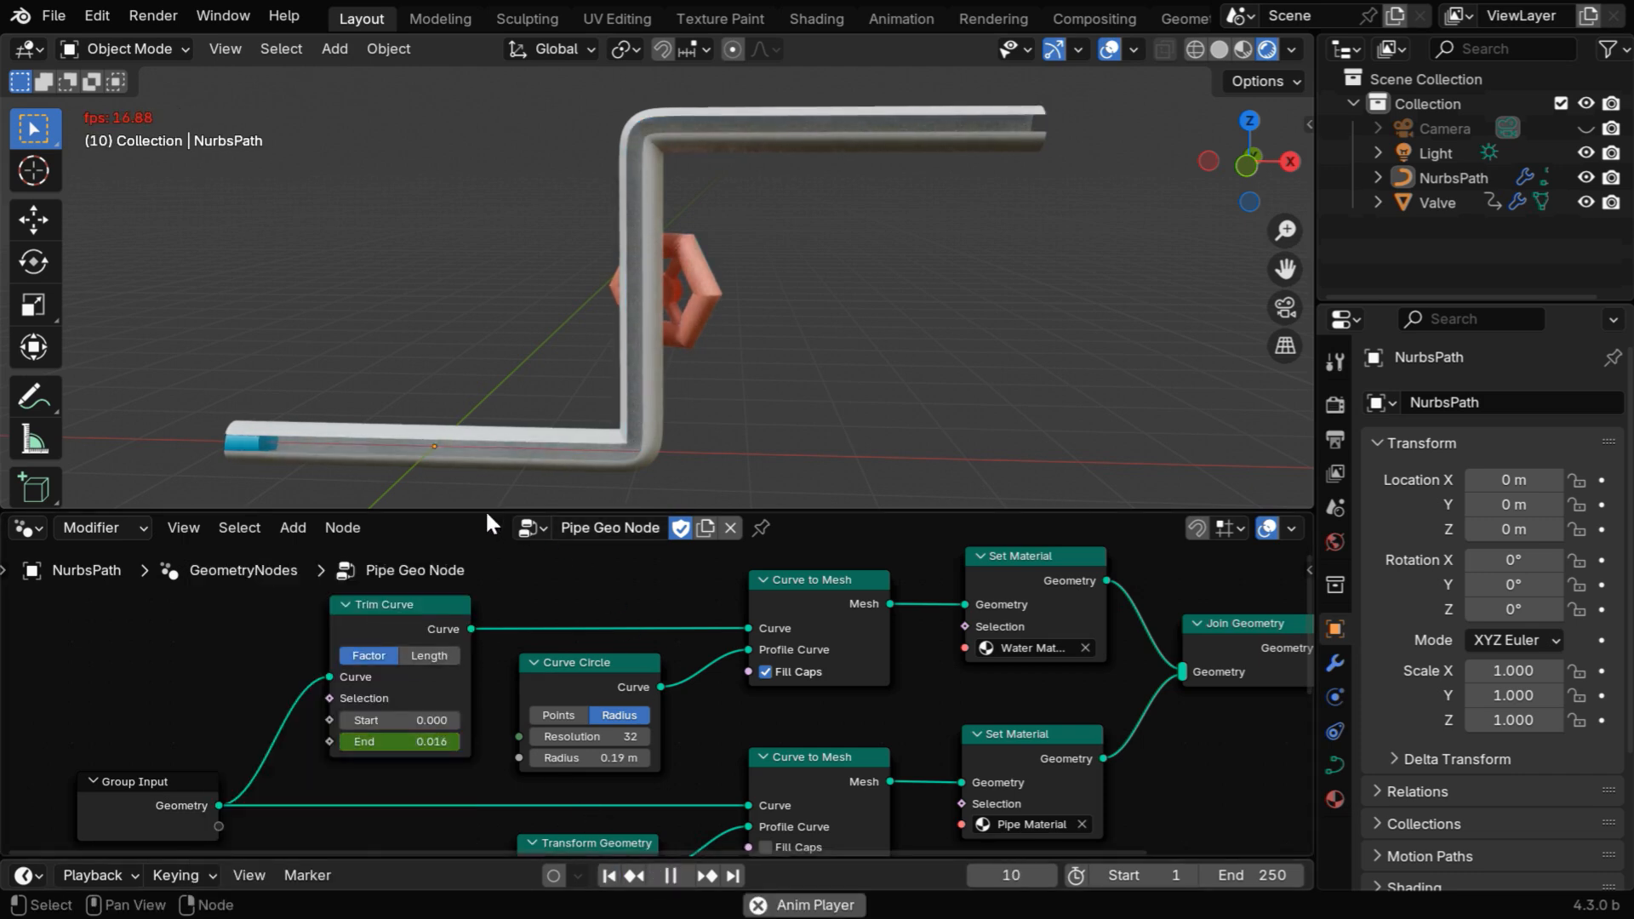